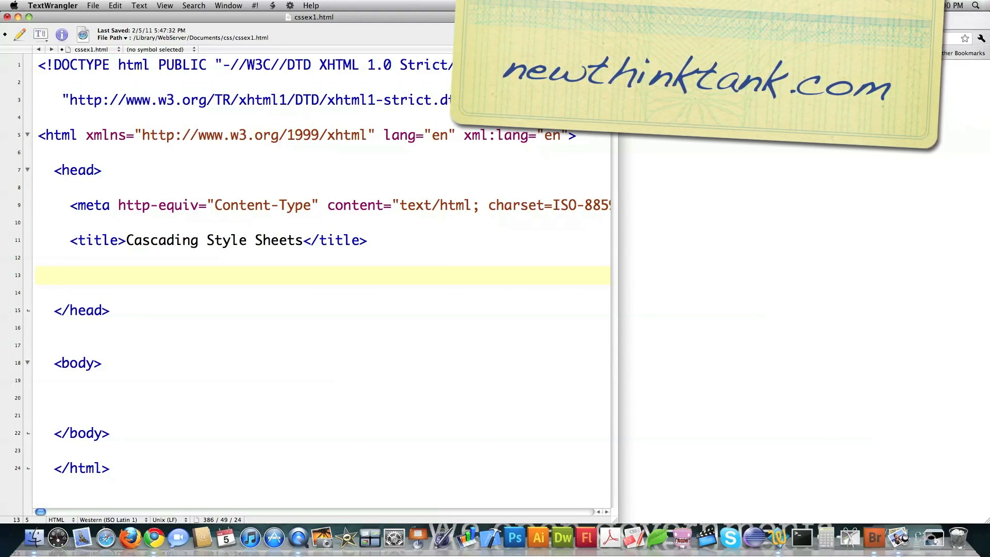
Step: Start a new tag with '<' on the empty head line below the title
{"action": "type", "text": "<"}
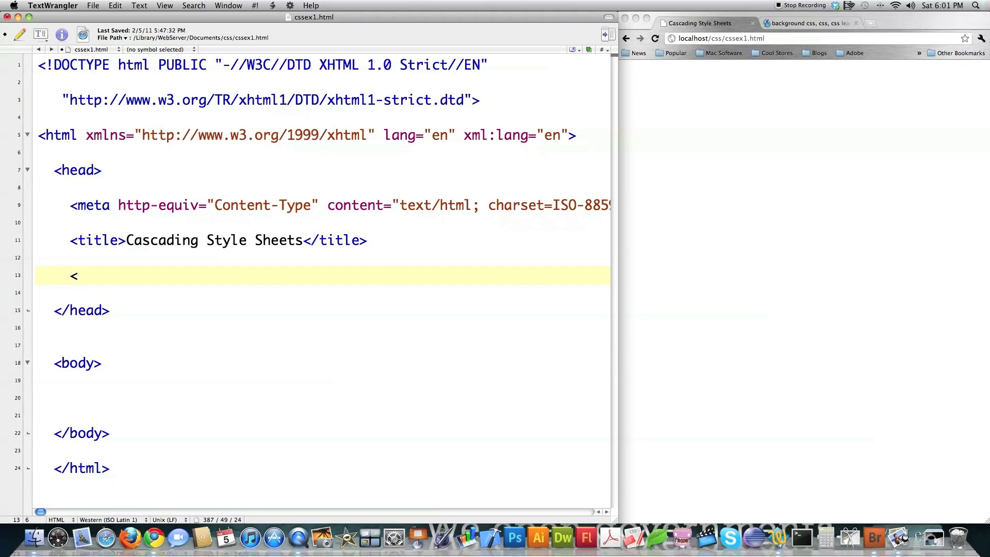
Step: Type a text/css stylesheet link to style.css, then replace it with an '<s' tag
{"action": "type", "text": "l"}
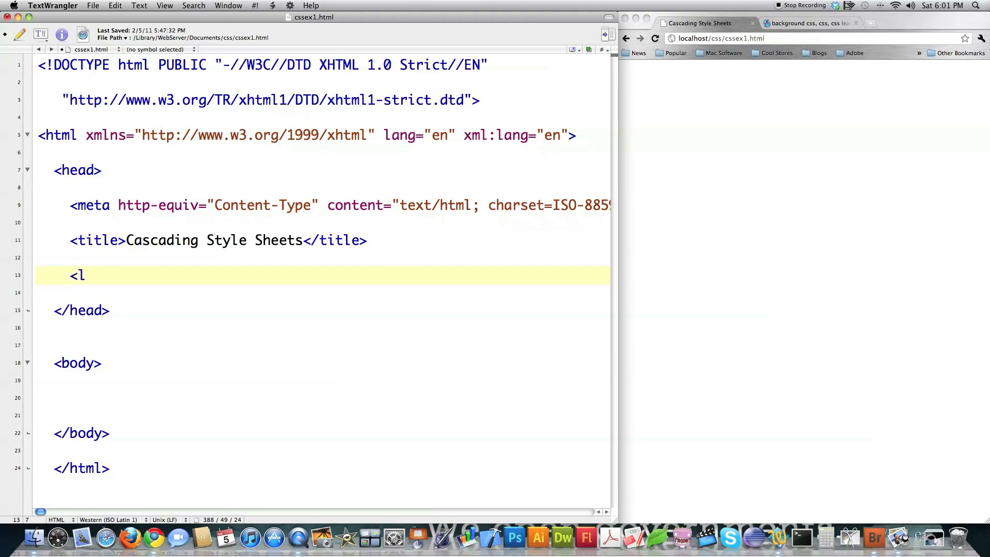
{"action": "type", "text": "ink ty"}
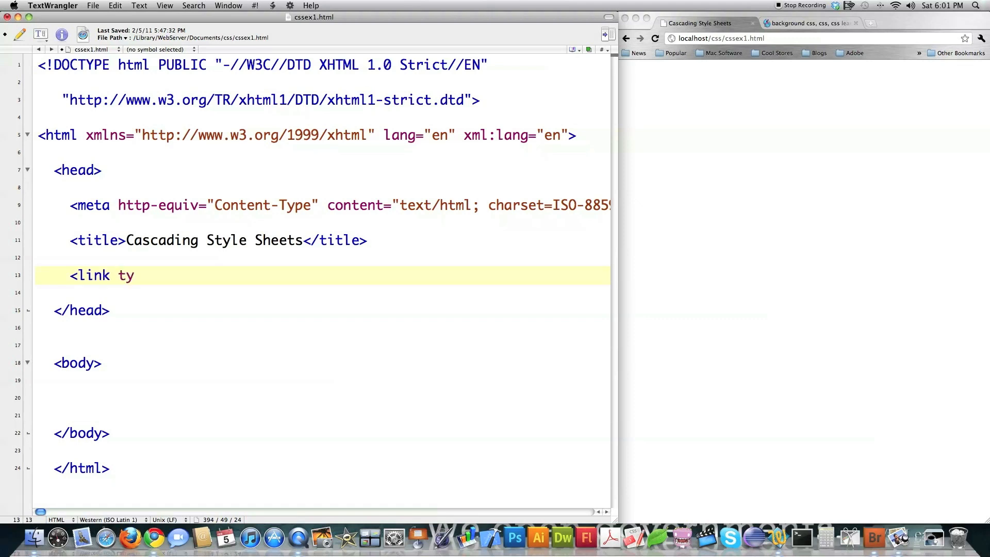
{"action": "type", "text": "pe=\"text"}
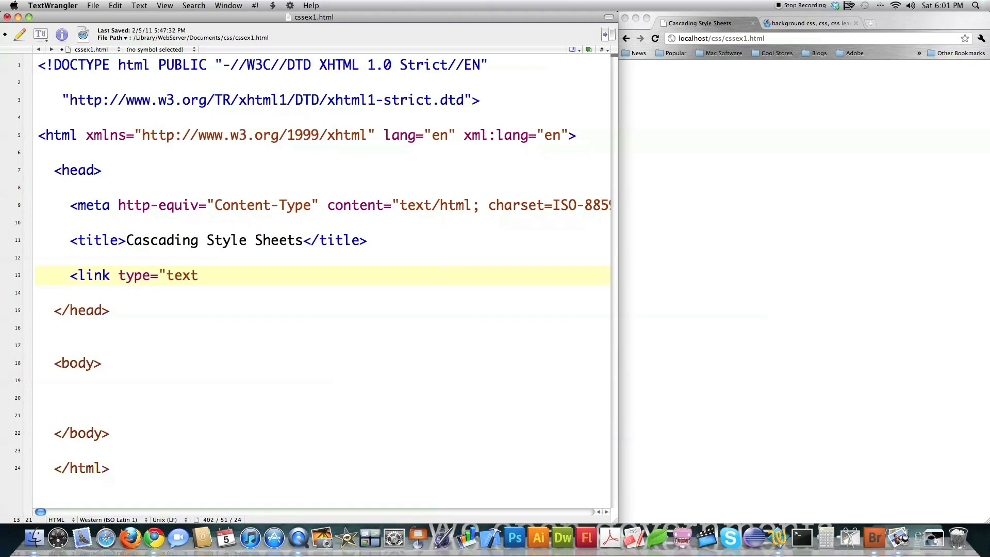
{"action": "type", "text": "/css\" rel"}
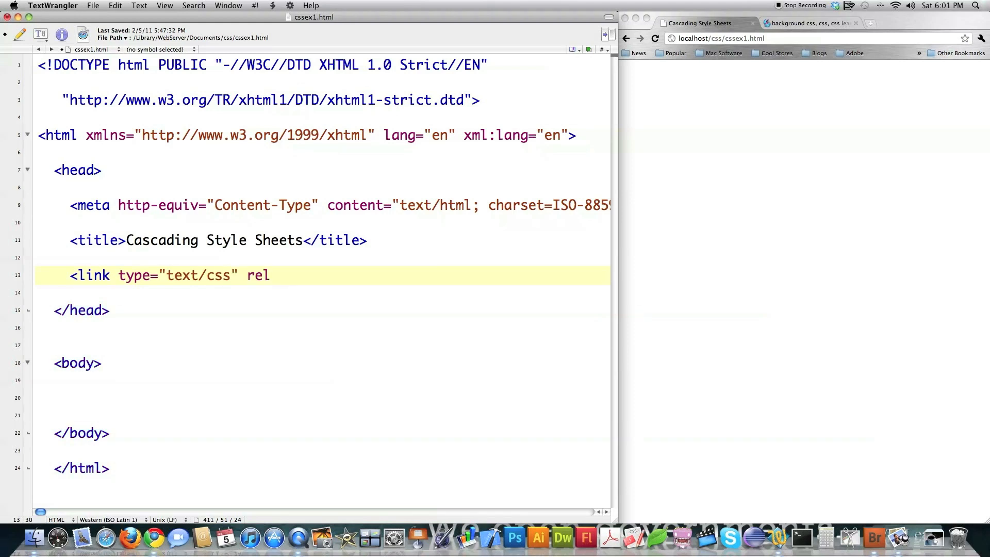
{"action": "type", "text": "=\"sty"}
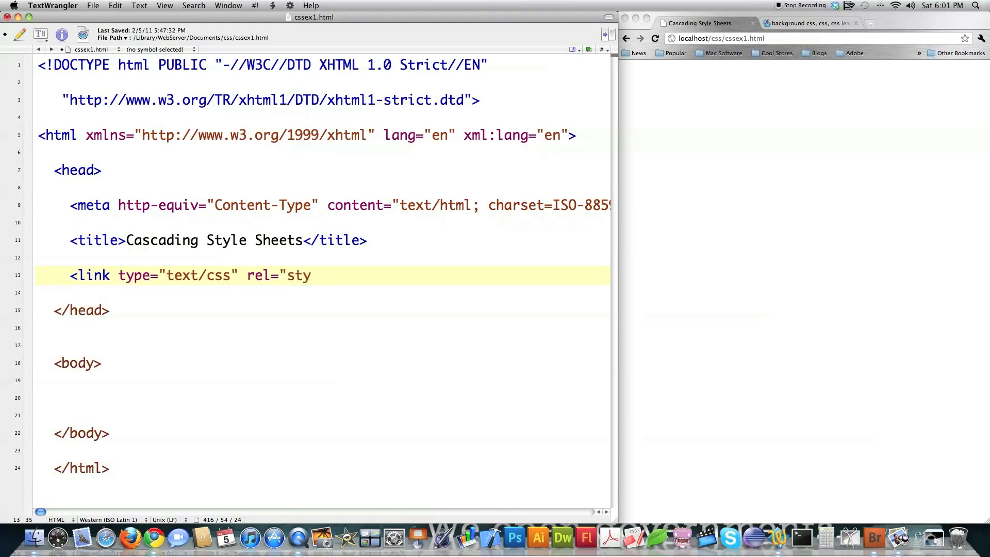
{"action": "type", "text": "lesheet"}
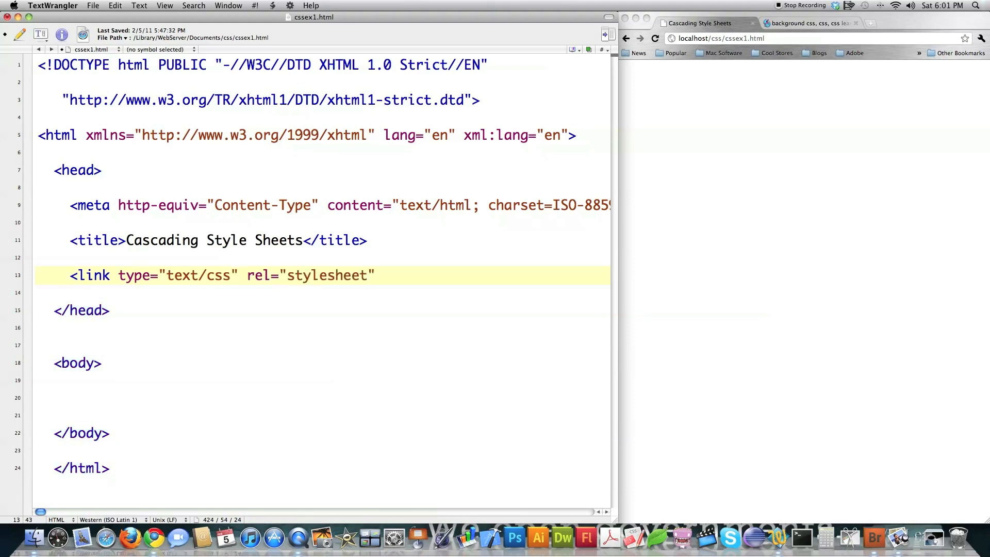
{"action": "type", "text": "href"}
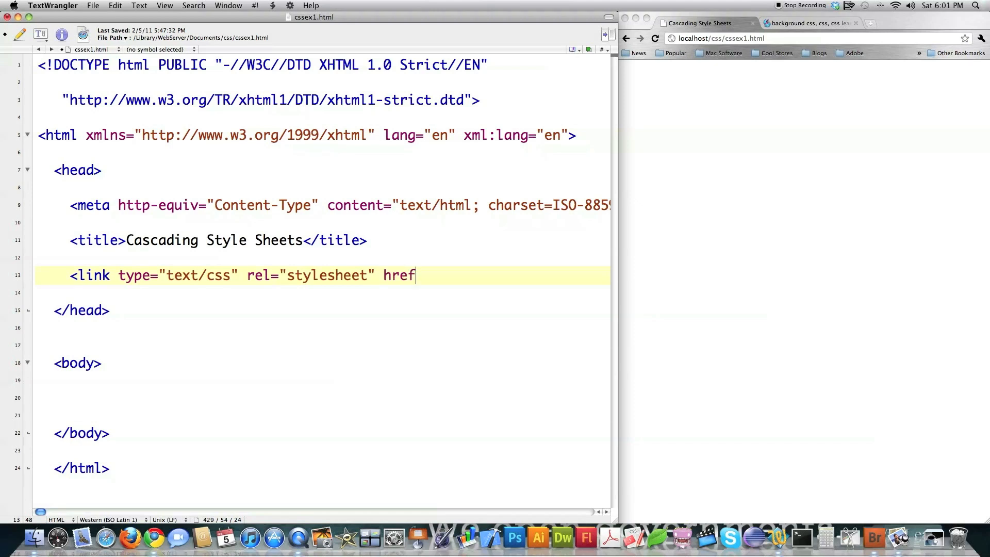
{"action": "type", "text": "=\""}
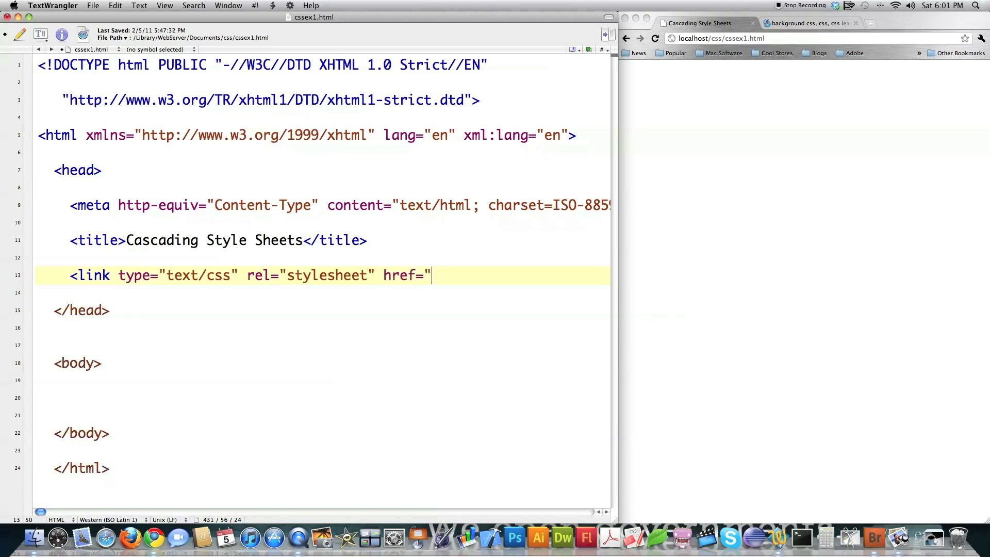
{"action": "type", "text": "style.css\" /"}
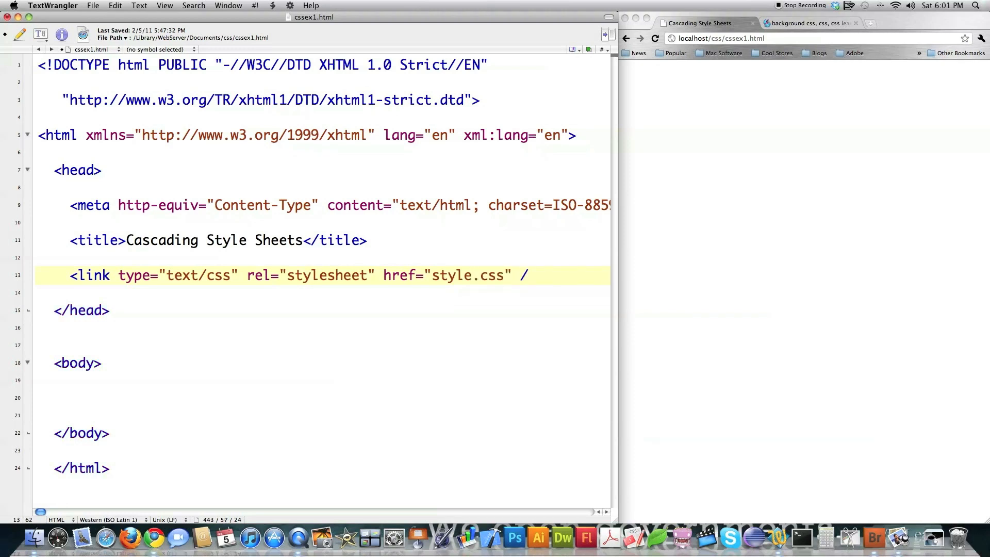
{"action": "type", "text": ">"}
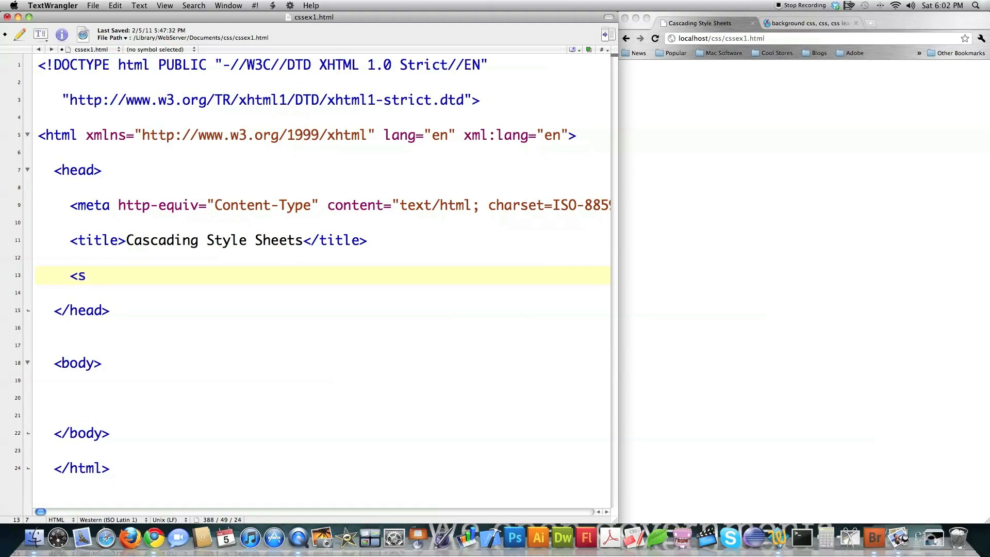
Step: Complete the <style> tag and write the rule body { color: green; }
{"action": "type", "text": "tyle>"}
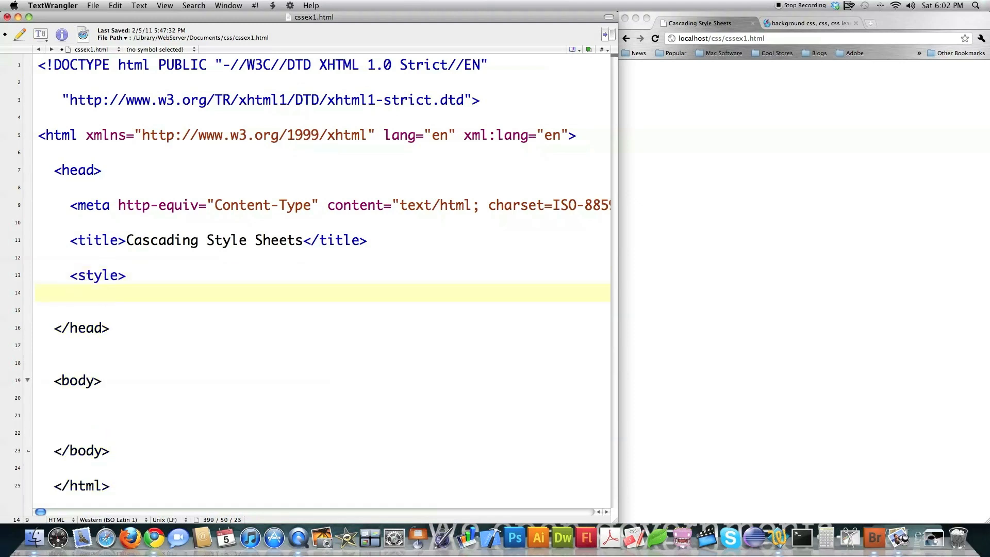
{"action": "type", "text": "body {"}
{"action": "type", "text": "colo"}
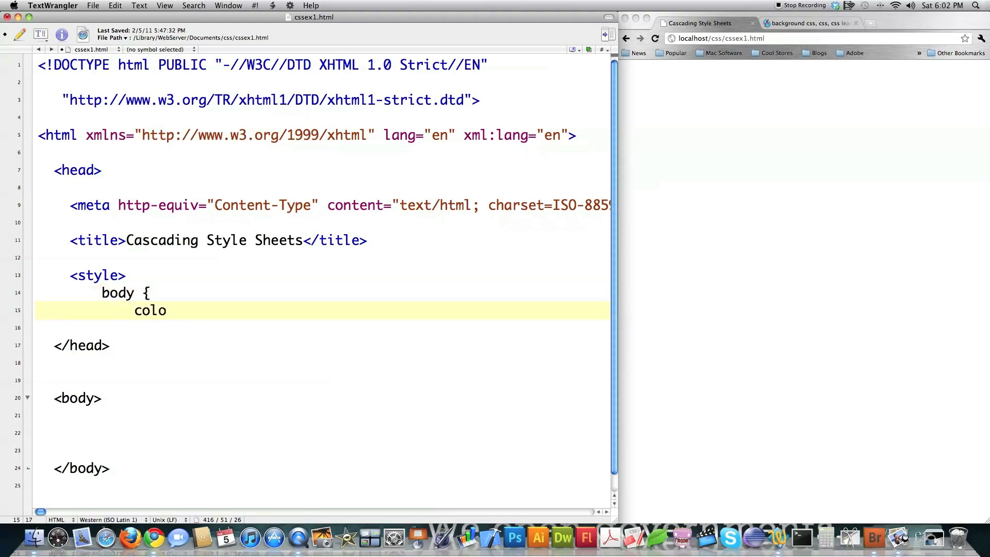
{"action": "type", "text": "r:"}
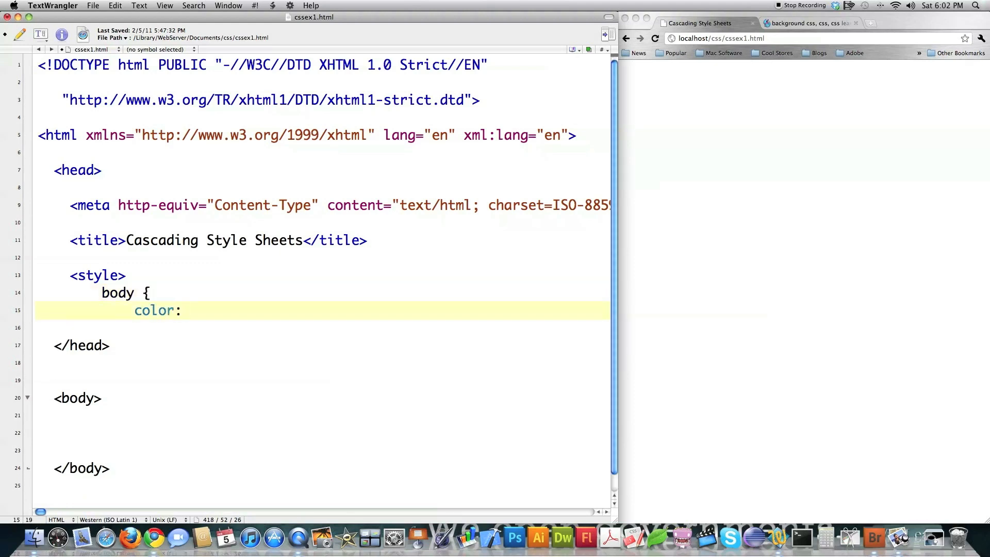
{"action": "type", "text": "green;"}
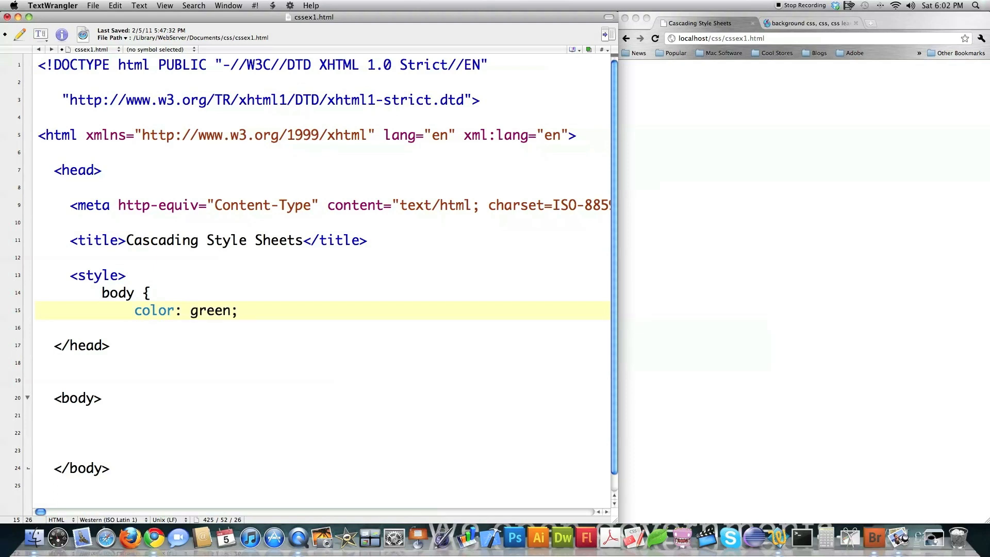
{"action": "type", "text": "}"}
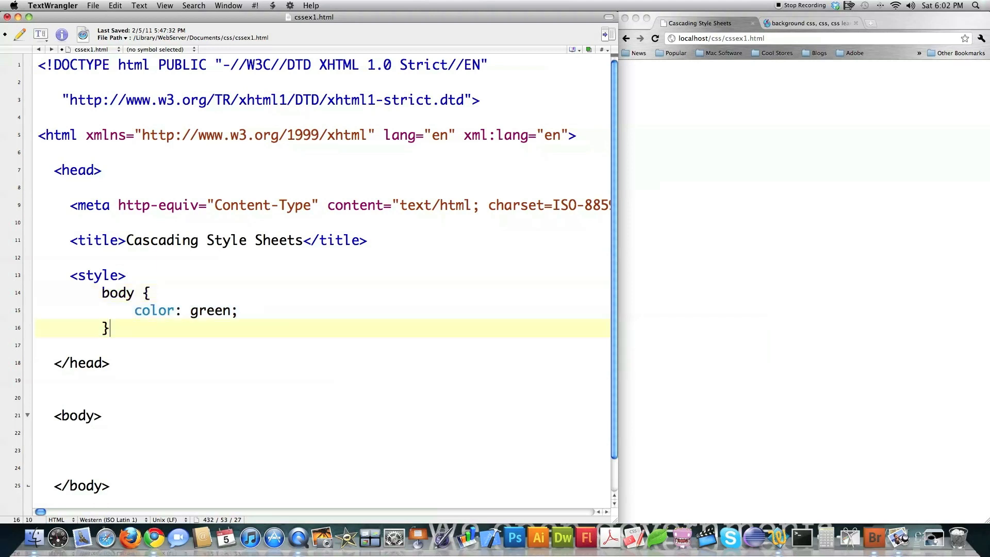
Step: Add a p rule setting color to purple
{"action": "key", "text": "Return"}
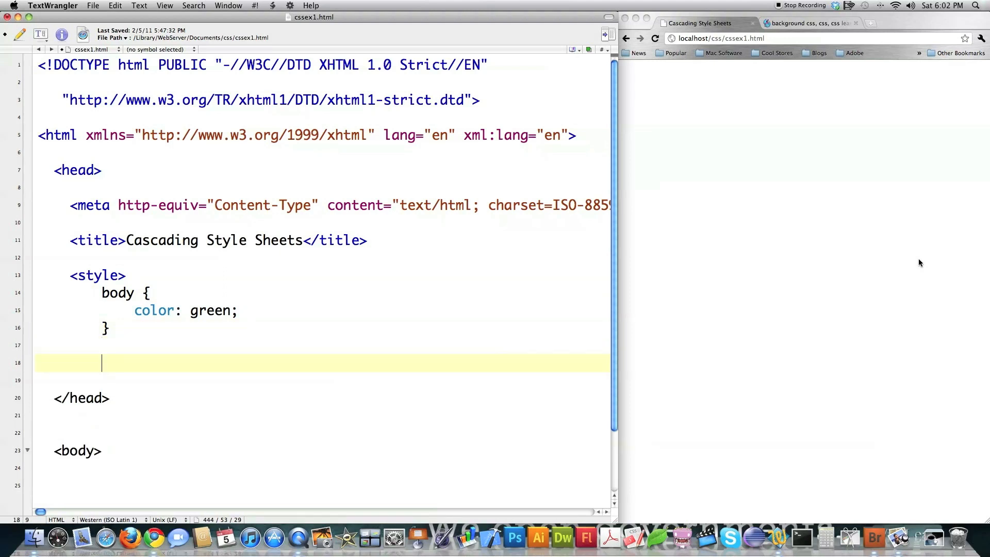
{"action": "type", "text": "p {"}
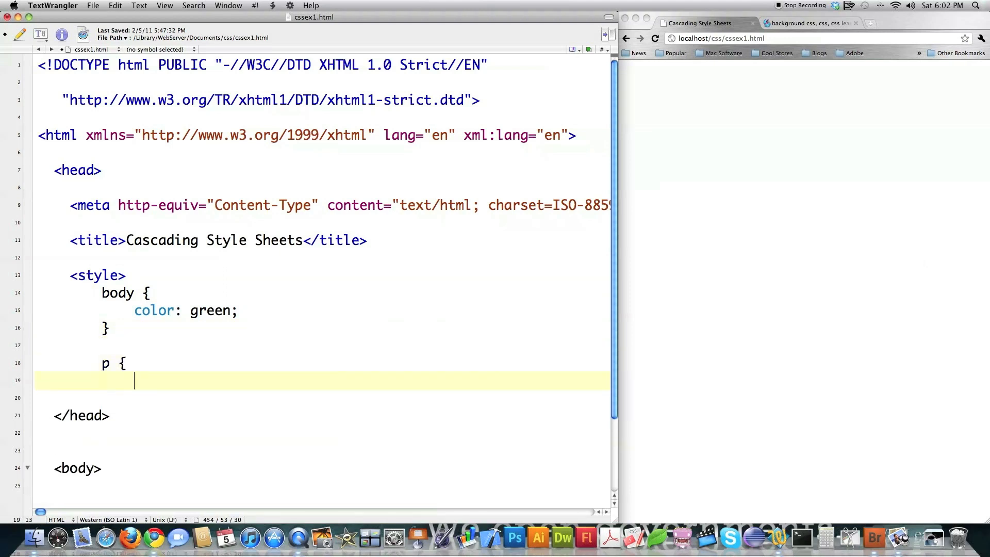
{"action": "type", "text": "color"}
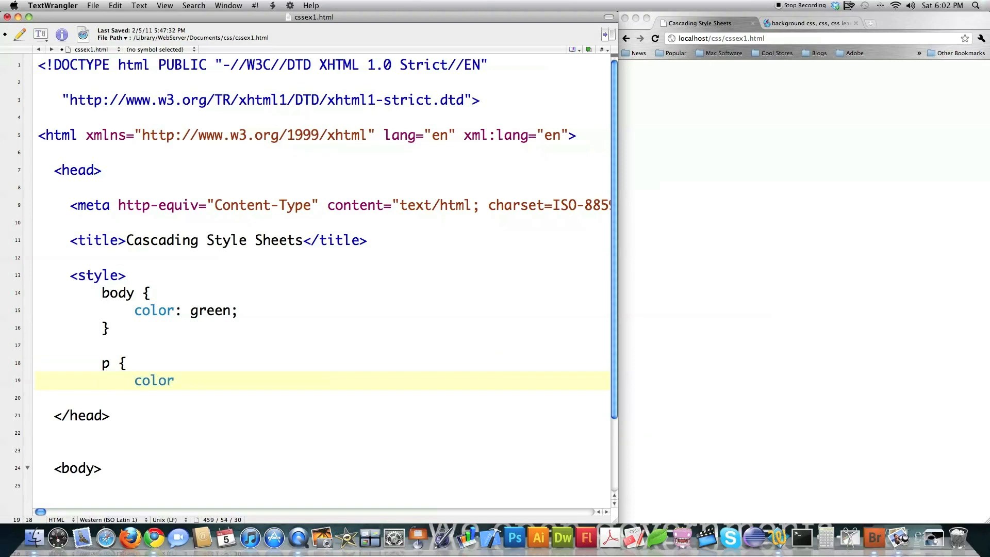
{"action": "type", "text": ": purple;"}
{"action": "type", "text": "}"}
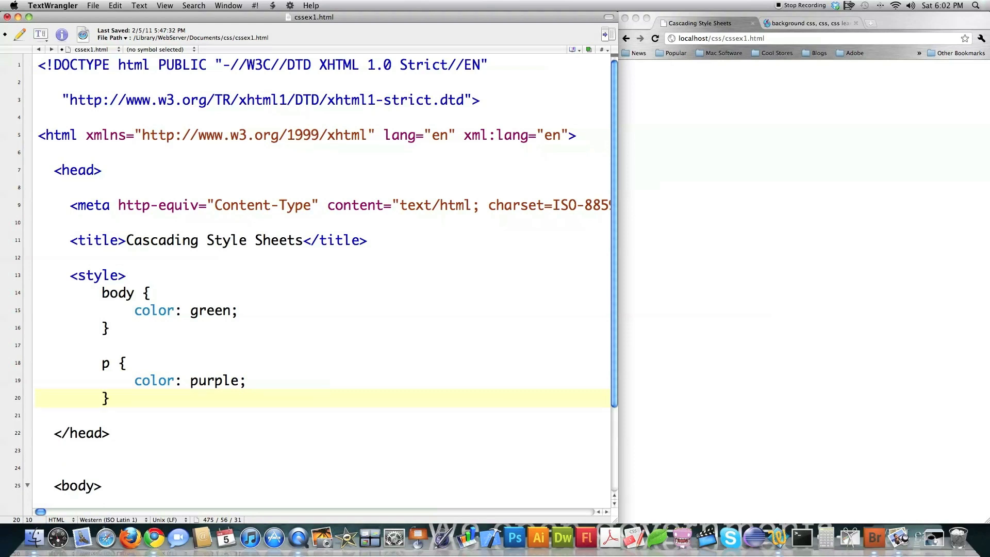
Step: Open a CSS rule for the selectors h1, h2, em, b
{"action": "type", "text": "h1"}
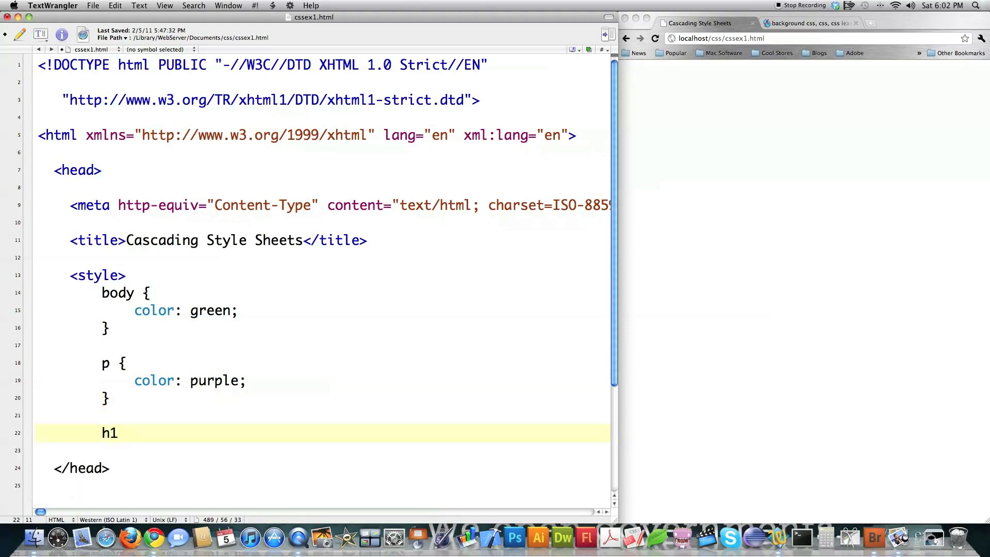
{"action": "type", "text": ", h2"}
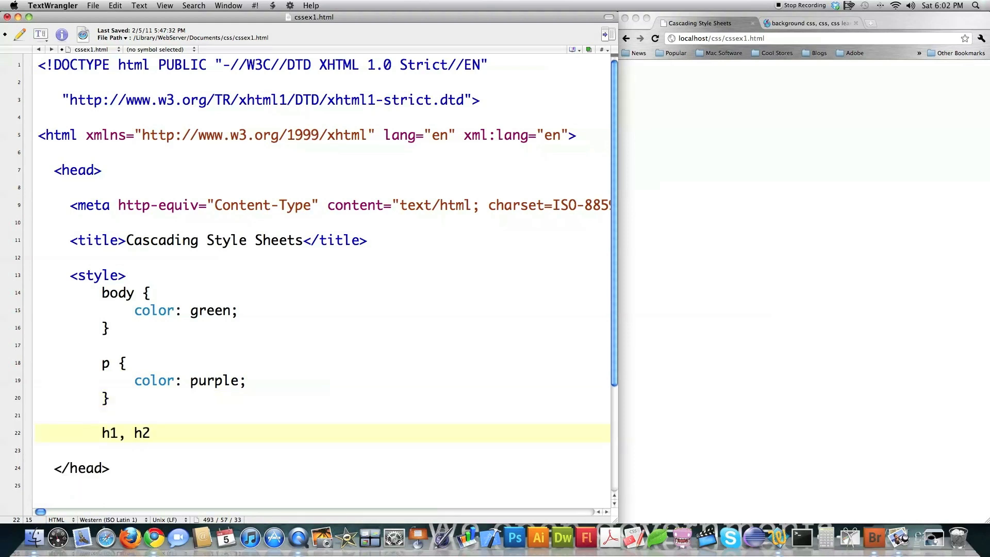
{"action": "type", "text": ", em"}
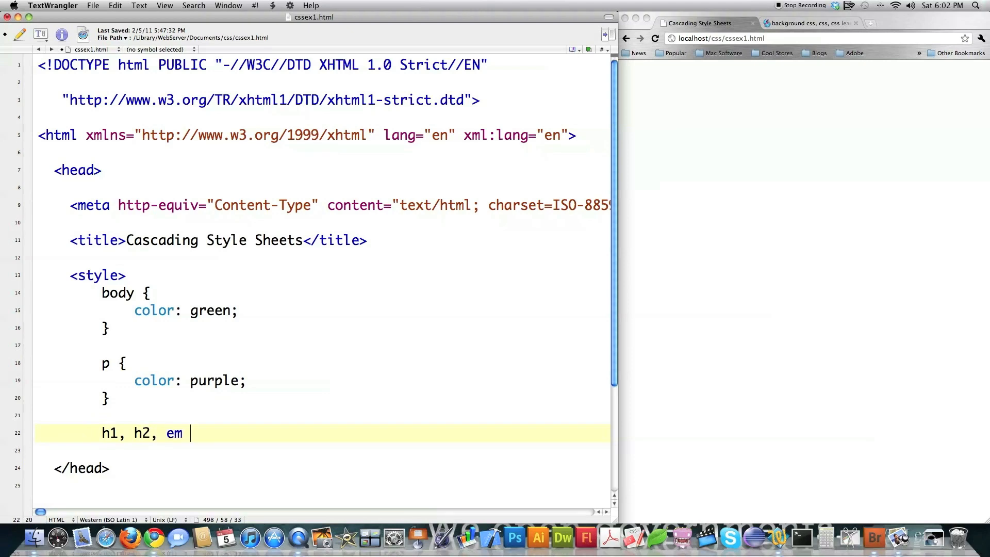
{"action": "type", "text": ", b"}
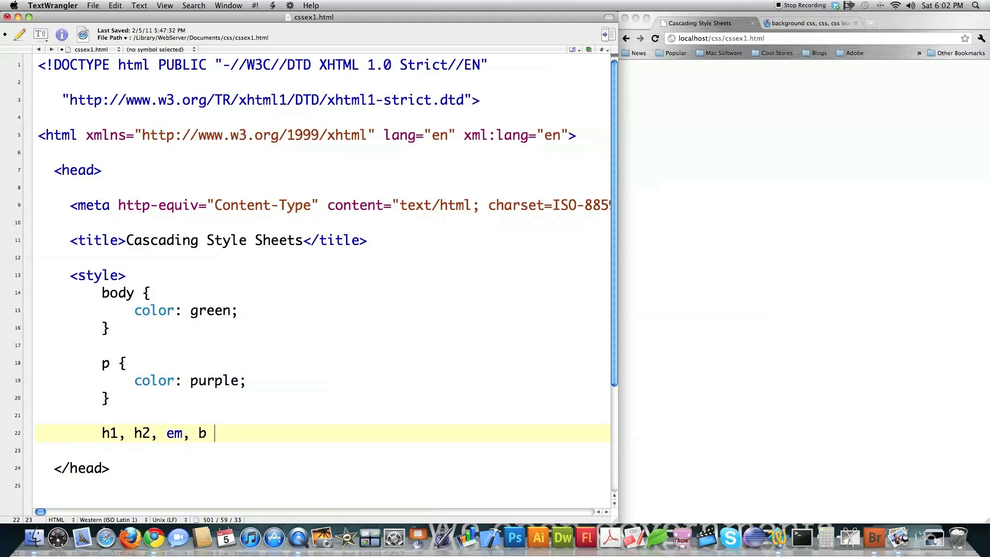
{"action": "type", "text": "{"}
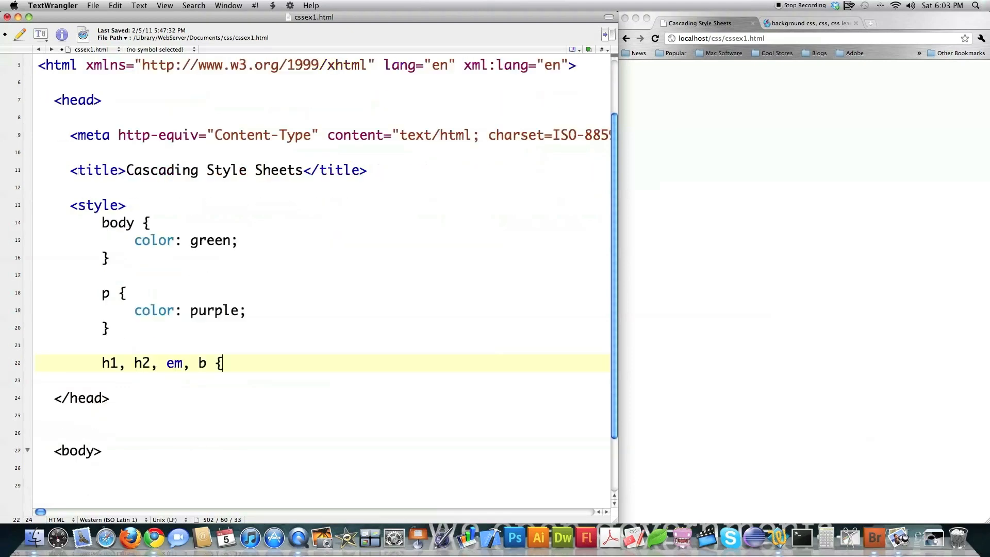
{"action": "scroll", "scroll_direction": "down", "scroll_amount": 3}
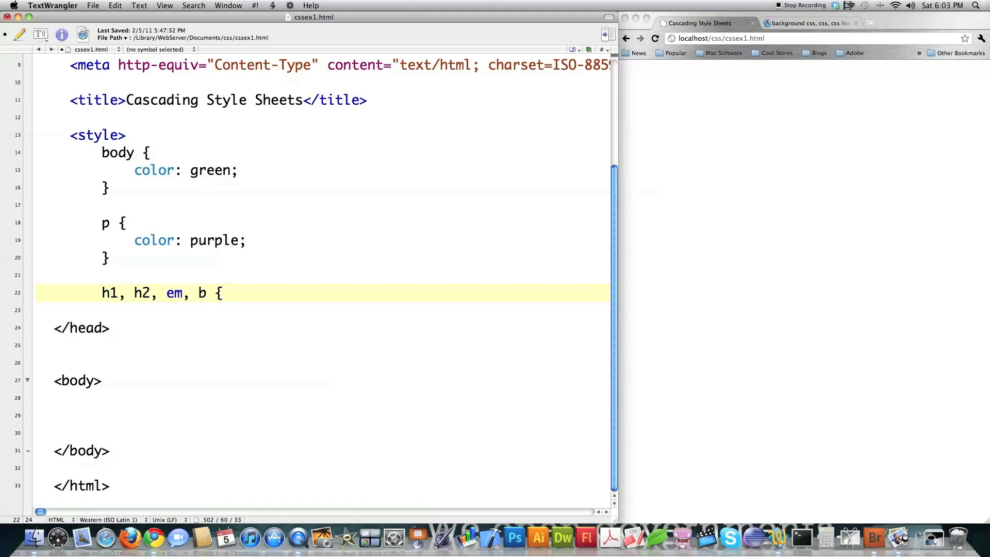
Step: Set font-family to times new roman, georgia, serif and close the rule
{"action": "type", "text": "font-family:"}
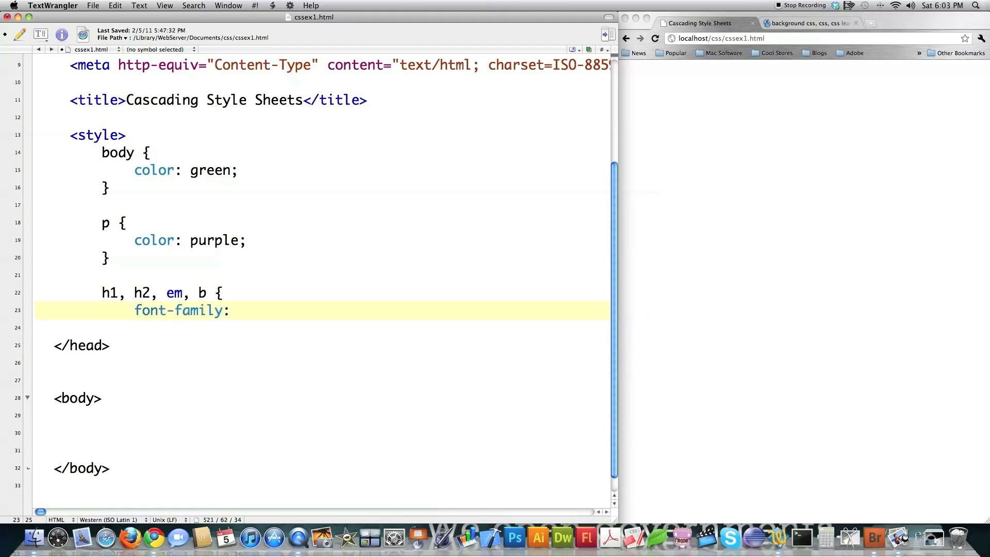
{"action": "type", "text": "times new ro"}
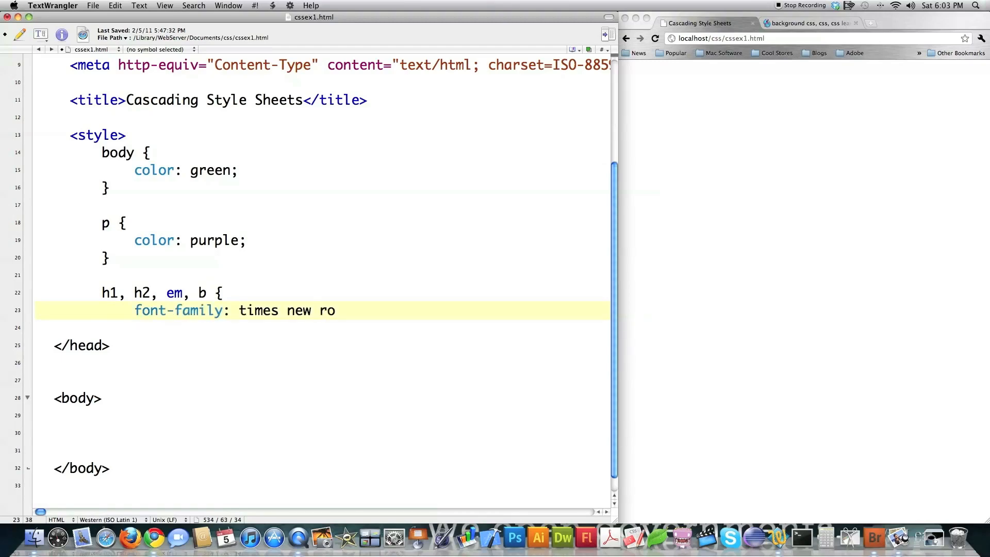
{"action": "type", "text": "man"}
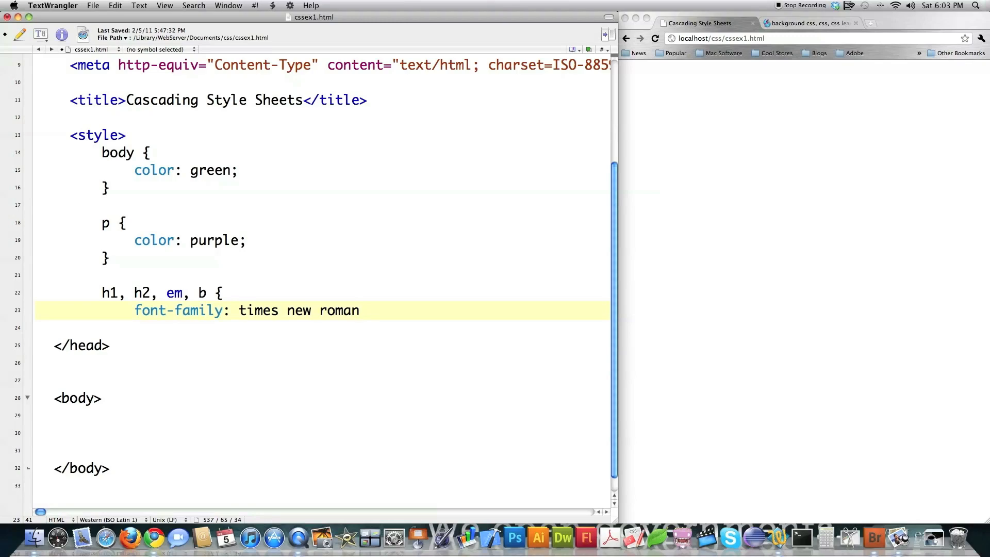
{"action": "type", "text": ","}
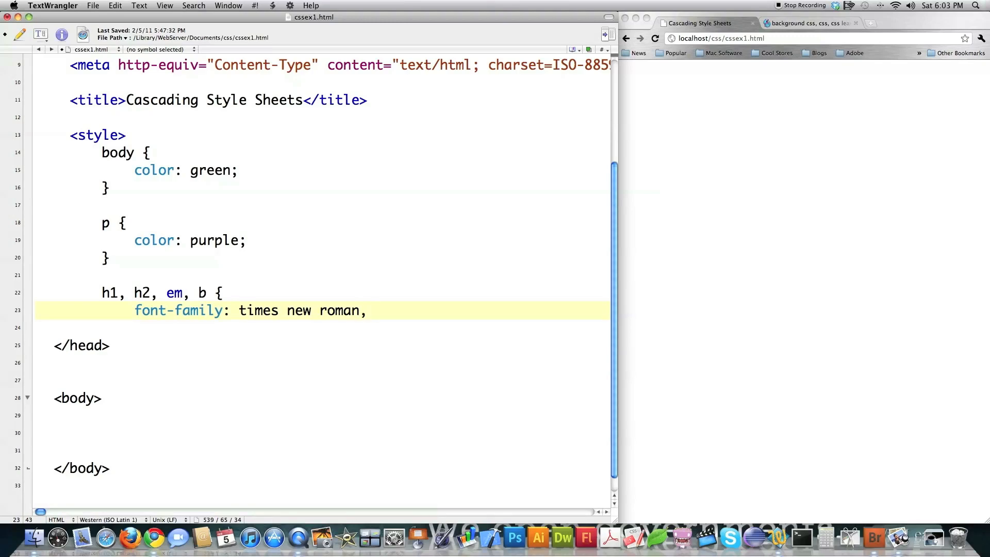
{"action": "type", "text": "georgia,"}
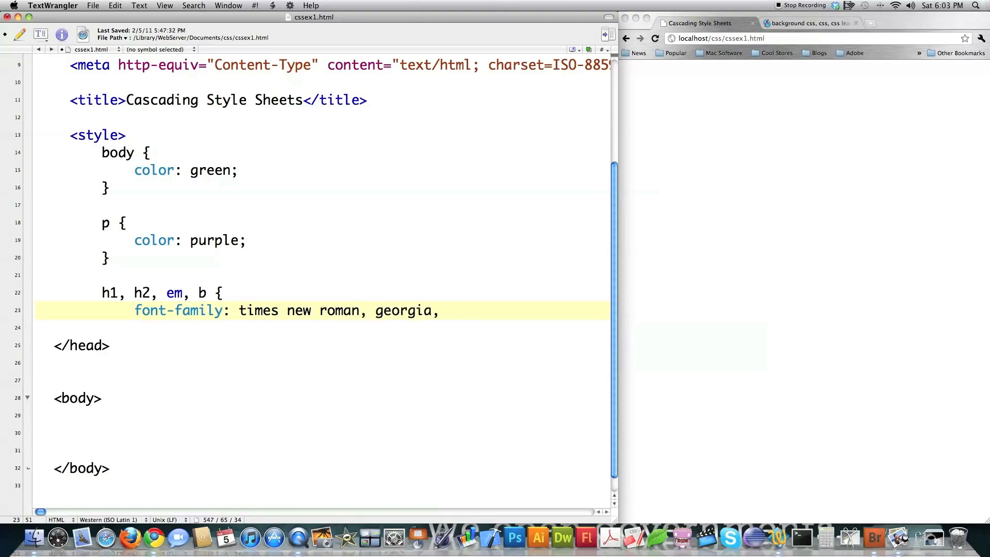
{"action": "type", "text": "s"}
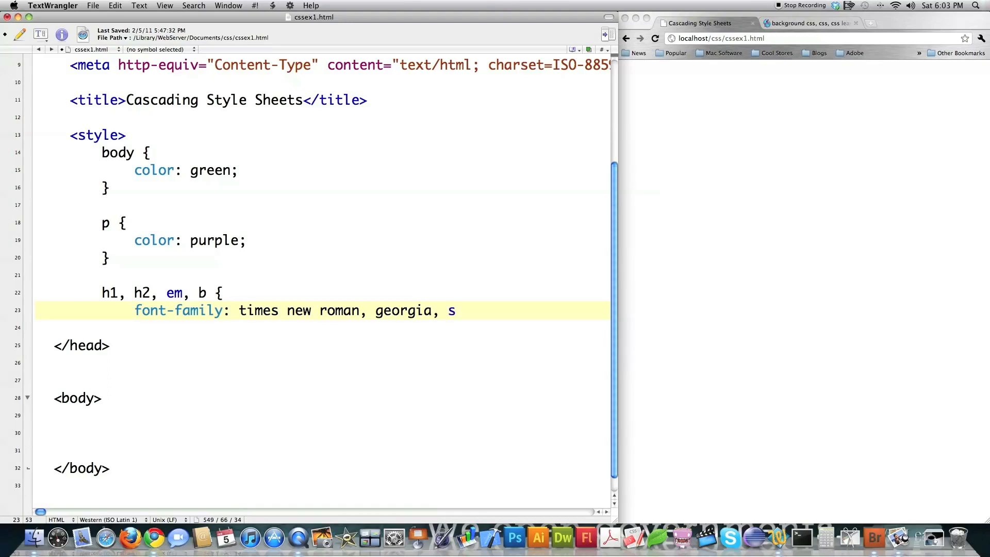
{"action": "type", "text": "erif;"}
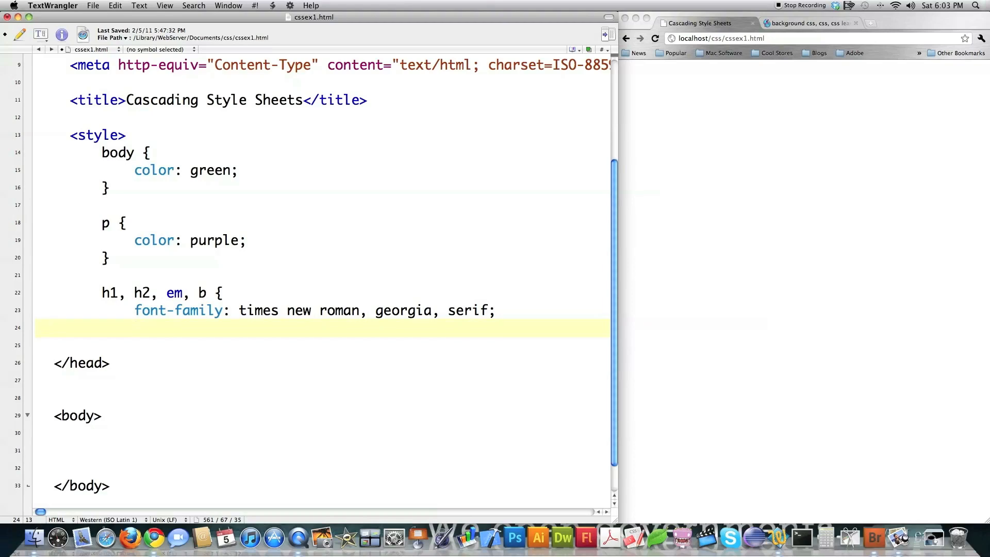
{"action": "type", "text": "}"}
{"action": "type", "text": "a {"}
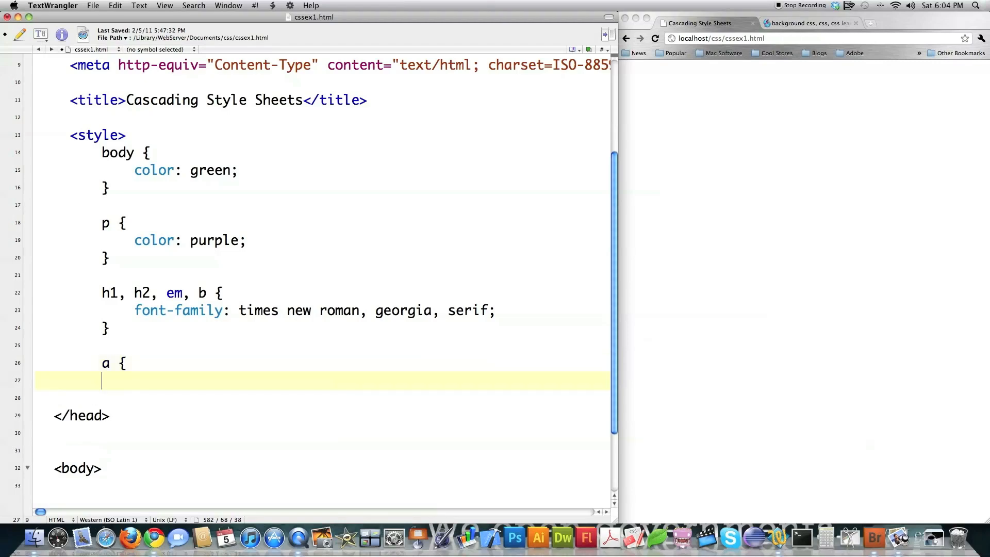
Step: Give links font-family verdana, arial, sans-serif, close the rule, and add </style>
{"action": "type", "text": "font"}
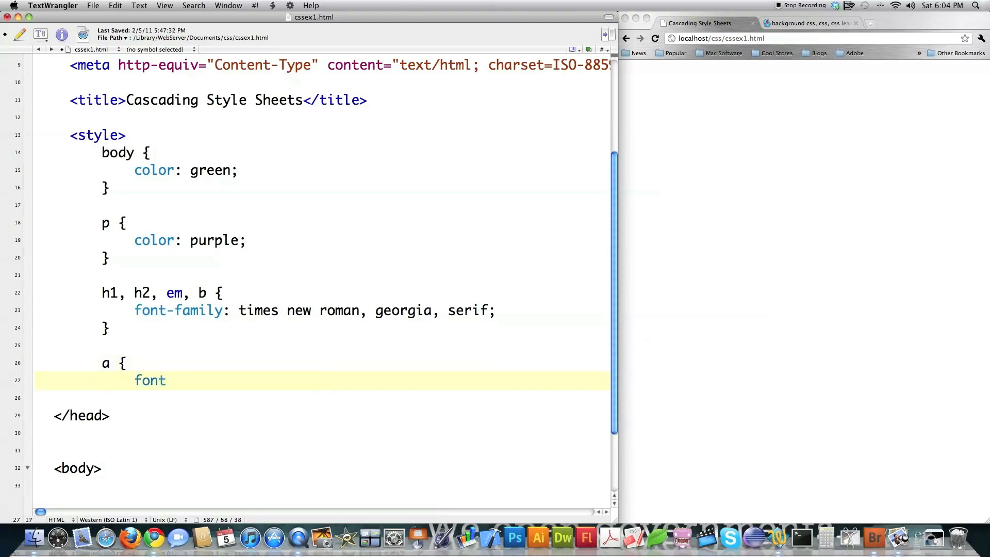
{"action": "type", "text": "-family: verdan"}
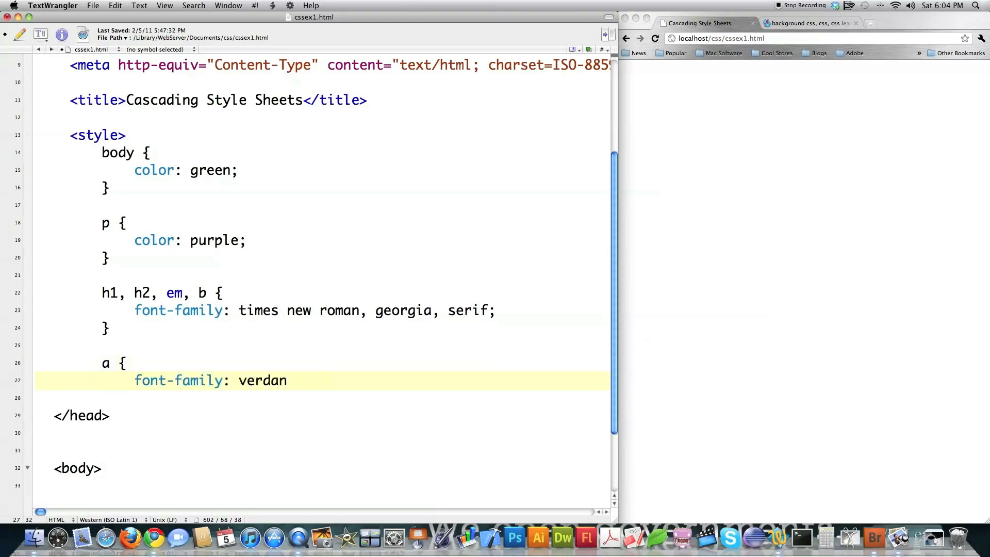
{"action": "type", "text": "a, arial,"}
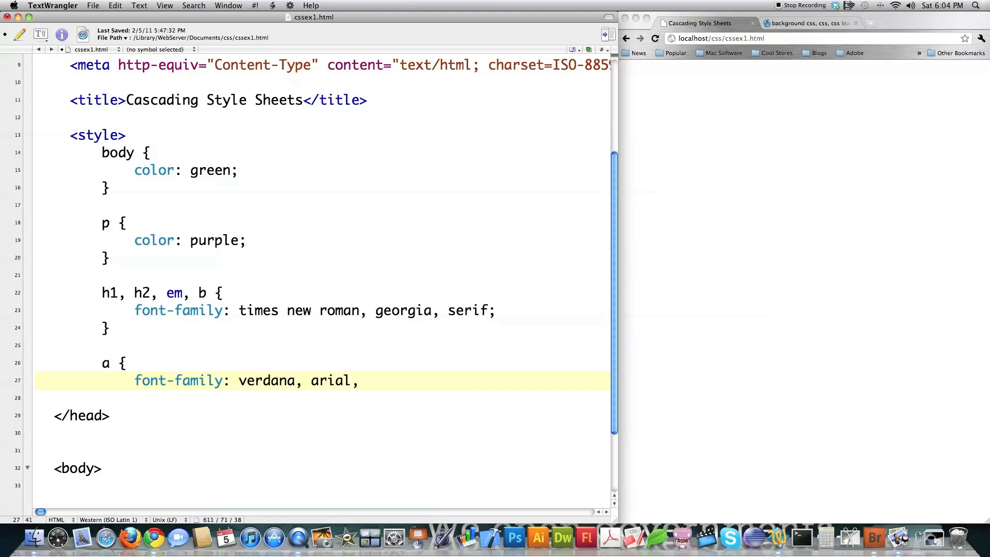
{"action": "type", "text": "san"}
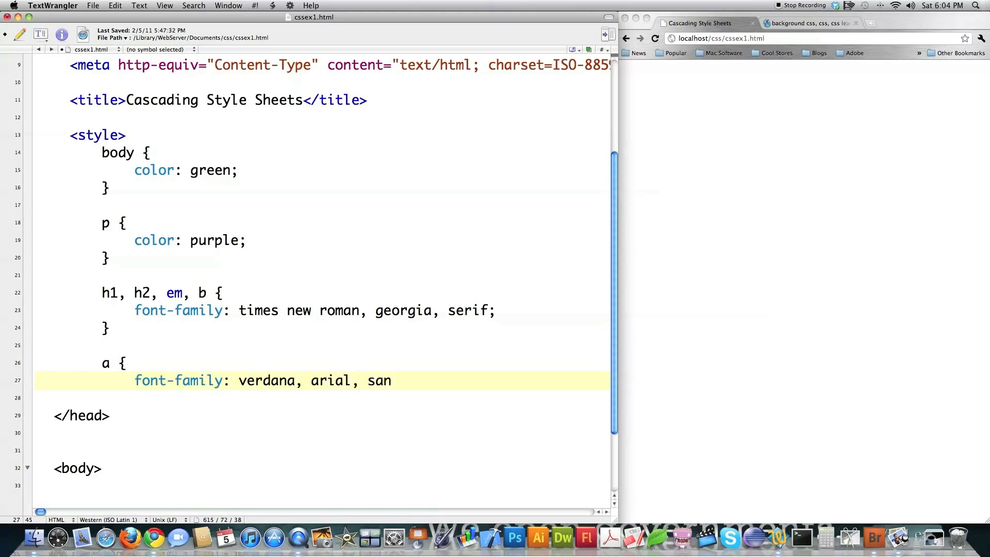
{"action": "type", "text": "s-"}
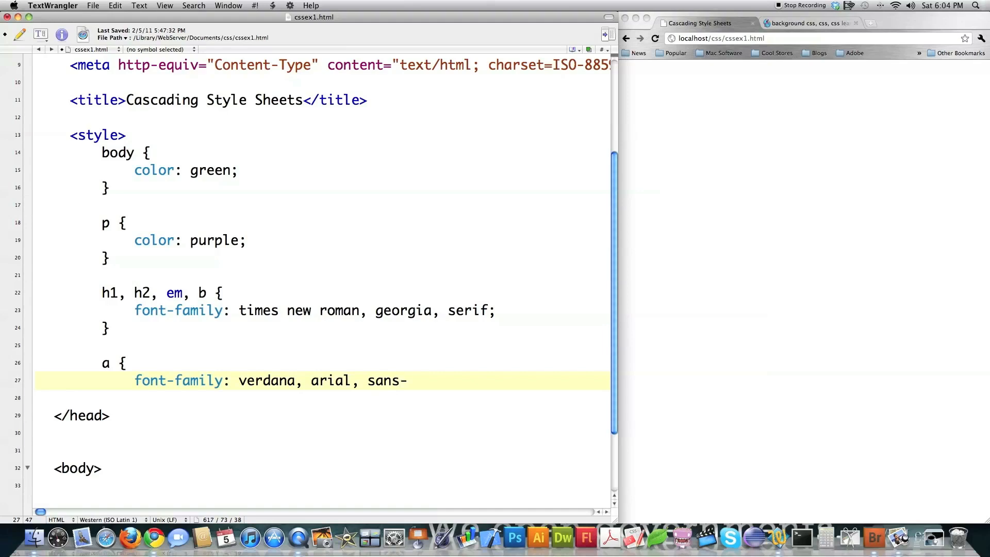
{"action": "type", "text": "serif;"}
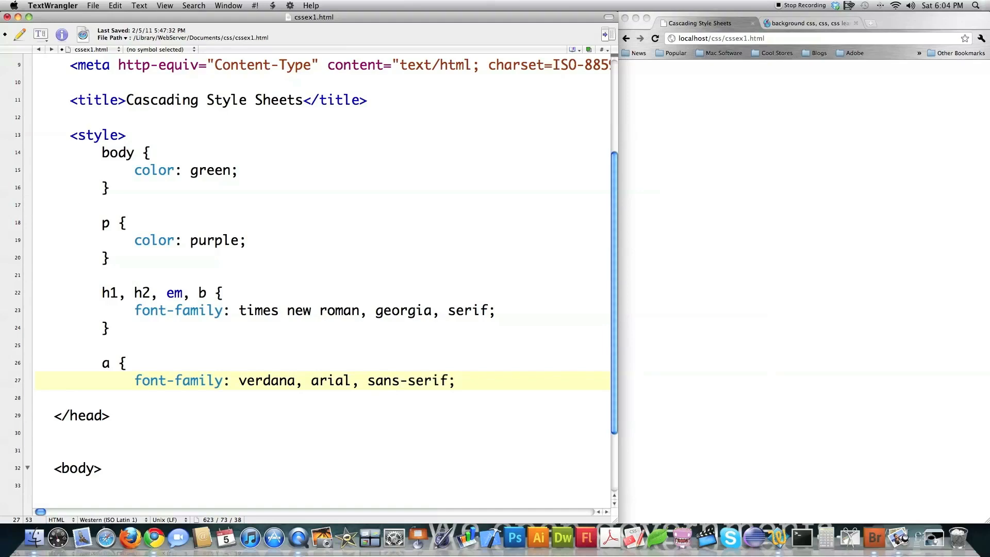
{"action": "left_click", "coordinate": [456, 380]}
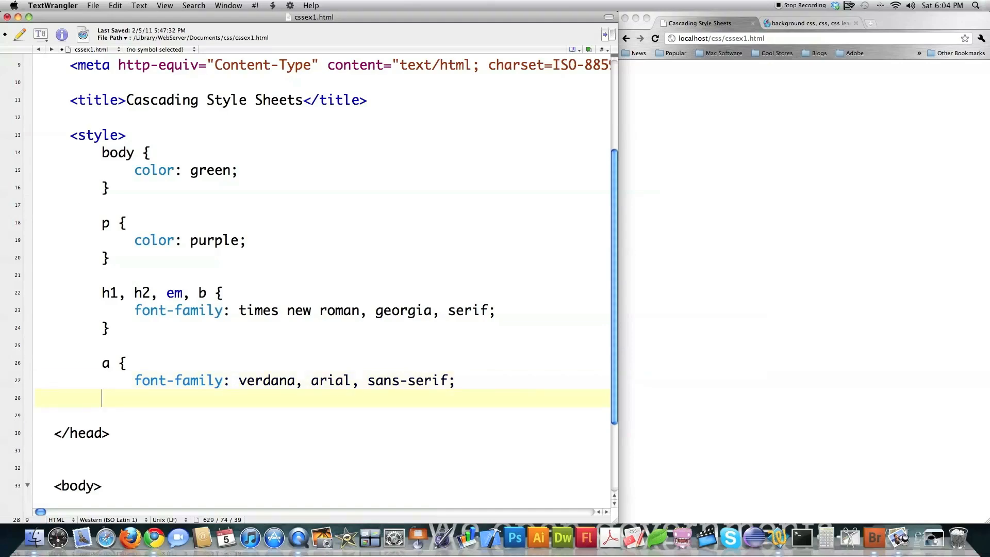
{"action": "type", "text": "}"}
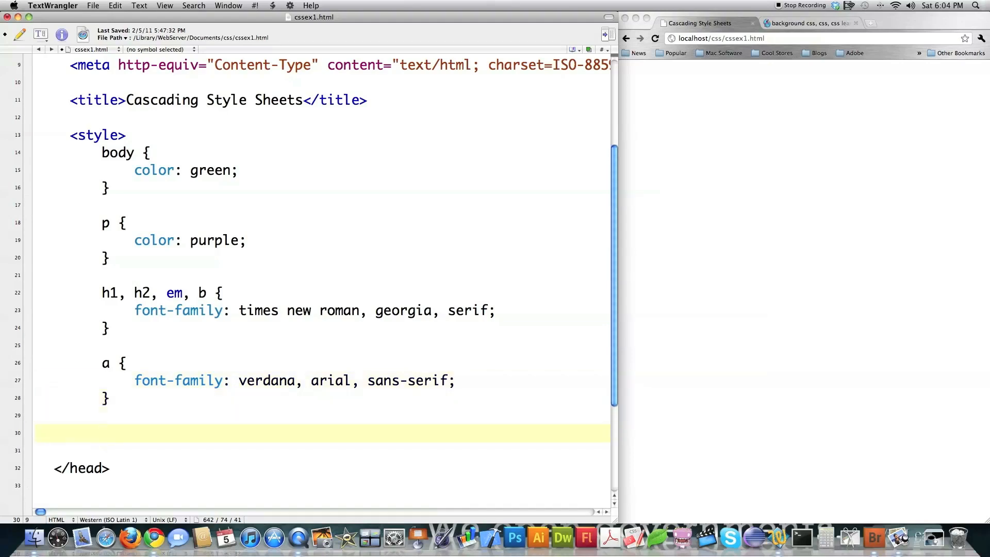
{"action": "type", "text": "</style>"}
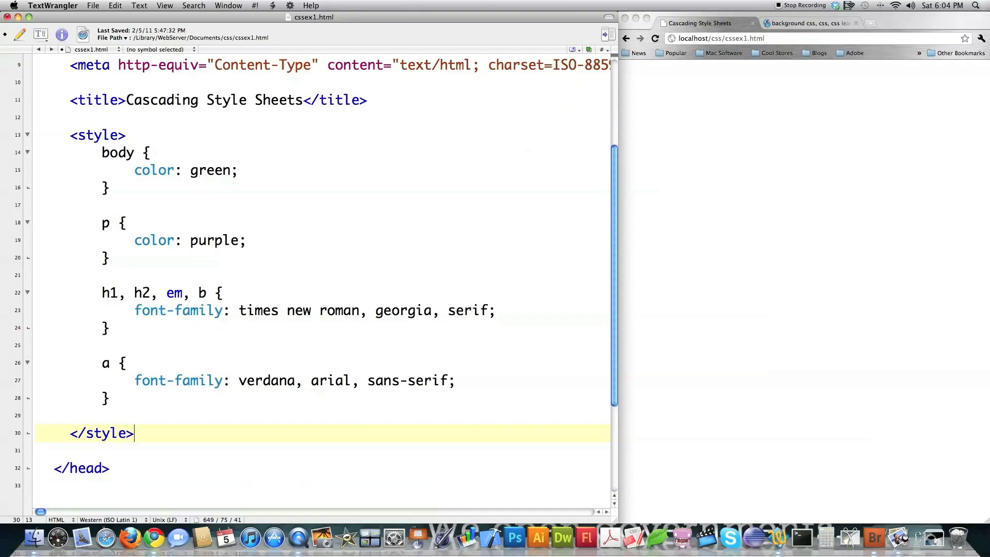
Step: Copy the verdana, arial, sans-serif font-family line into the body rule below color: green
{"action": "scroll", "scroll_direction": "down", "scroll_amount": 3}
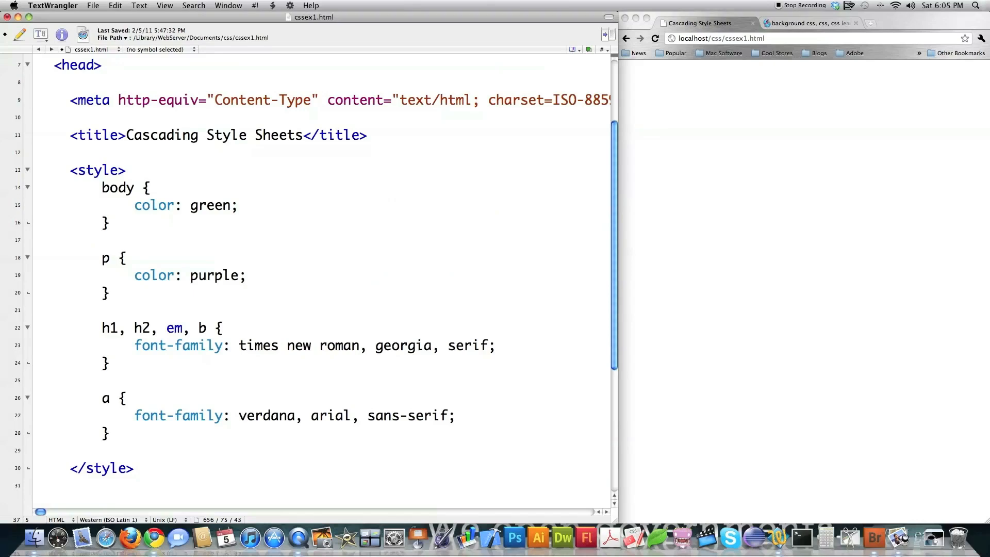
{"action": "scroll", "scroll_direction": "down", "scroll_amount": 3}
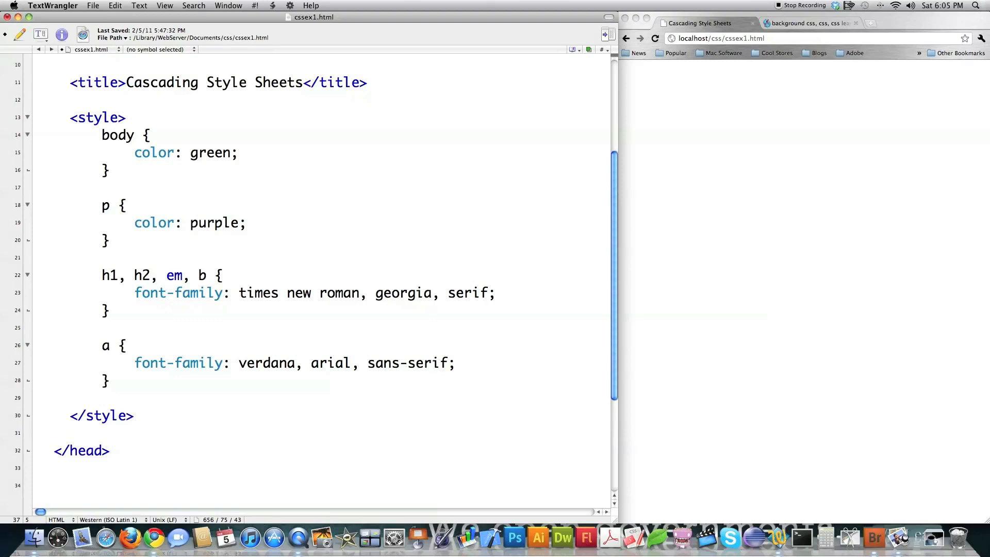
{"action": "triple_click", "coordinate": [284, 363]}
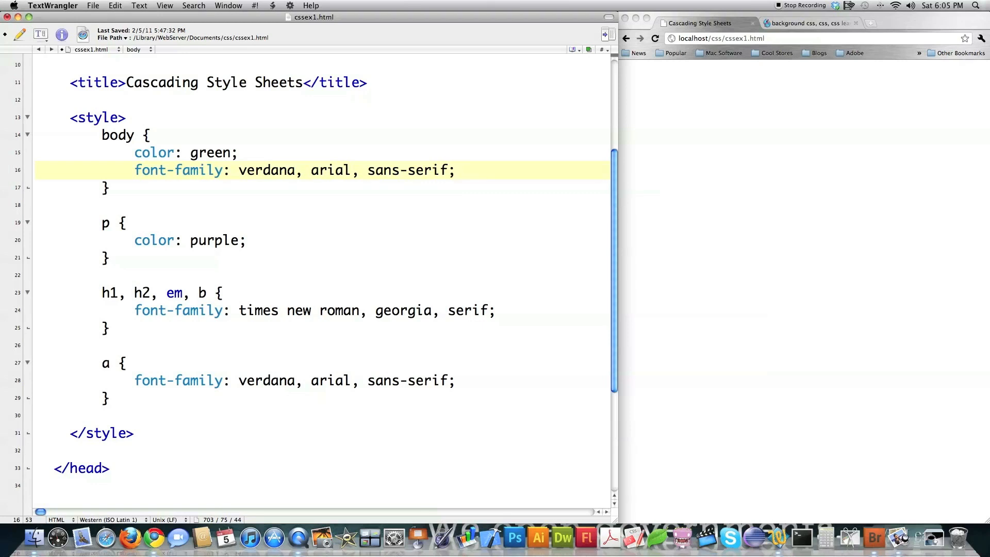
{"action": "left_click", "coordinate": [456, 170]}
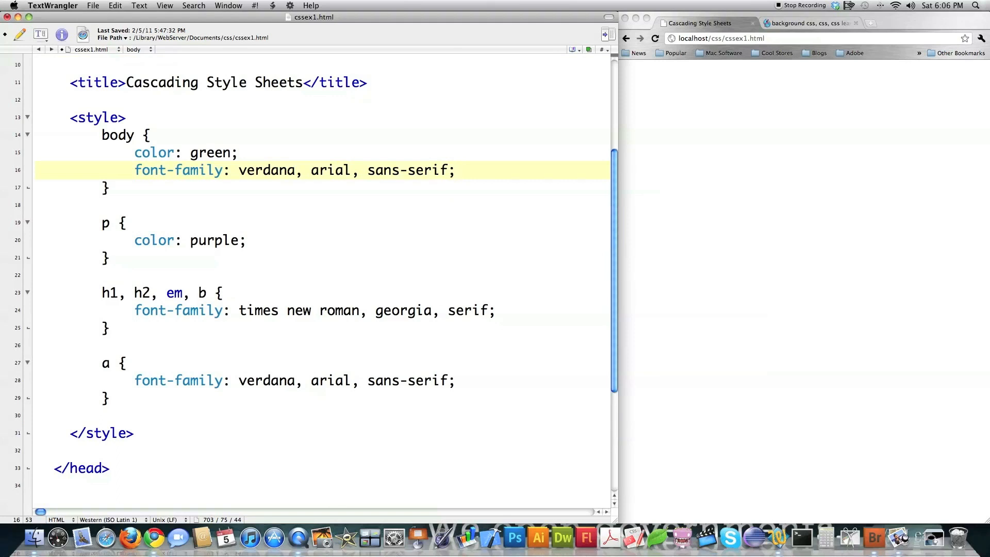
{"action": "left_click", "coordinate": [456, 169]}
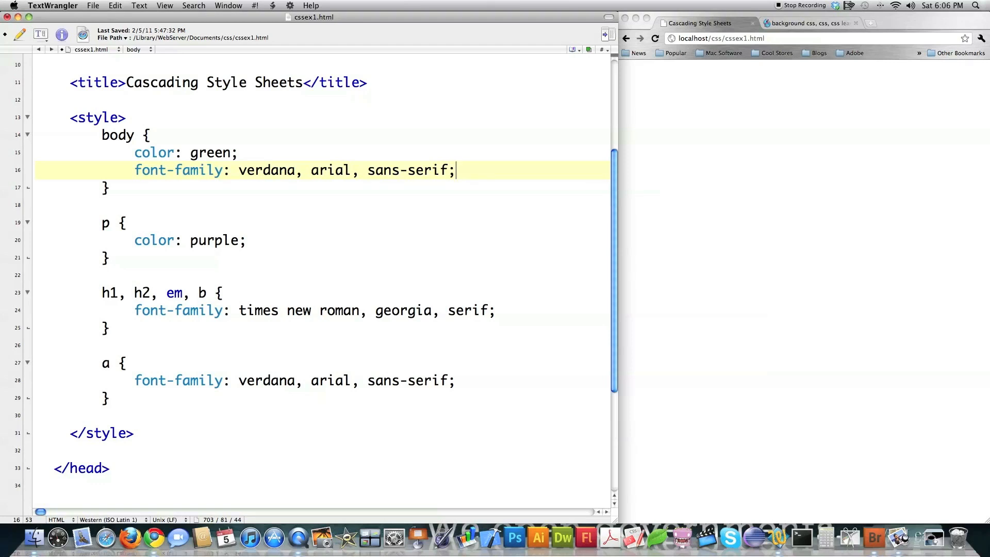
{"action": "scroll", "scroll_direction": "down", "scroll_amount": 3}
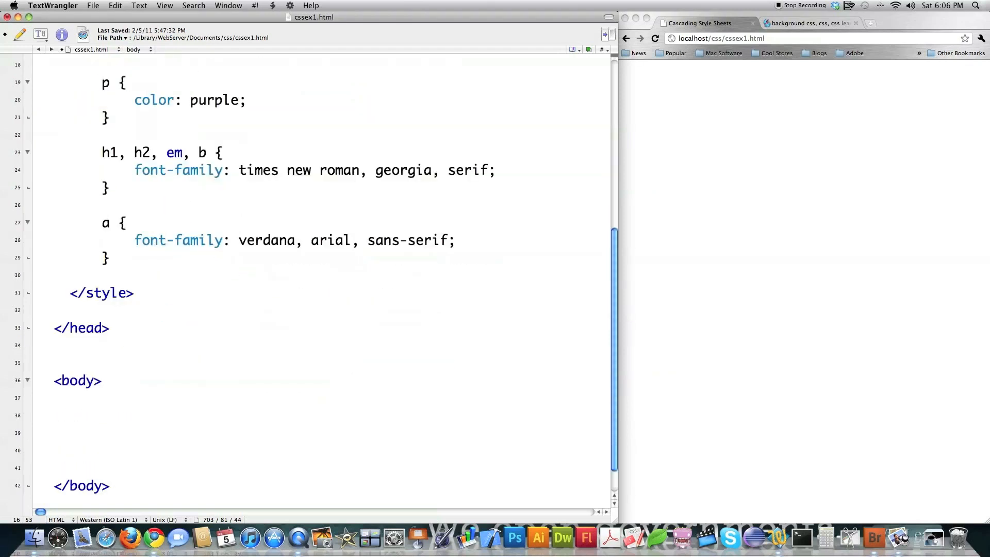
Step: Add a paragraph 'This is some paragraph text' followed by a <br /> line break
{"action": "scroll", "scroll_direction": "down", "scroll_amount": 3}
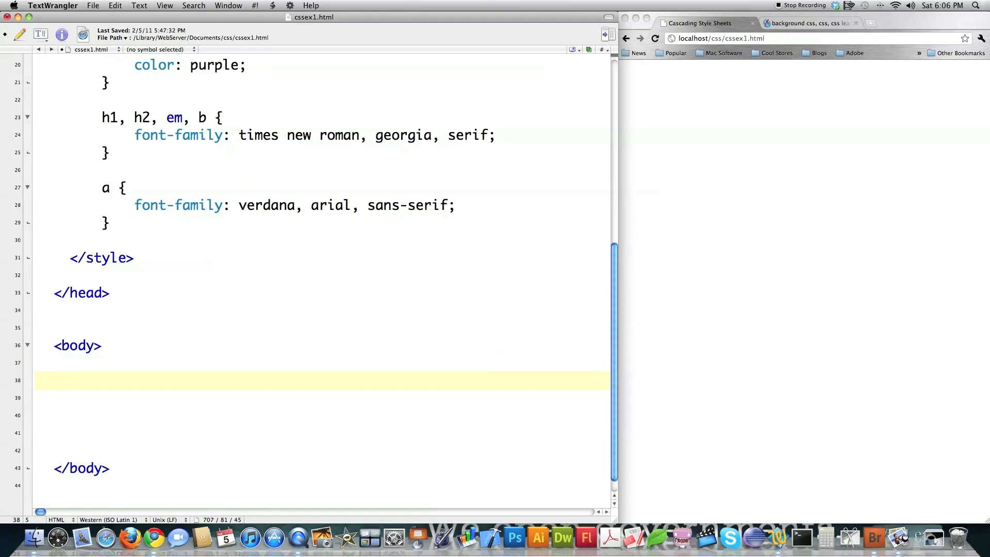
{"action": "type", "text": "<p>"}
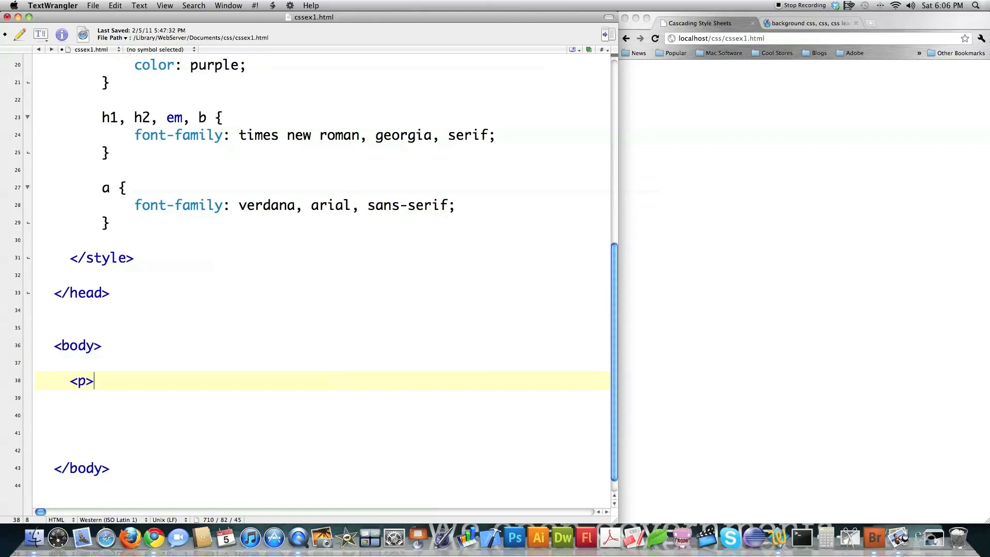
{"action": "type", "text": "Body Text"}
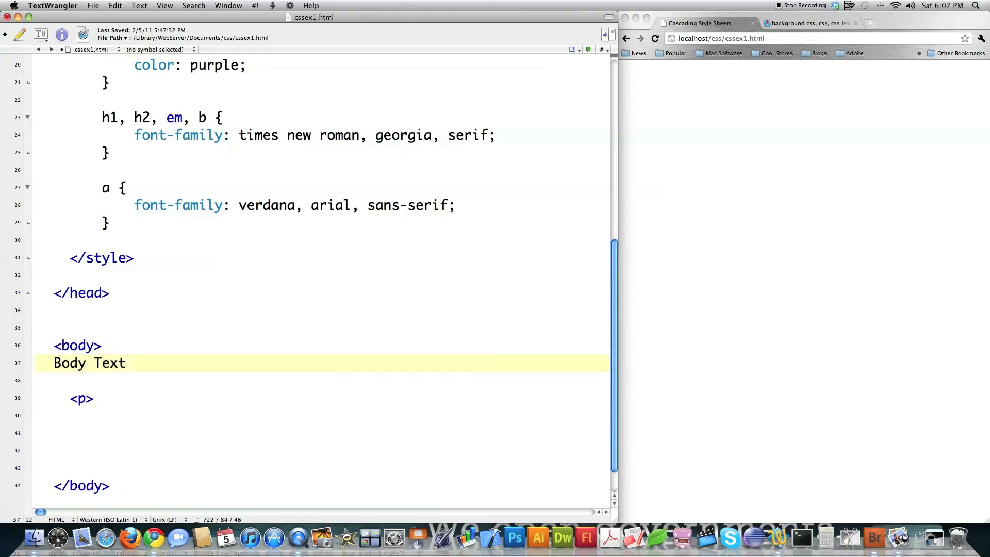
{"action": "type", "text": "This"}
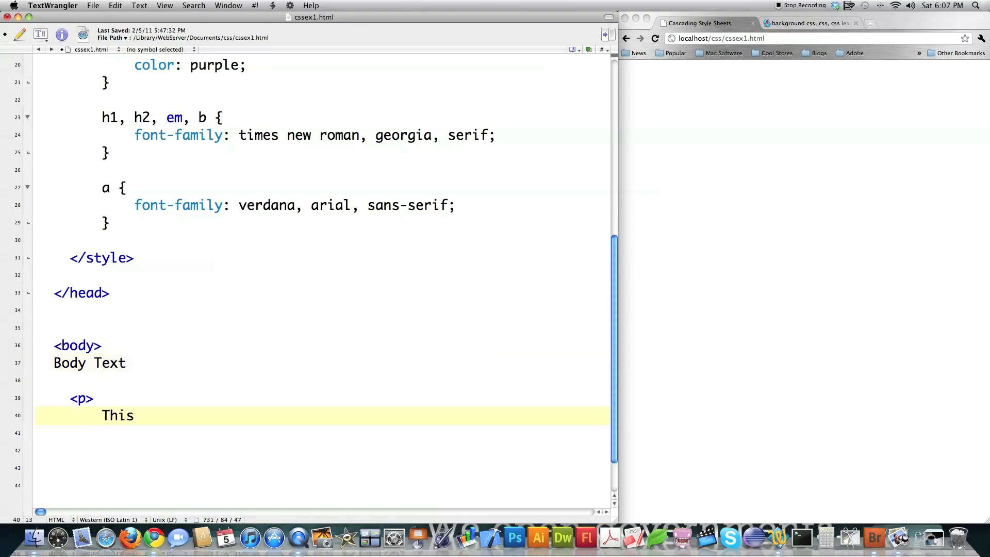
{"action": "type", "text": "is some"}
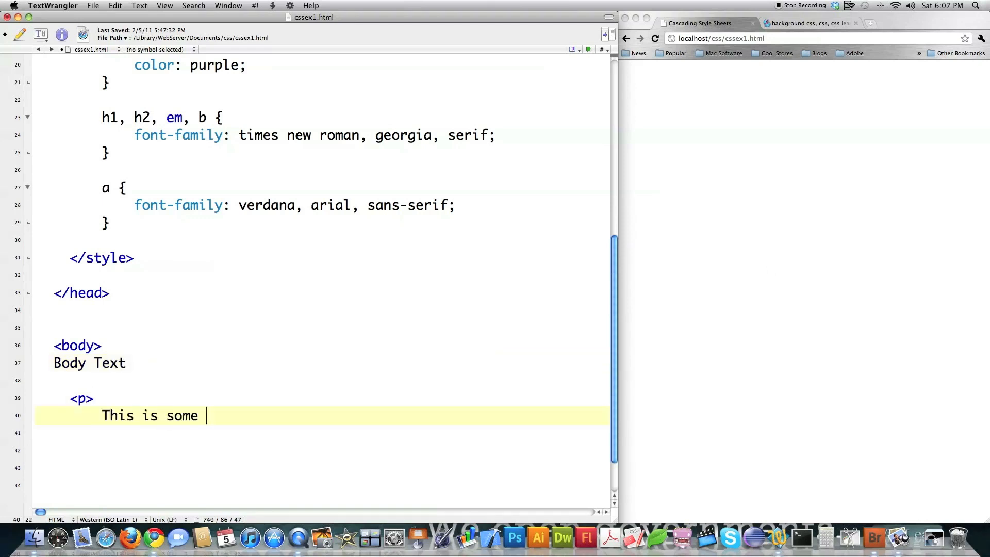
{"action": "type", "text": "paragraph text <"}
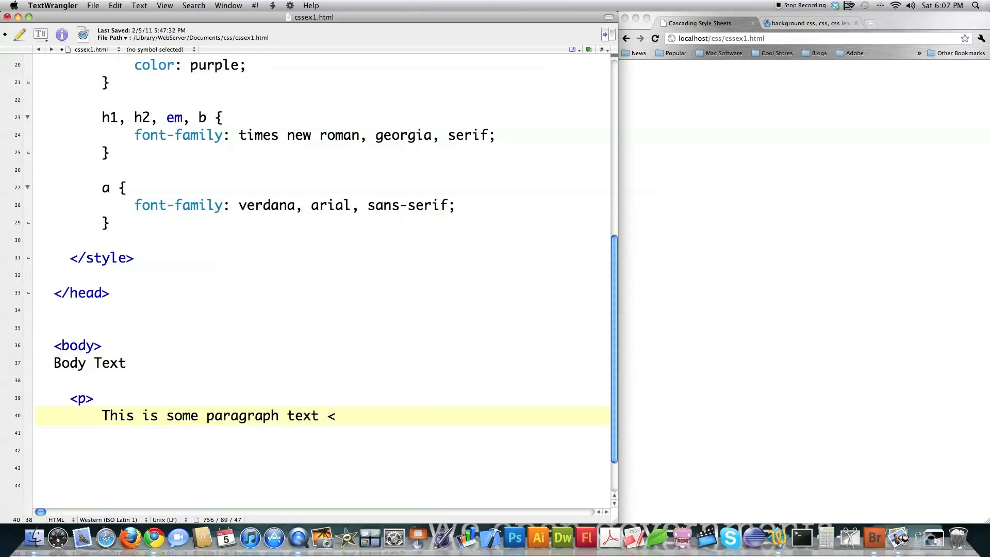
{"action": "type", "text": "br />"}
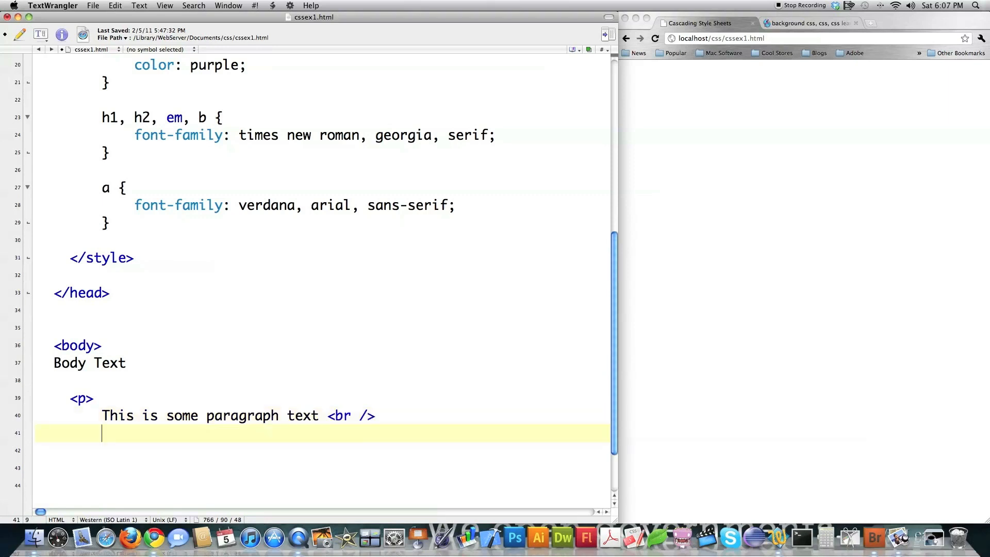
Step: Add italic text, an H1 heading, a newthinktank link, and 'More Body Text' with <br />
{"action": "type", "text": "<i>This is italic text</i><br />"}
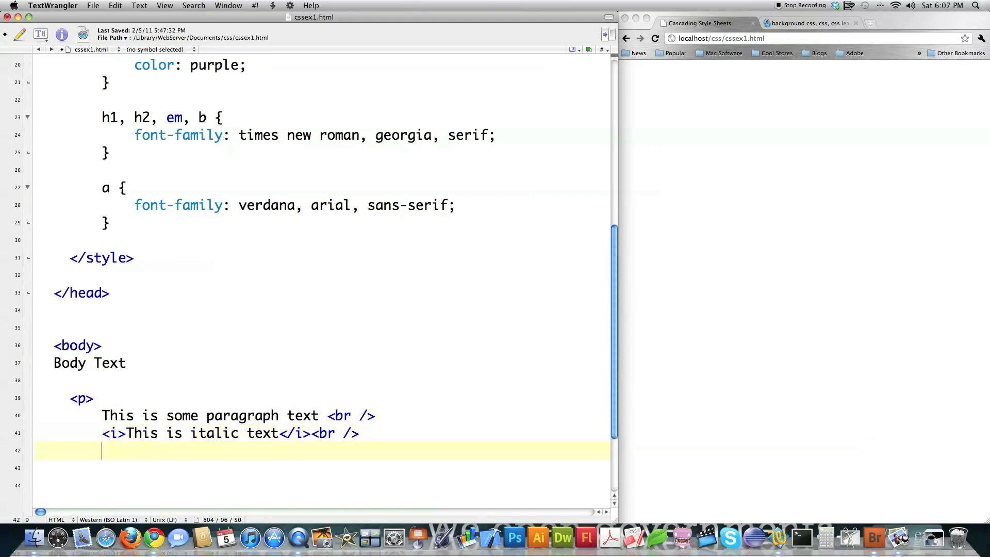
{"action": "type", "text": "This is <h1>H1"}
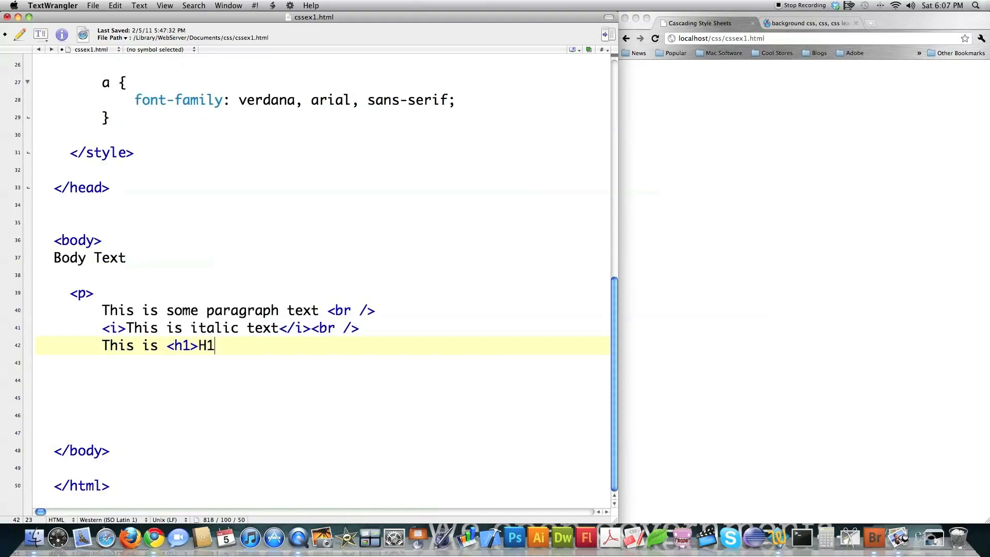
{"action": "type", "text": "</h1><br />"}
{"action": "left_click", "coordinate": [322, 398]}
{"action": "type", "text": "This is a <a"}
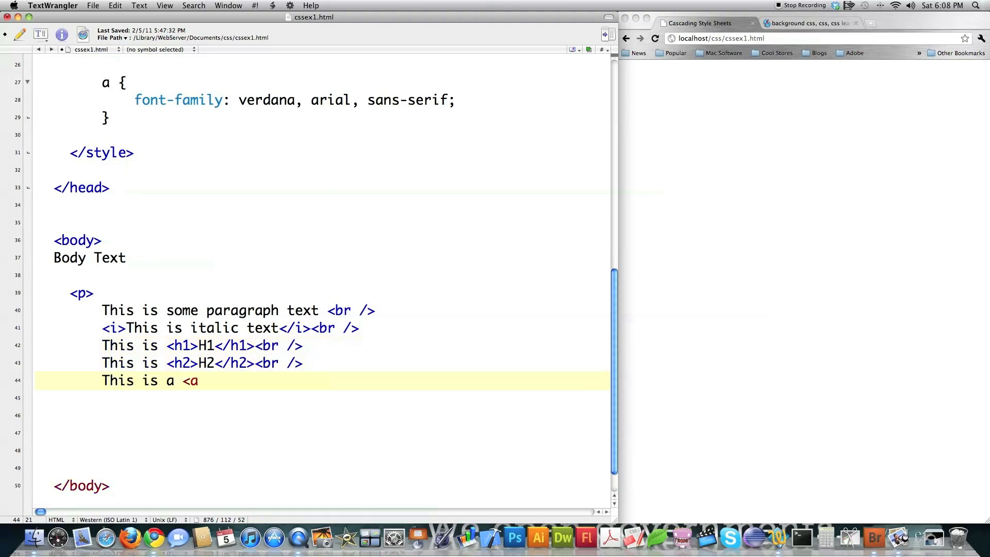
{"action": "type", "text": "href=\"http://newthinktank.com\">Awesome</a><br />"}
{"action": "left_click", "coordinate": [322, 397]}
{"action": "type", "text": "This is bold</b>"}
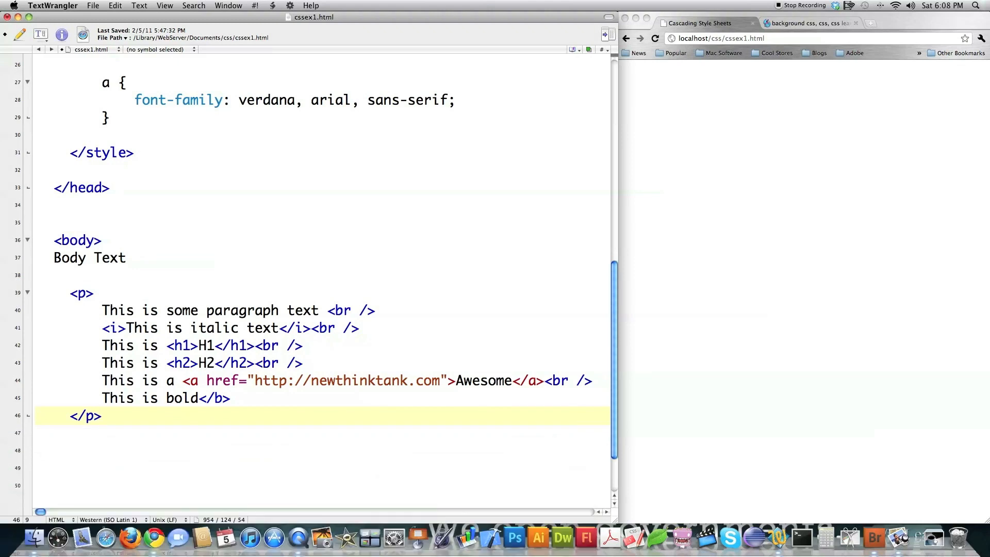
{"action": "type", "text": "More Body Text"}
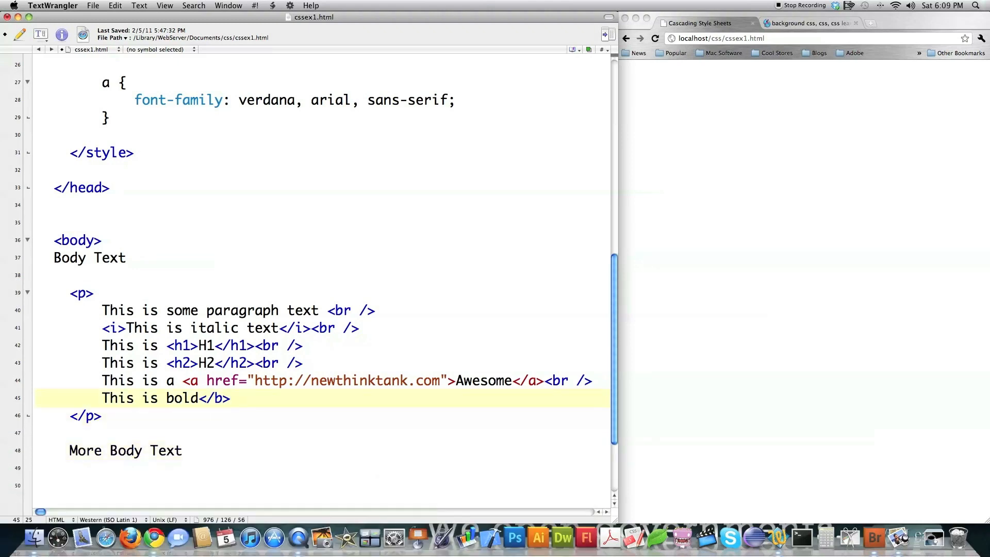
{"action": "type", "text": "<br />"}
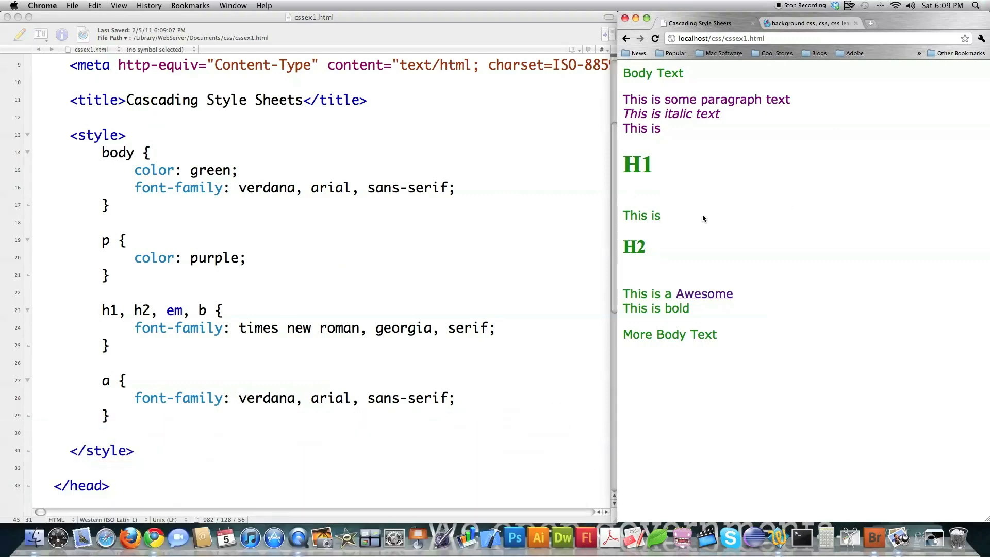
{"action": "mouse_move", "coordinate": [669, 266]}
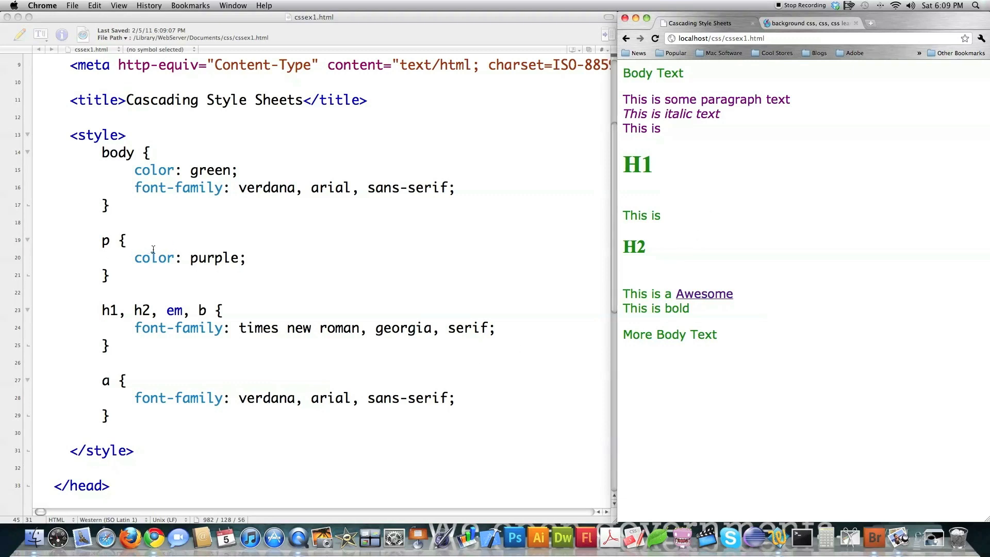
{"action": "mouse_move", "coordinate": [127, 275]}
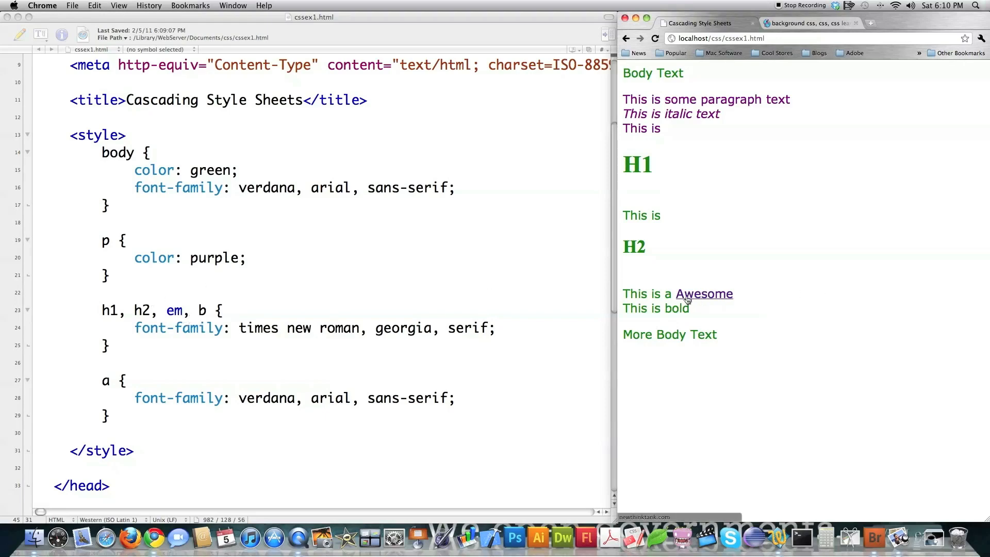
{"action": "mouse_move", "coordinate": [698, 302]}
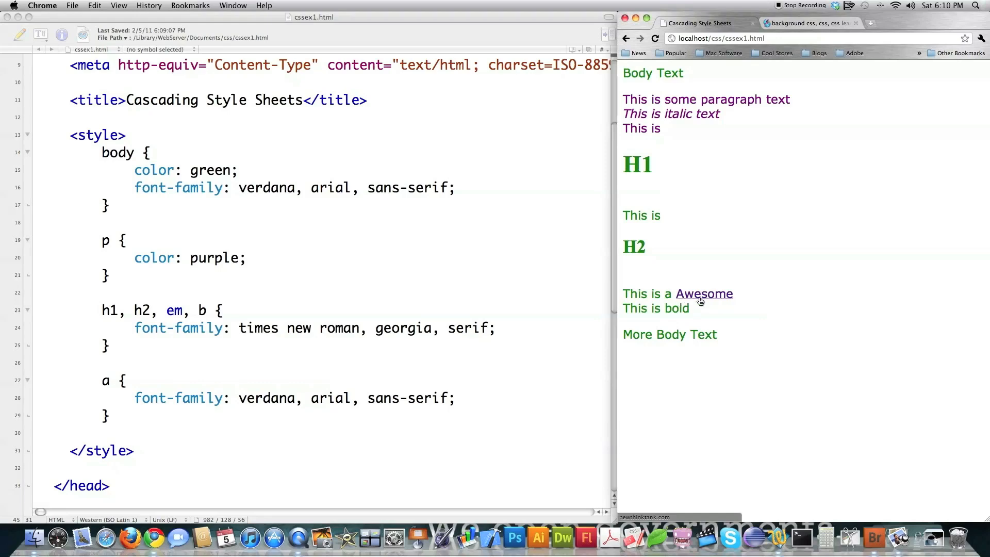
{"action": "mouse_move", "coordinate": [752, 304]}
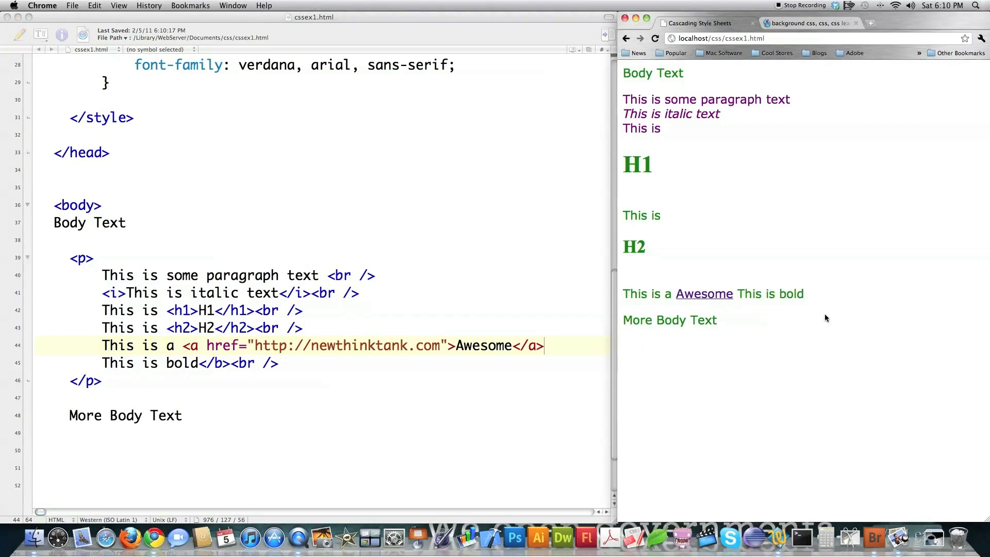
{"action": "mouse_move", "coordinate": [704, 293]}
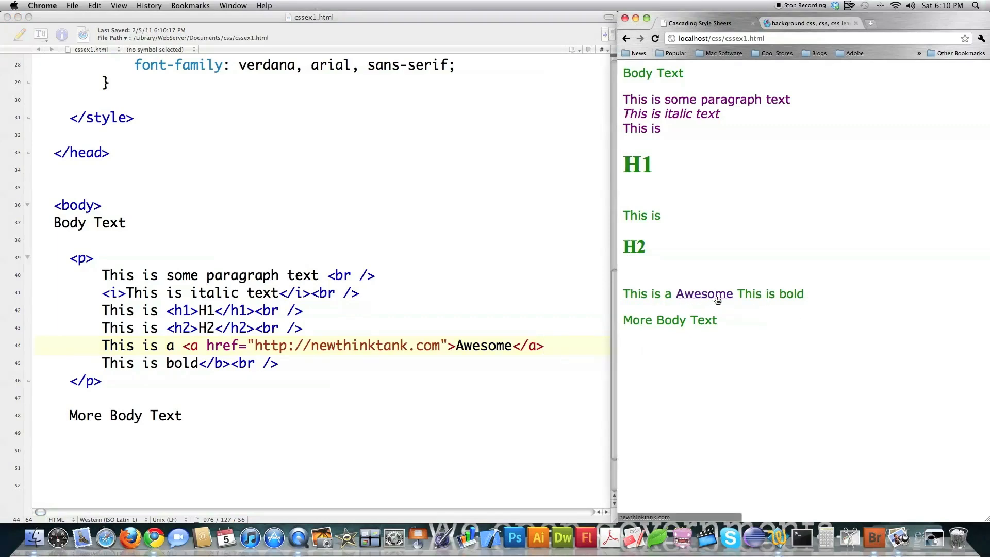
{"action": "mouse_move", "coordinate": [738, 299]}
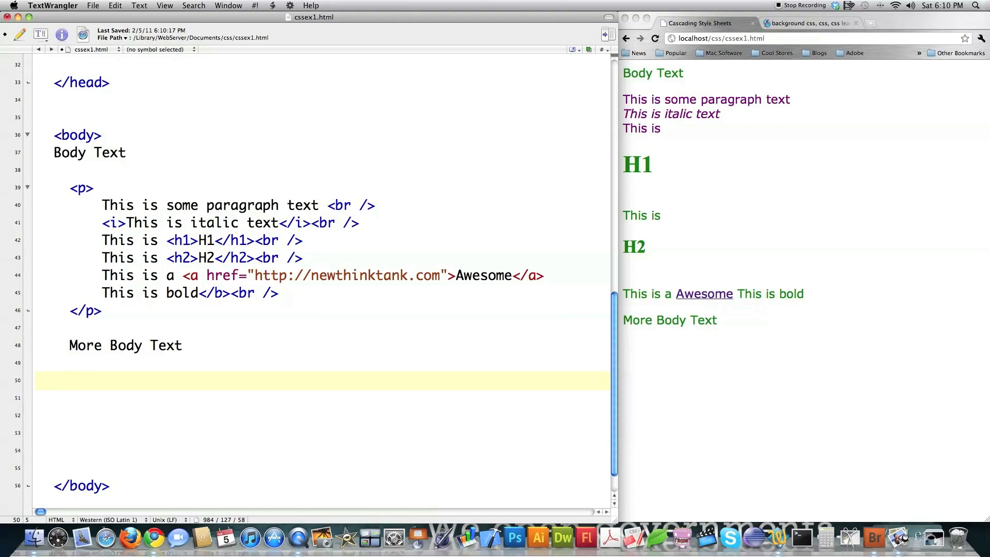
Step: Type the note 'Block Statements: blockquote, div, dl, form, h tags, hr, p'
{"action": "type", "text": "Block St"}
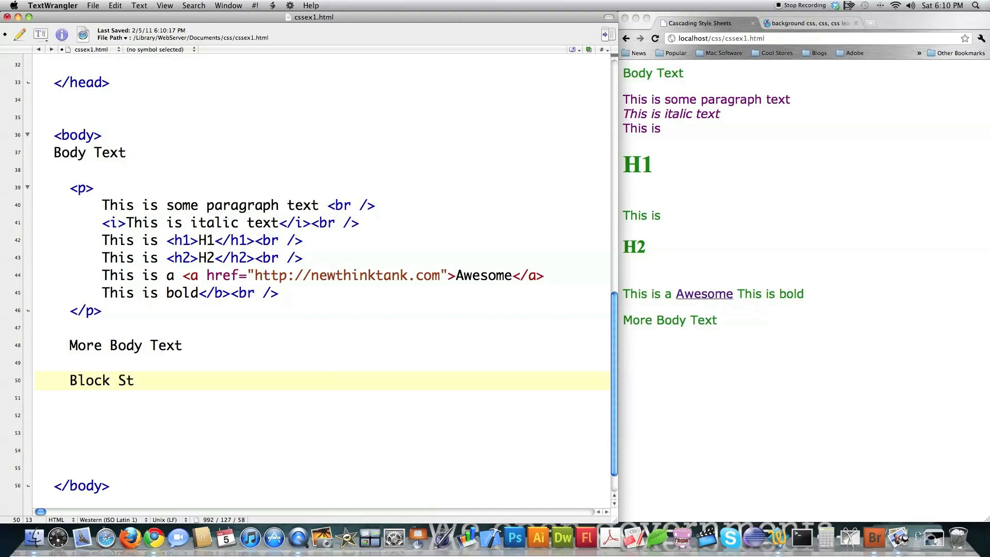
{"action": "type", "text": "atements: blockquote, div,"}
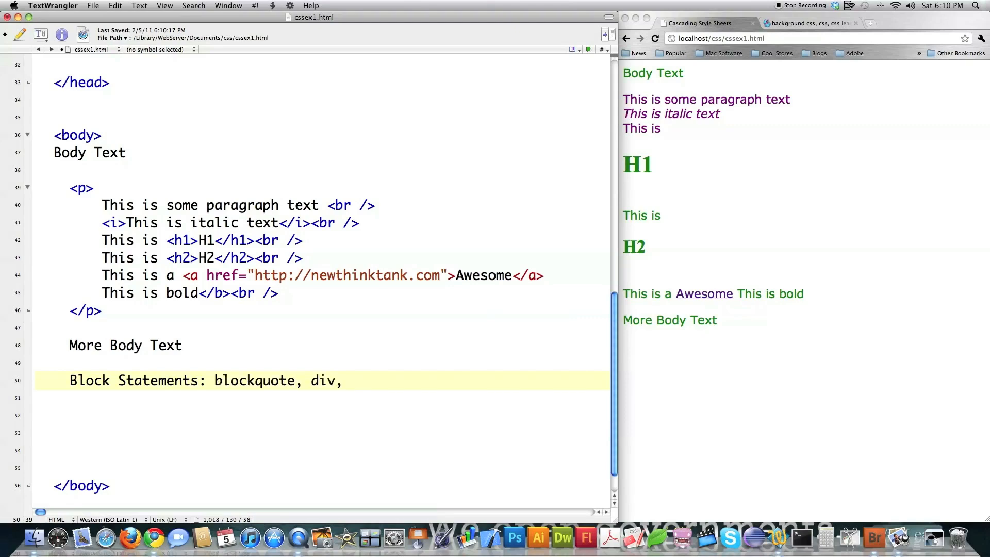
{"action": "type", "text": "dl,"}
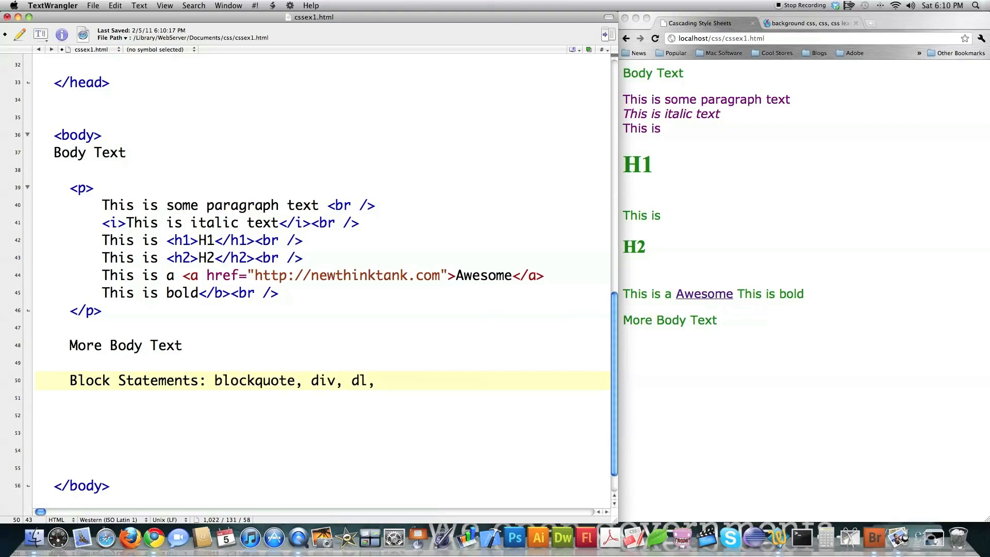
{"action": "type", "text": "form,"}
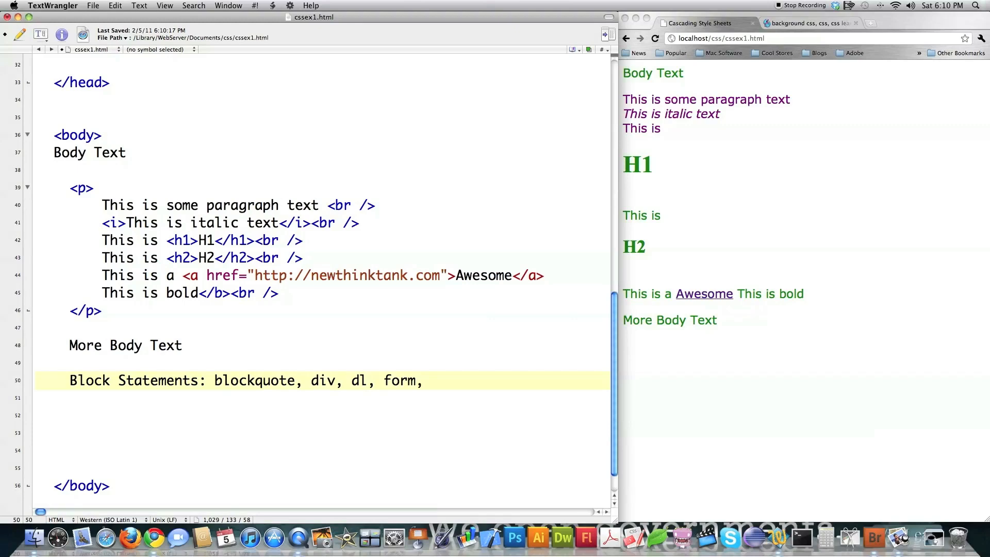
{"action": "type", "text": "h1,"}
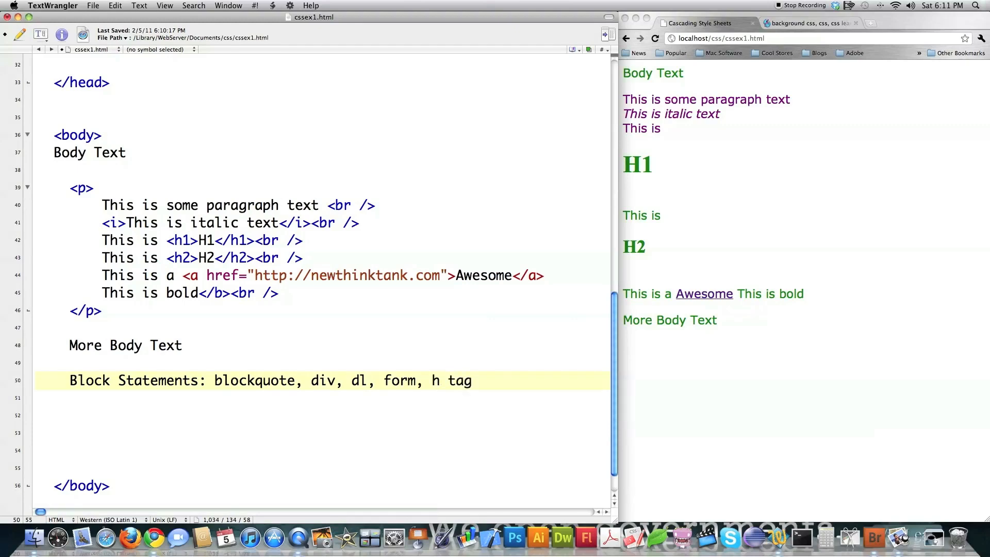
{"action": "type", "text": "s, hr, ol,"}
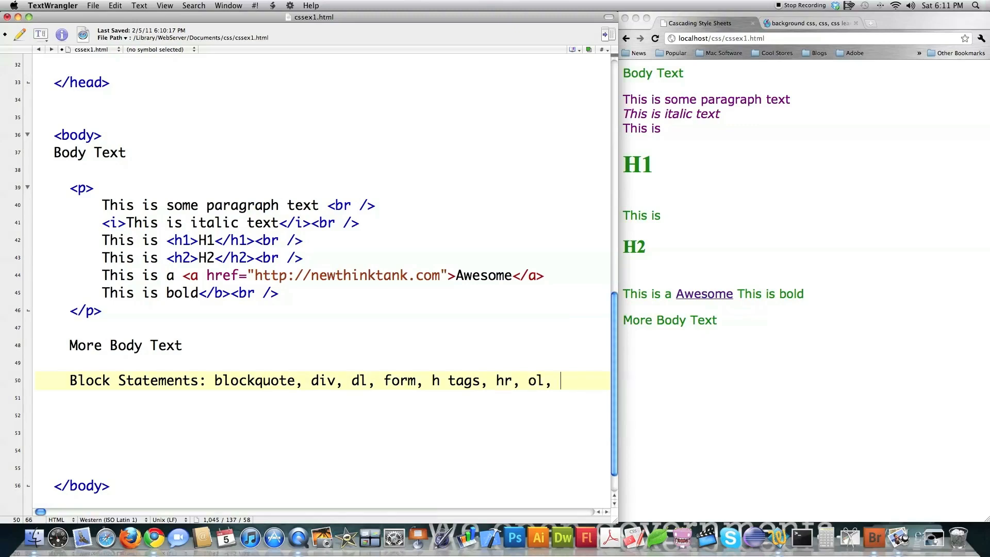
{"action": "type", "text": "p,"}
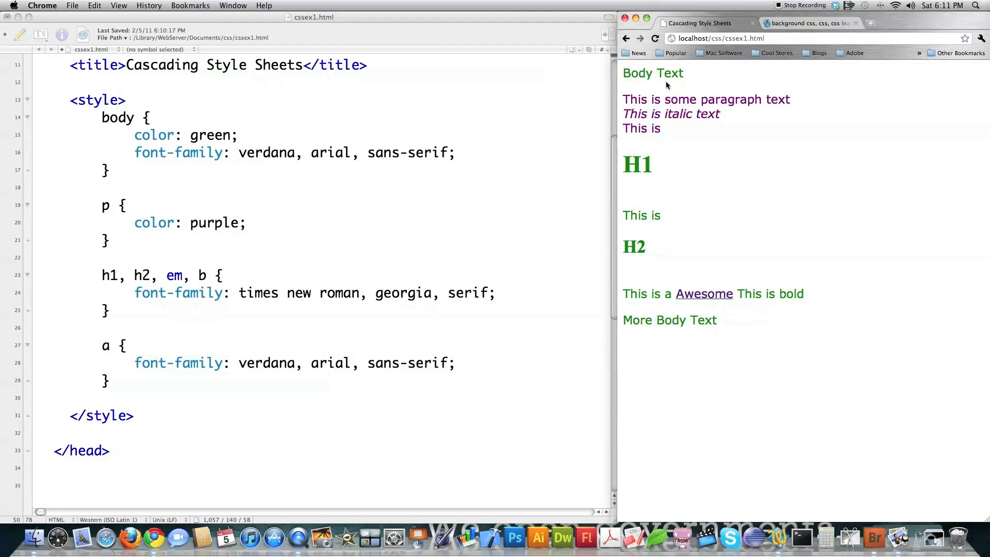
{"action": "mouse_move", "coordinate": [686, 142]}
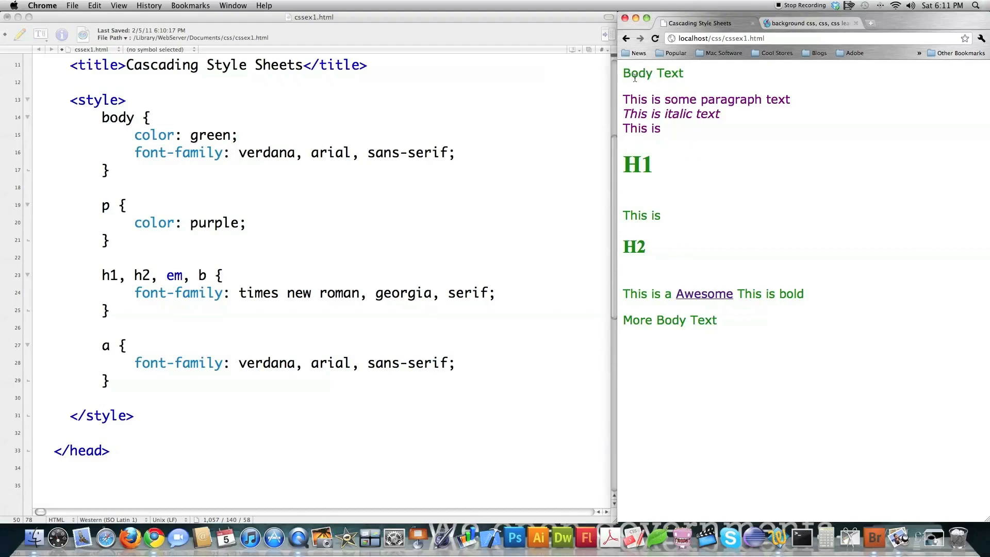
{"action": "mouse_move", "coordinate": [735, 87]}
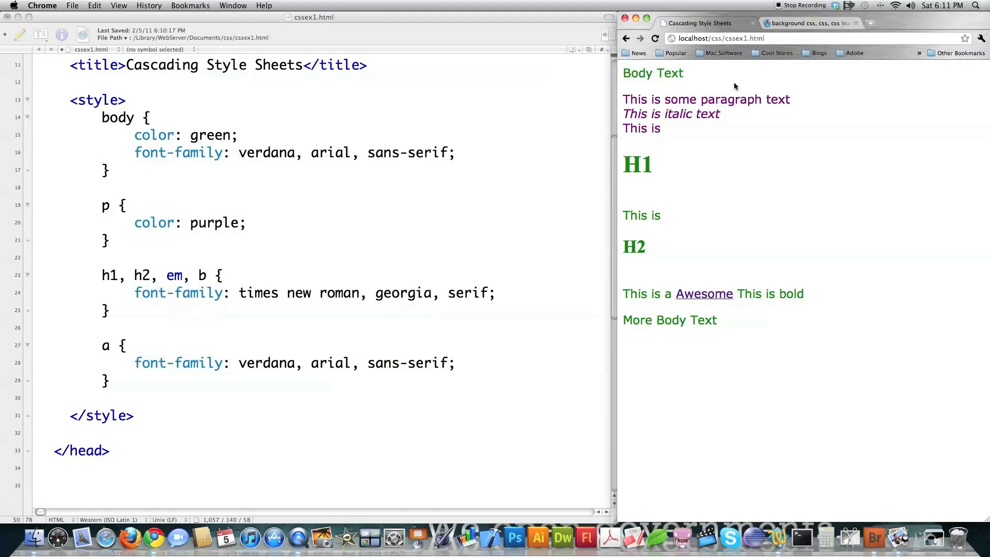
{"action": "mouse_move", "coordinate": [699, 104]}
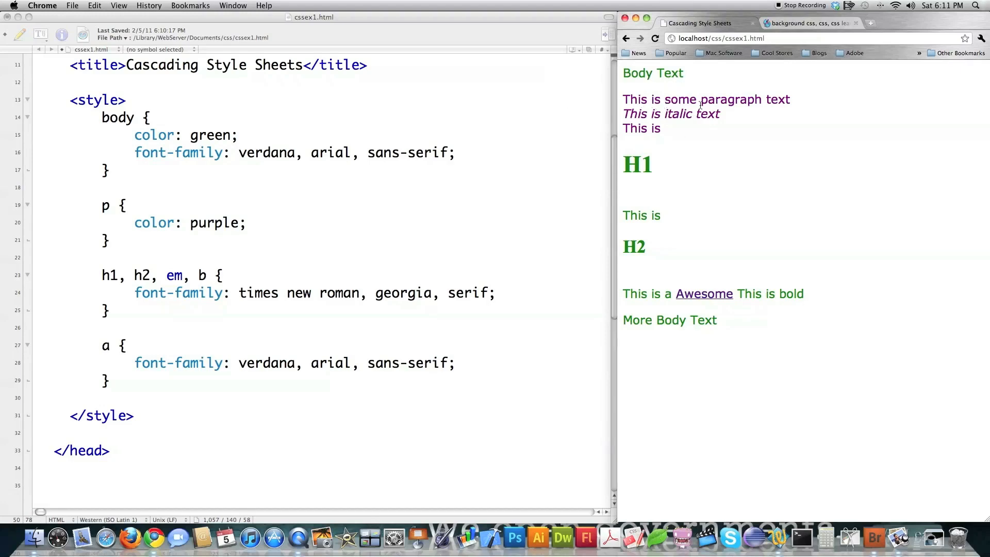
{"action": "scroll", "scroll_direction": "down", "scroll_amount": 3}
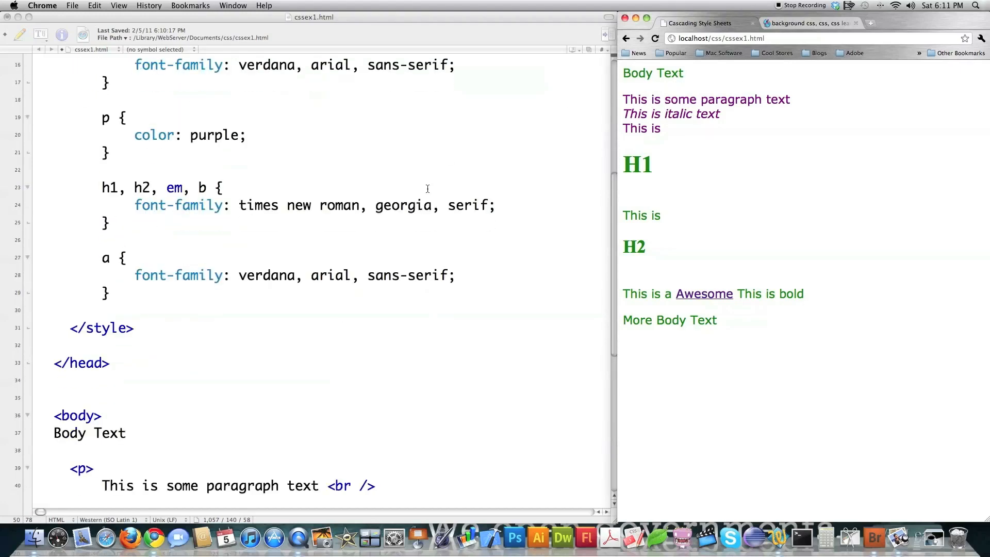
{"action": "scroll", "scroll_direction": "down", "scroll_amount": 3}
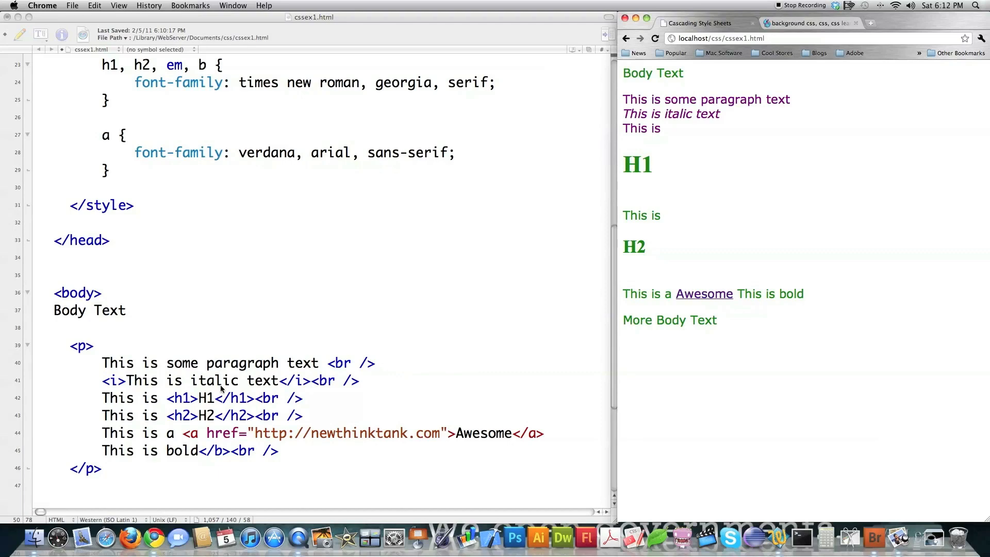
{"action": "mouse_move", "coordinate": [208, 404]}
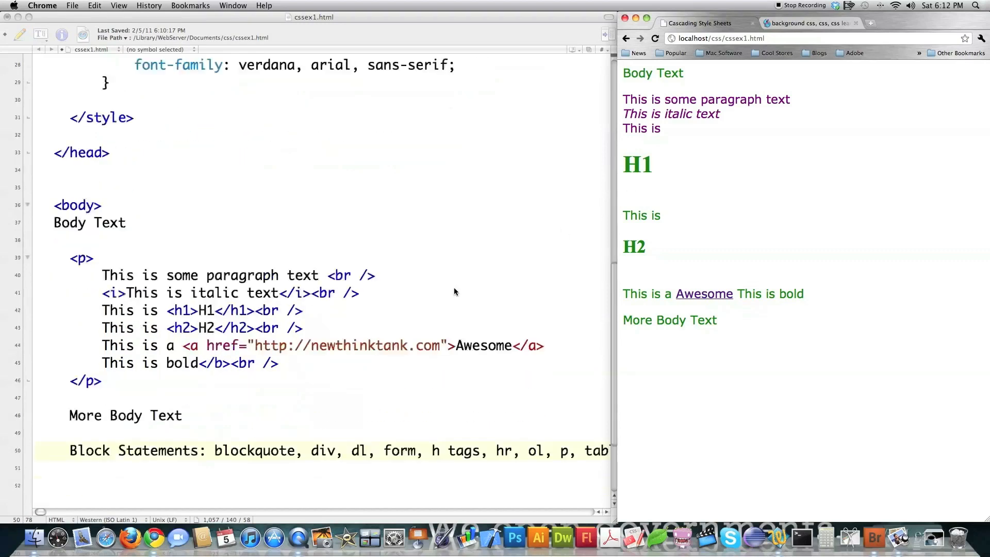
{"action": "scroll", "scroll_direction": "down", "scroll_amount": 3}
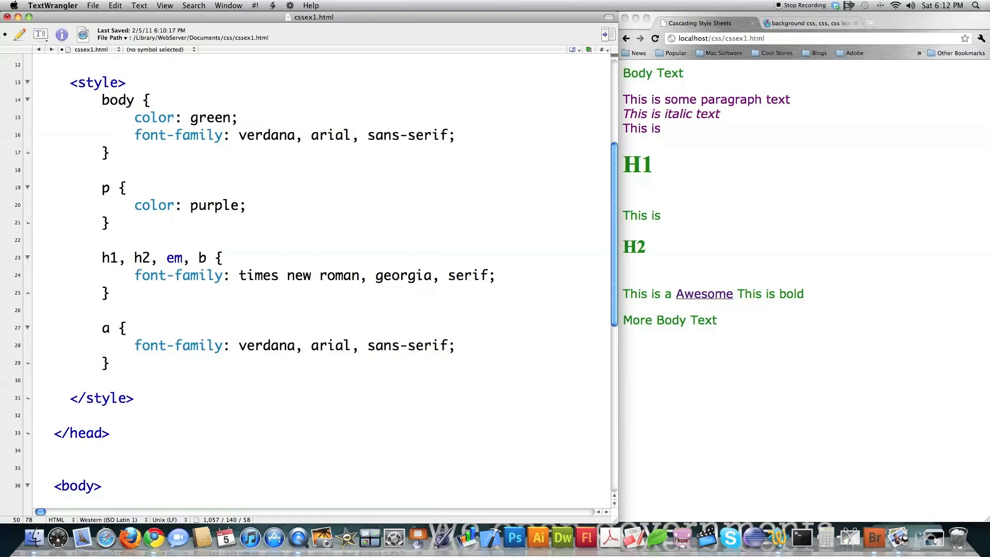
{"action": "mouse_move", "coordinate": [678, 177]}
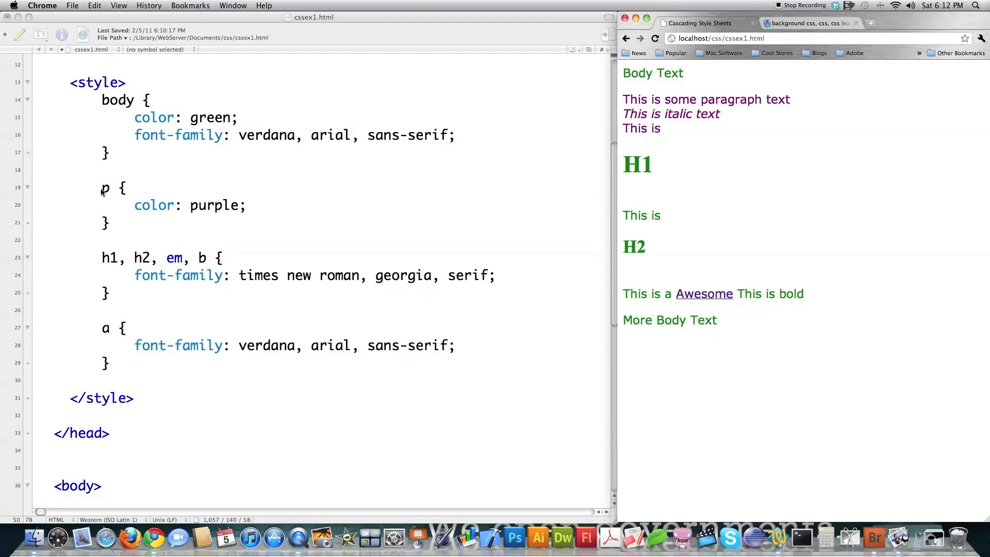
{"action": "scroll", "scroll_direction": "down", "scroll_amount": 3}
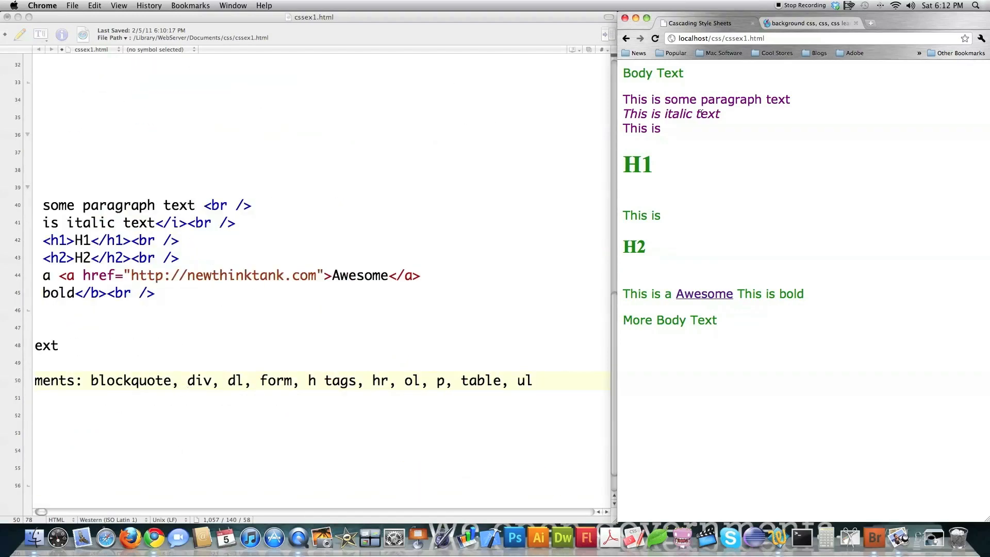
{"action": "mouse_move", "coordinate": [152, 390]}
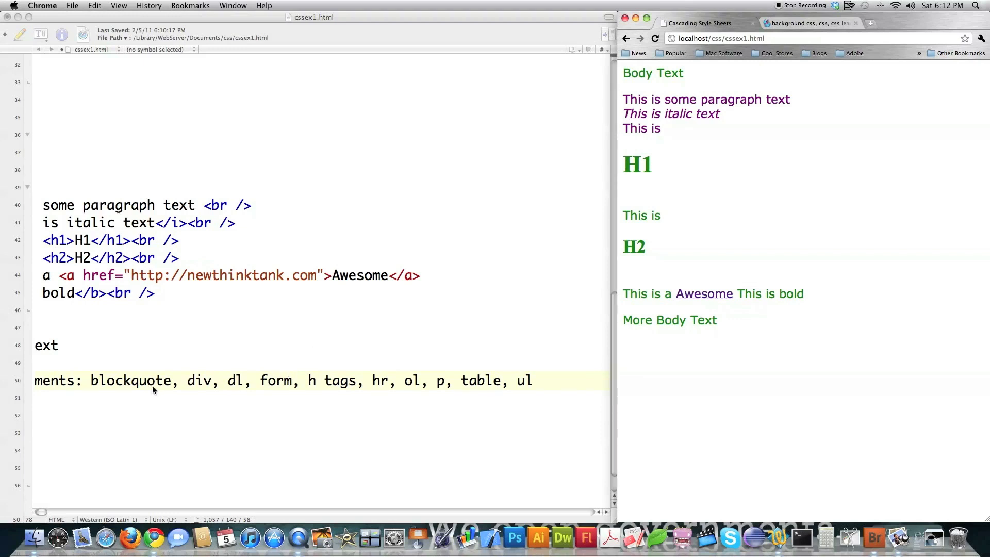
{"action": "mouse_move", "coordinate": [239, 389]}
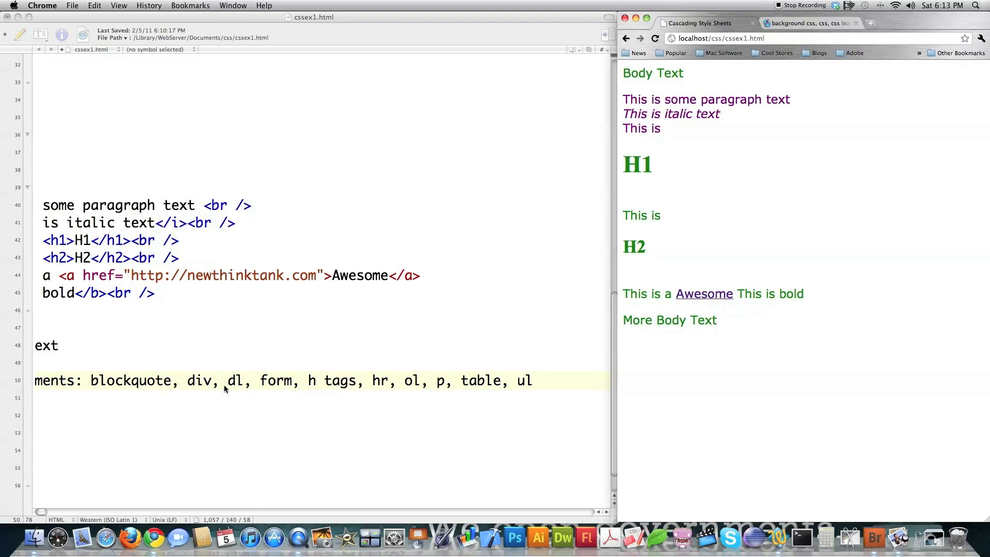
{"action": "mouse_move", "coordinate": [208, 388]}
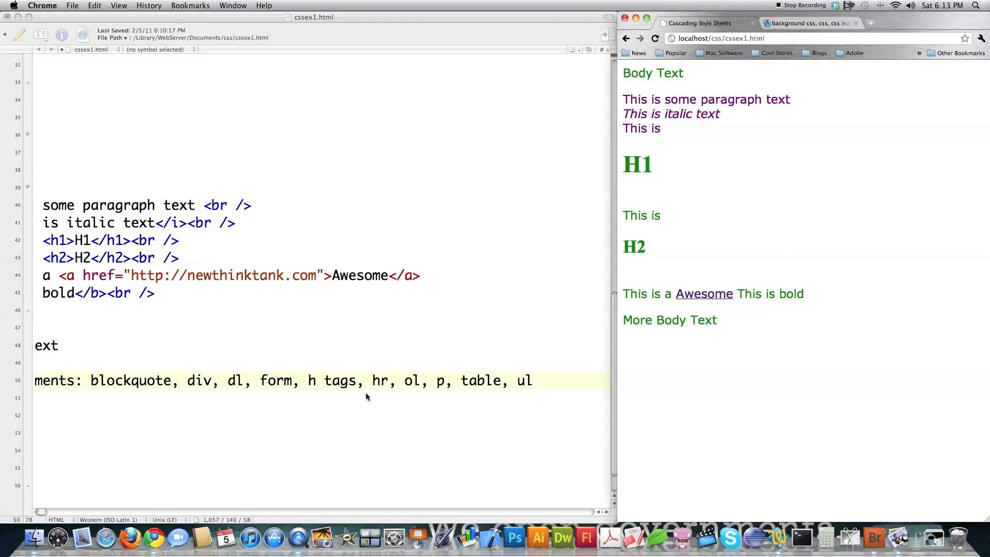
{"action": "mouse_move", "coordinate": [322, 384]}
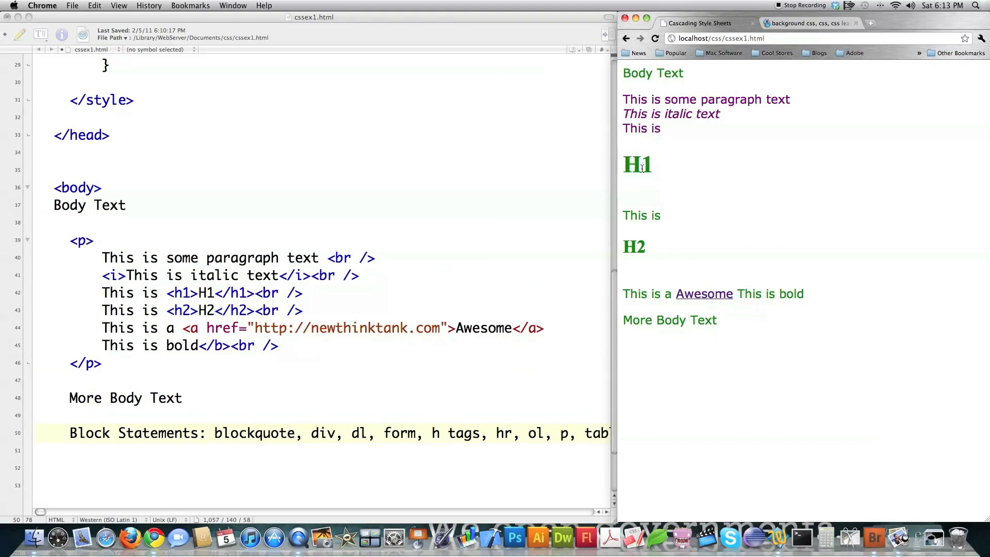
{"action": "mouse_move", "coordinate": [622, 217]}
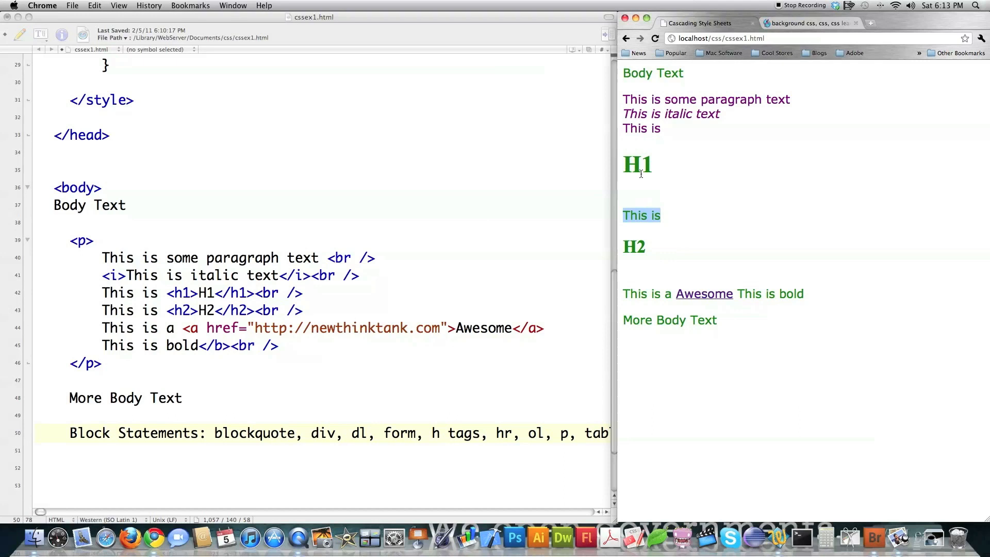
{"action": "mouse_move", "coordinate": [674, 131]}
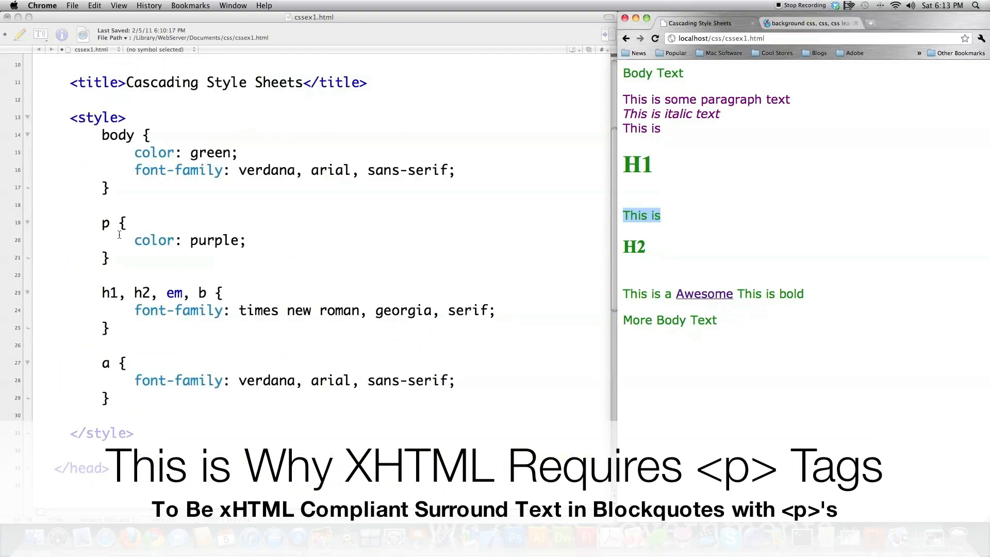
{"action": "mouse_move", "coordinate": [698, 212]}
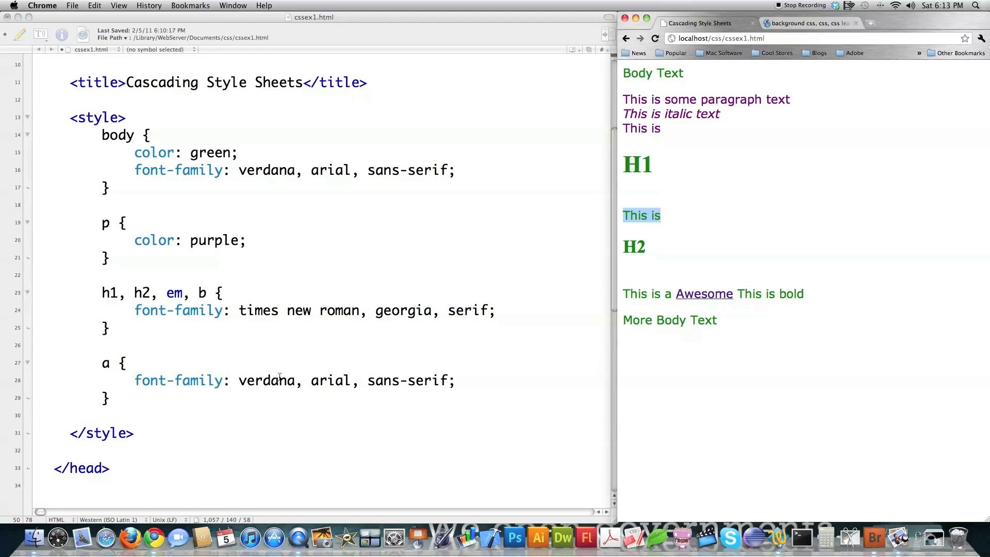
{"action": "mouse_move", "coordinate": [716, 300]}
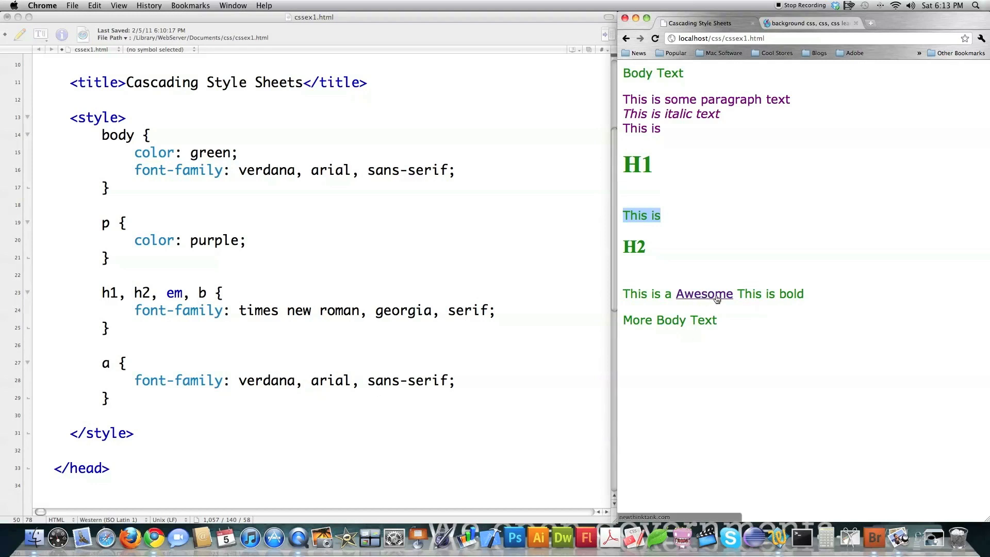
{"action": "mouse_move", "coordinate": [658, 310]}
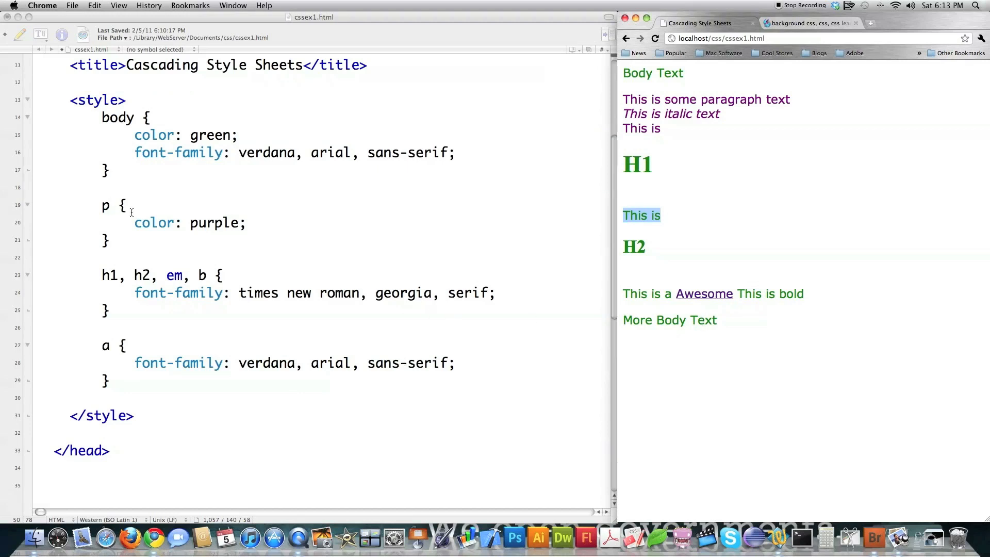
{"action": "mouse_move", "coordinate": [722, 295]}
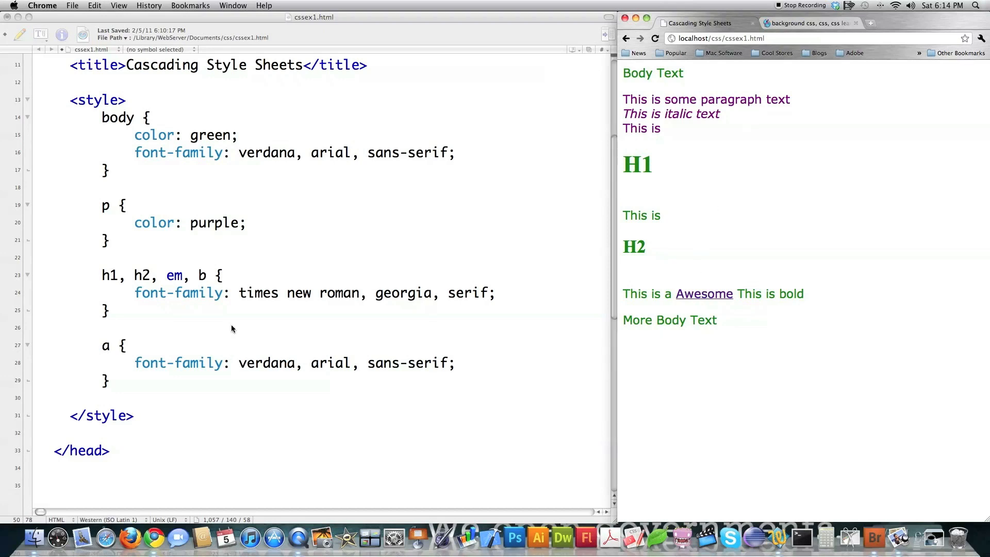
{"action": "scroll", "scroll_direction": "down", "scroll_amount": 3}
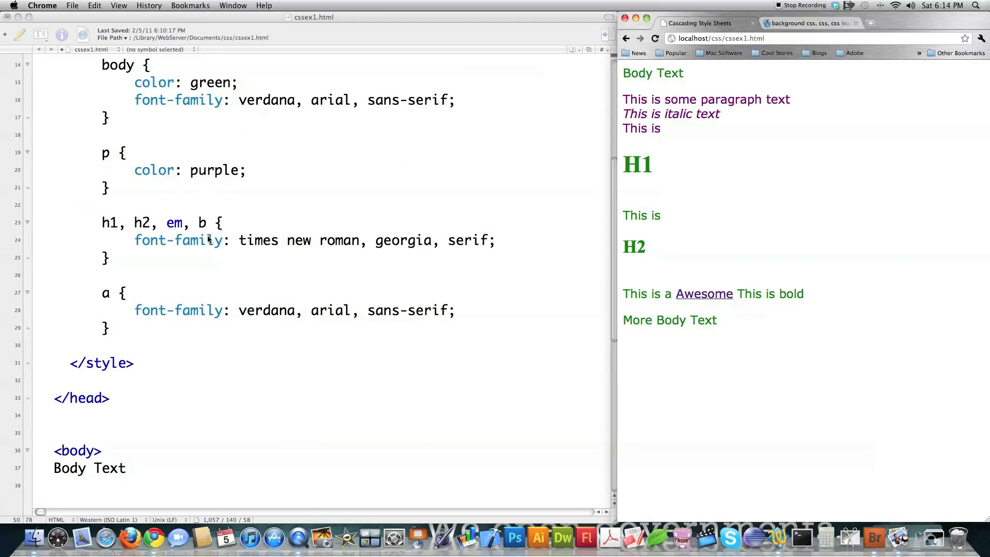
{"action": "mouse_move", "coordinate": [124, 76]}
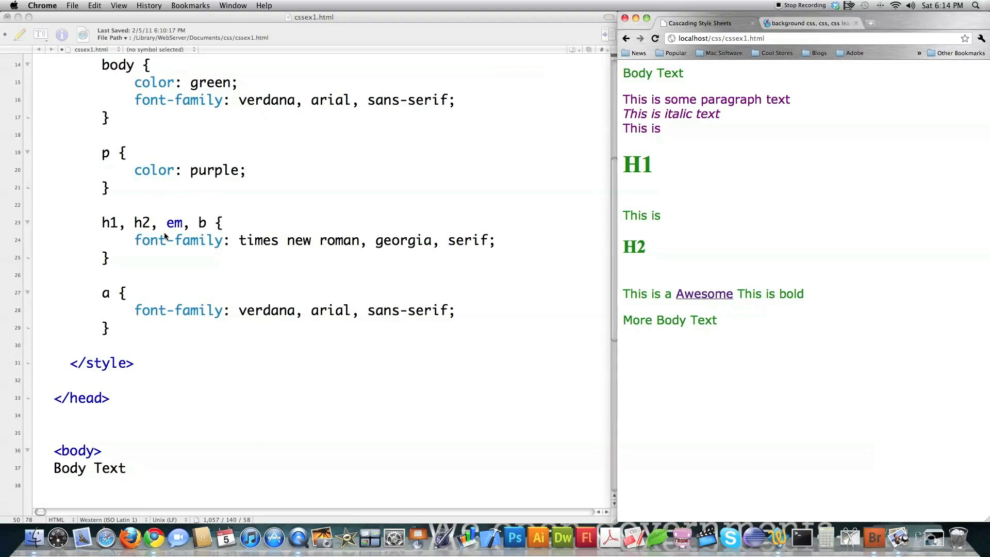
{"action": "mouse_move", "coordinate": [186, 283]}
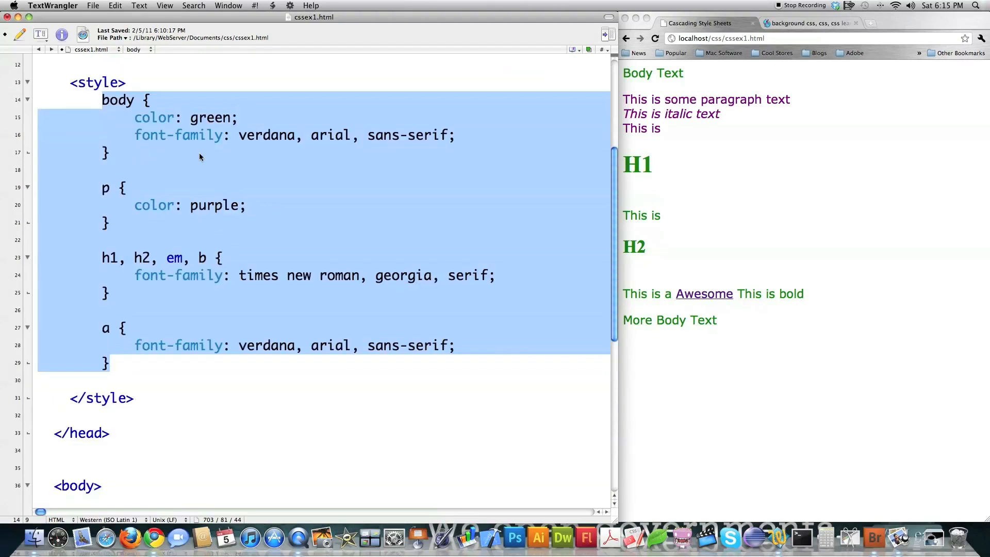
Step: Delete the old rules and write h1 { font-family: times new roman, georgia, serif; font-size: 14px; }
{"action": "key", "text": "delete"}
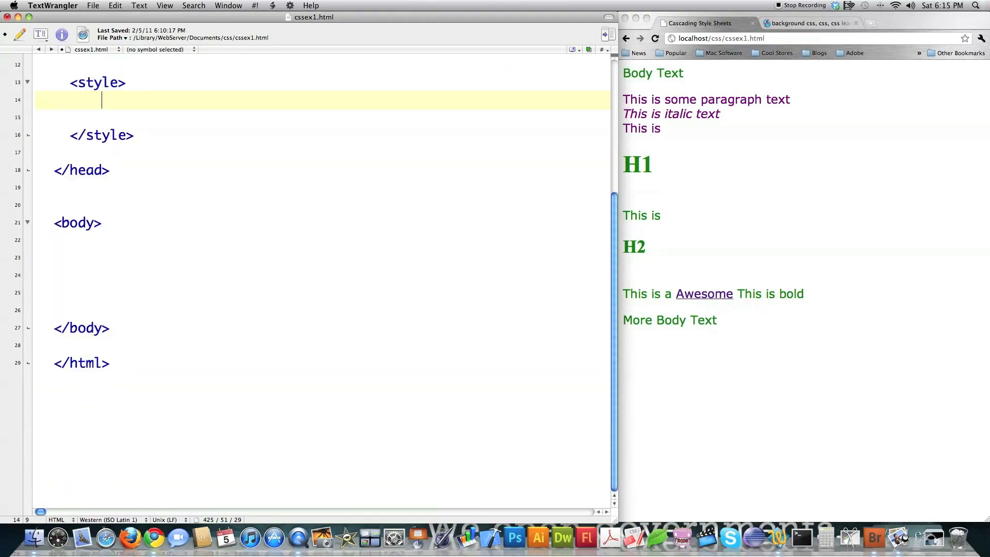
{"action": "type", "text": "h1 {"}
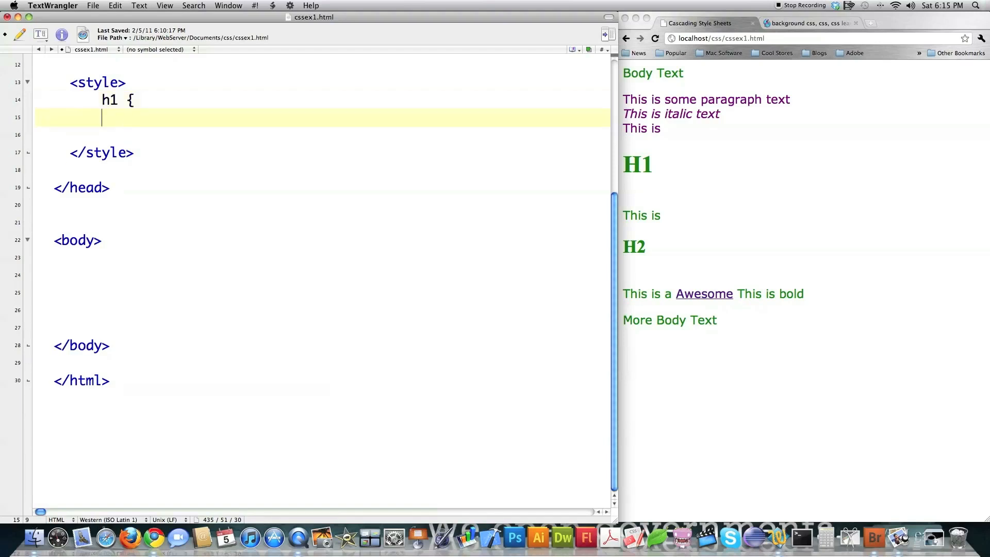
{"action": "type", "text": "font-family: times"}
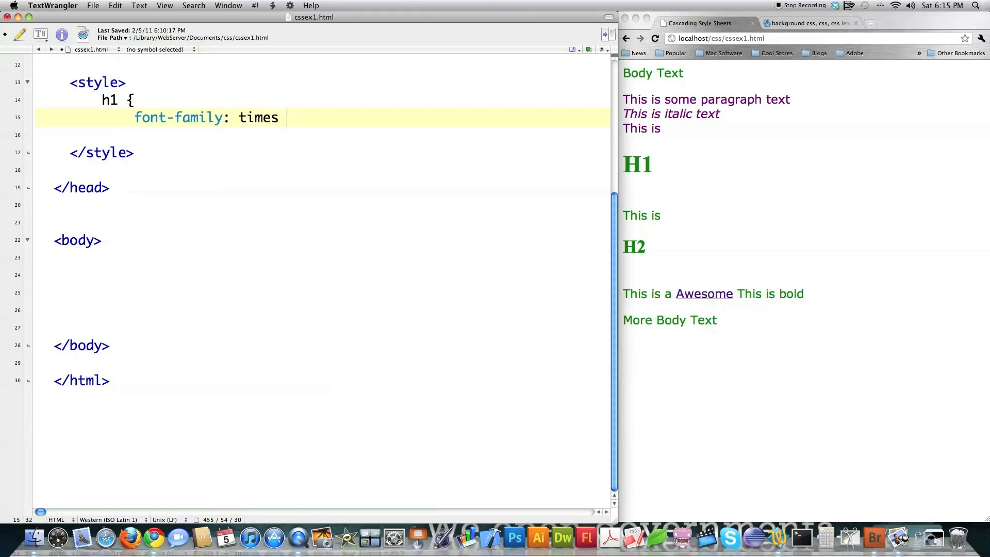
{"action": "type", "text": "new roman, georg"}
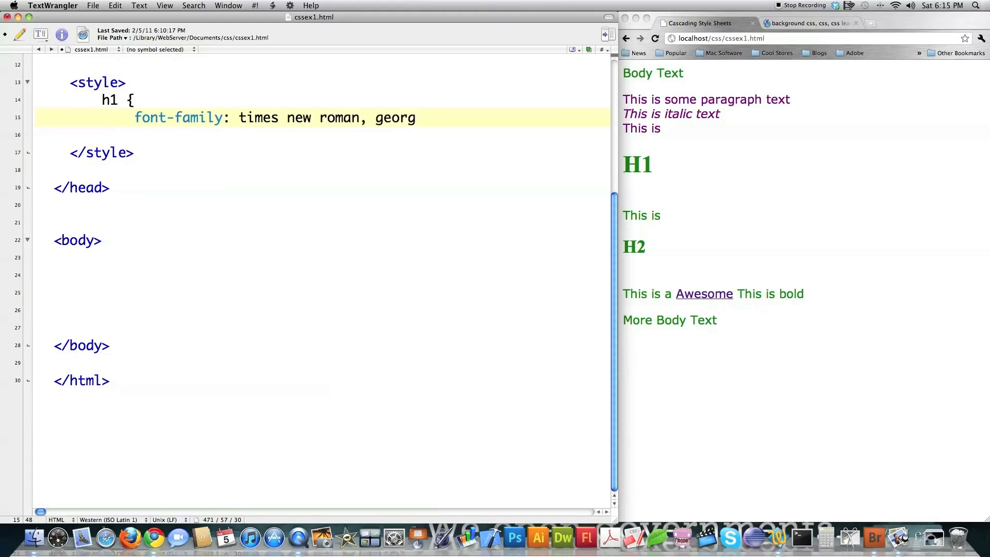
{"action": "type", "text": "ia, serif;"}
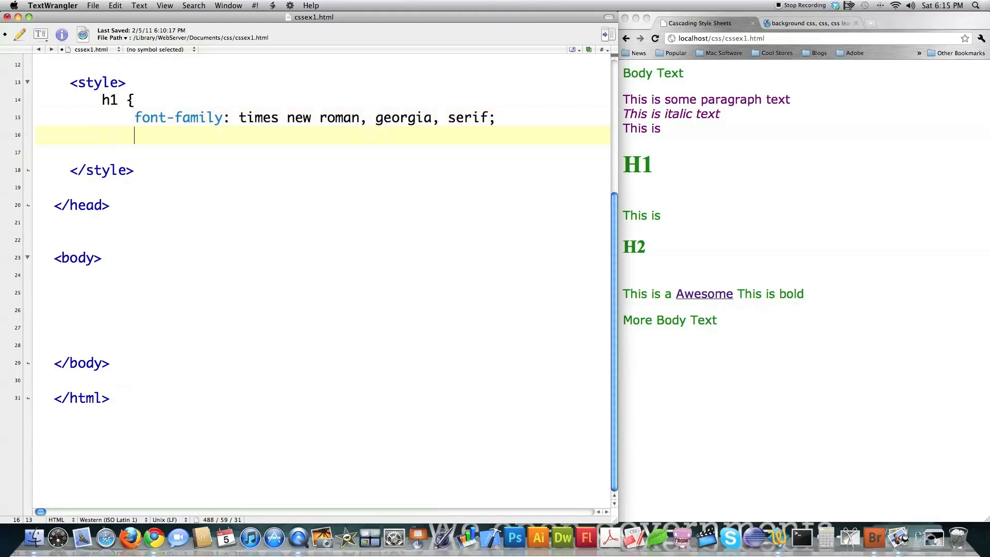
{"action": "type", "text": "font-size: 14"}
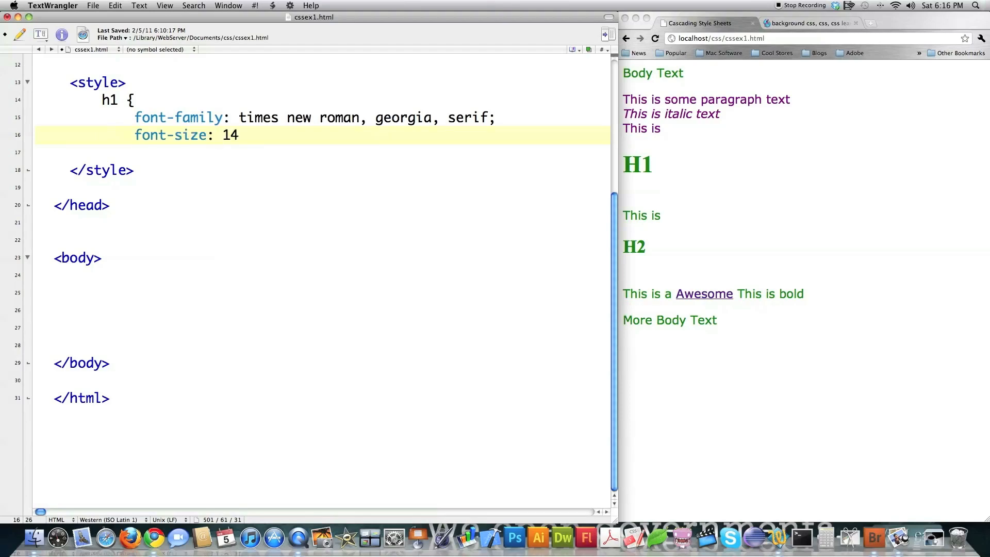
{"action": "type", "text": "px;"}
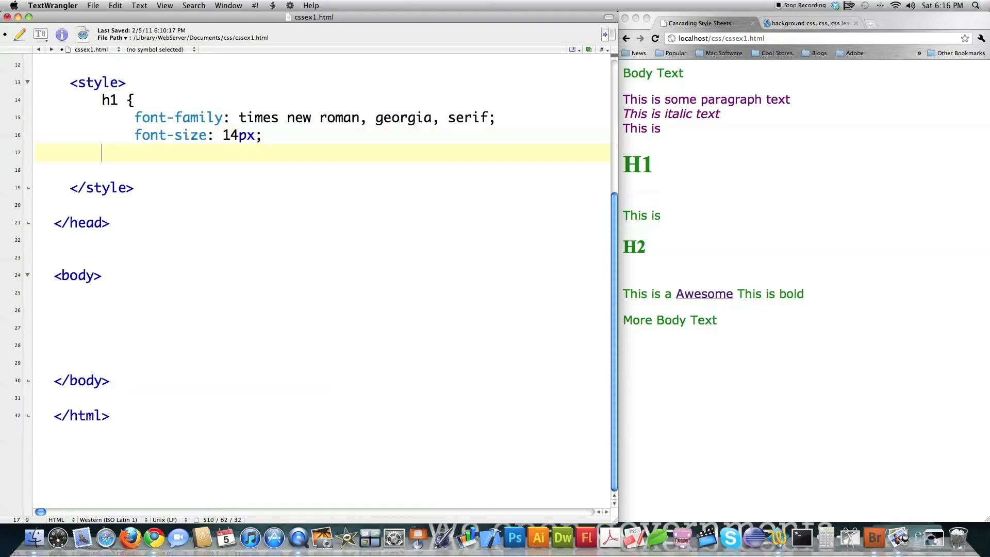
{"action": "type", "text": "}"}
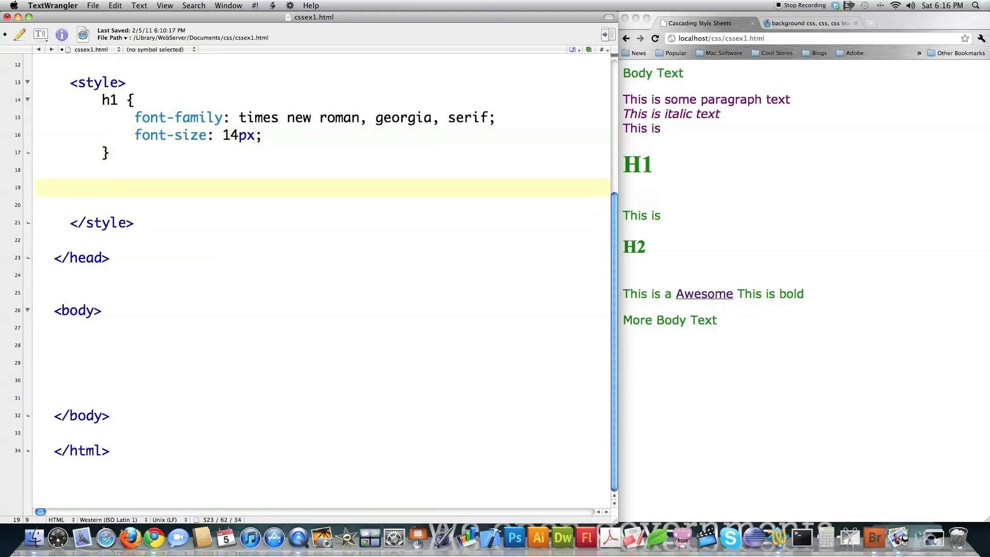
Step: Below the h1 rule, add h1.purple { color: purple; }
{"action": "left_click", "coordinate": [102, 186]}
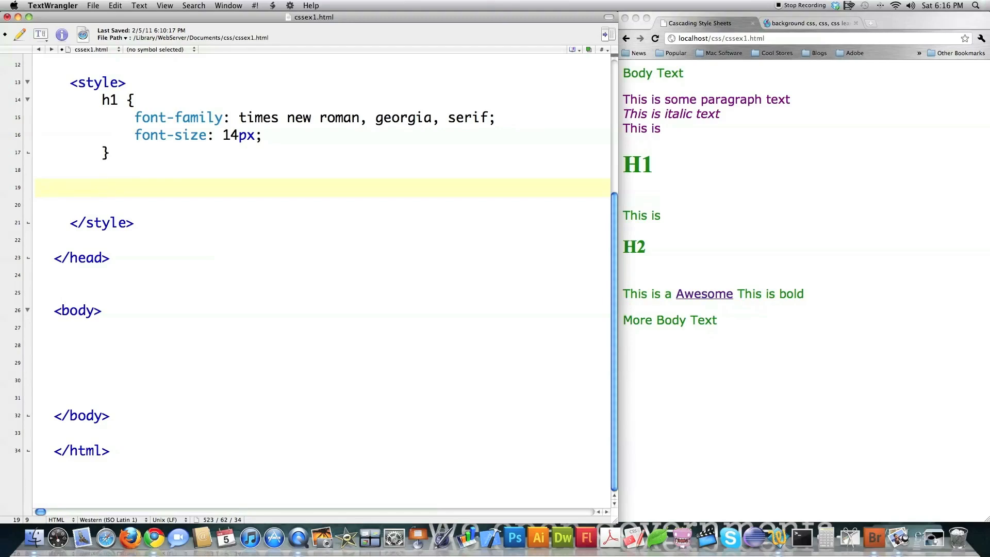
{"action": "type", "text": "h1"}
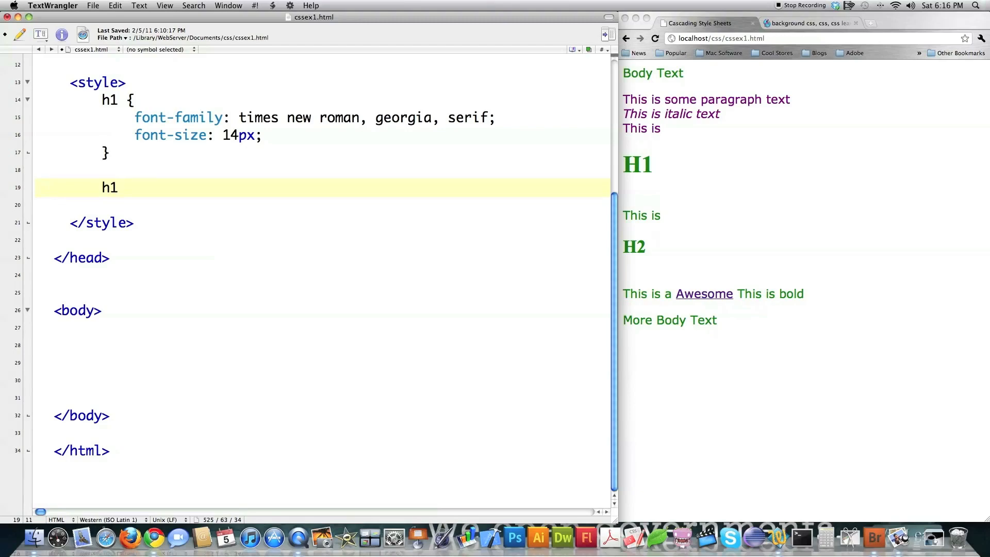
{"action": "type", "text": ".pur"}
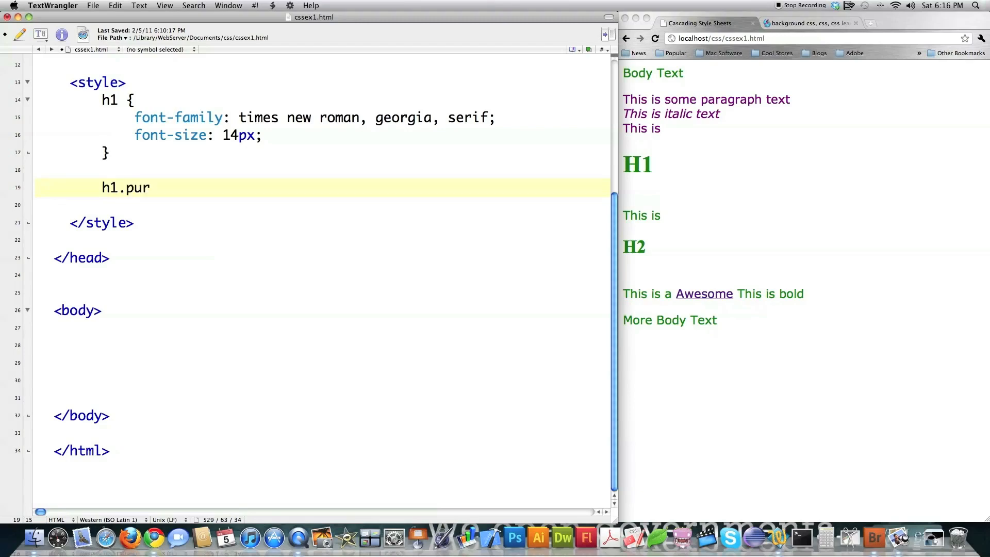
{"action": "type", "text": "ple"}
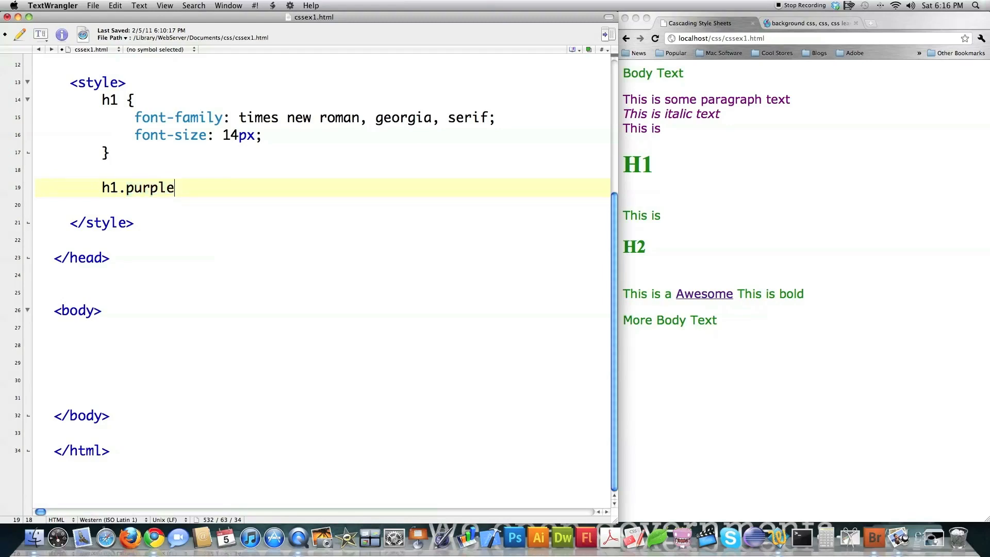
{"action": "type", "text": "{"}
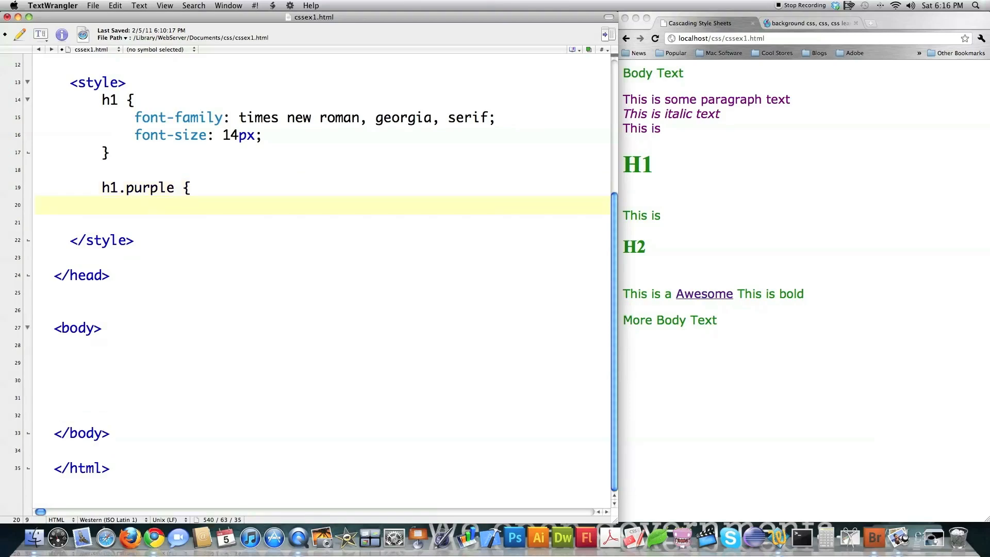
{"action": "type", "text": "col"}
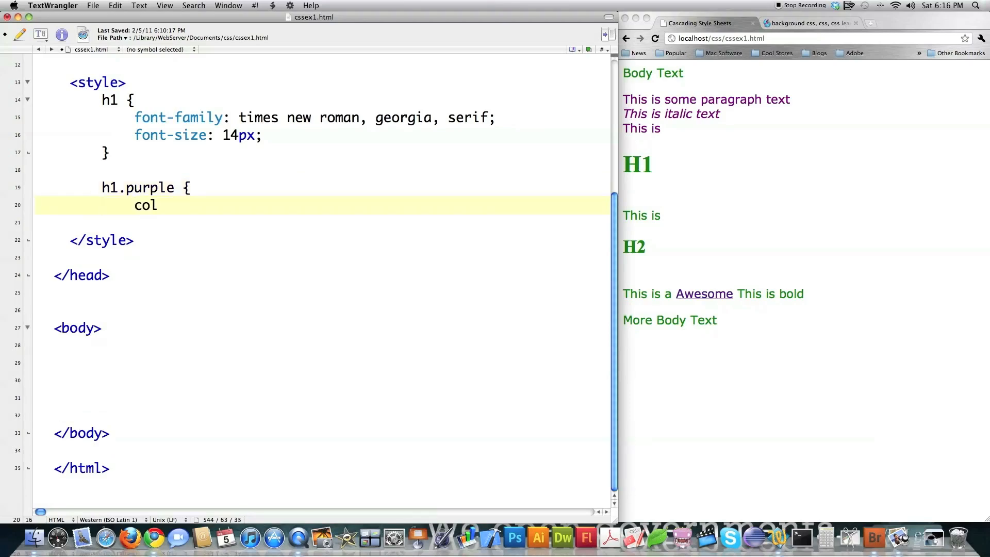
{"action": "type", "text": "or: purple;"}
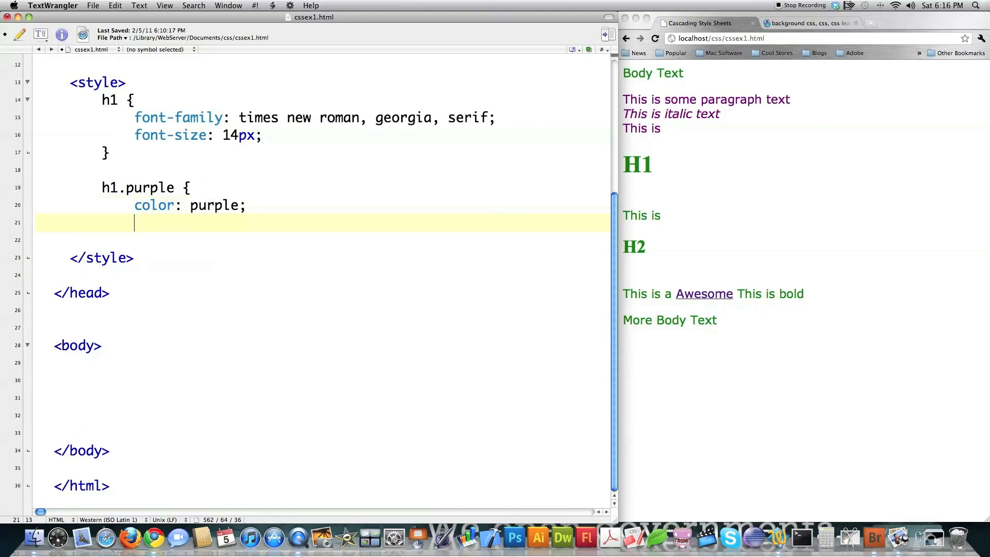
{"action": "type", "text": "}"}
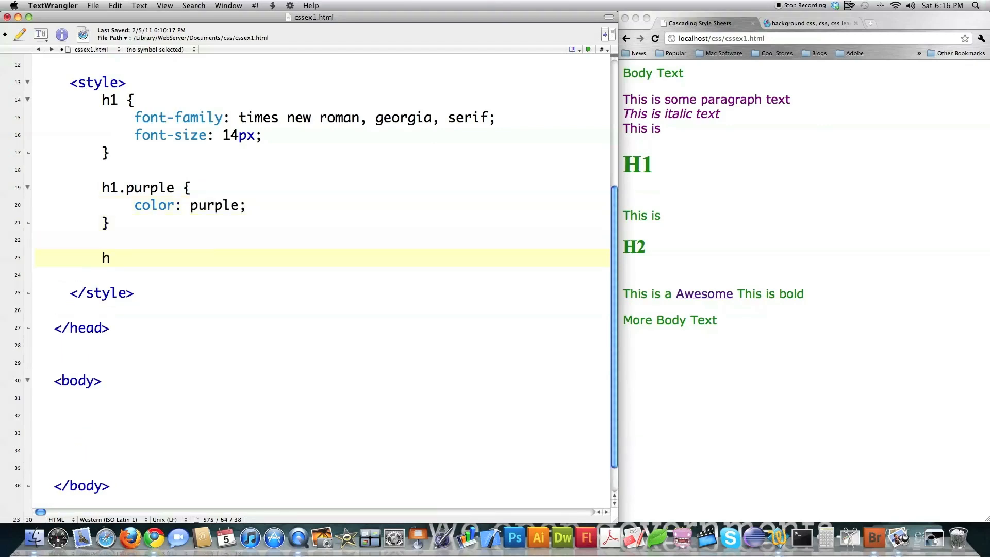
Step: Add h1.green { color: green; }
{"action": "type", "text": "1."}
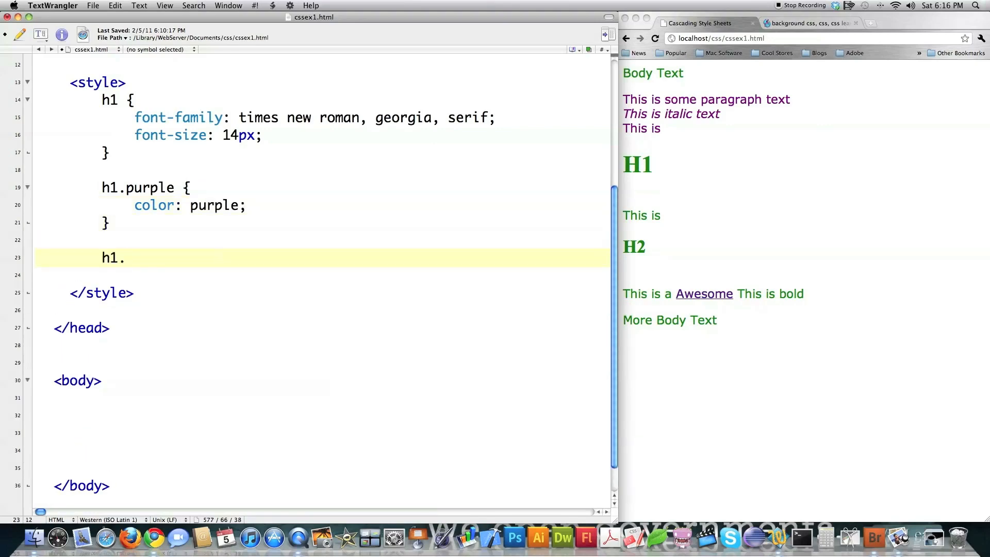
{"action": "type", "text": "green {"}
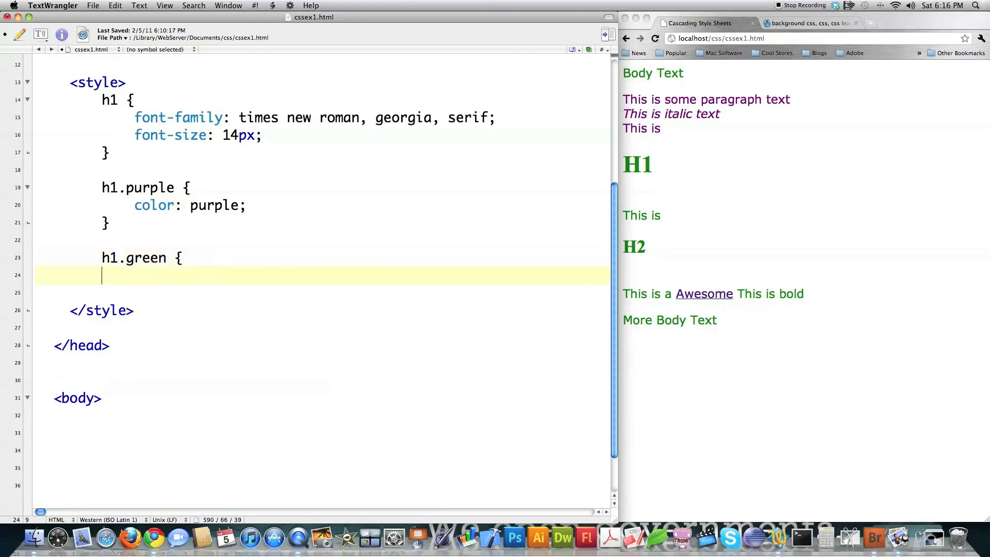
{"action": "type", "text": "color: green;"}
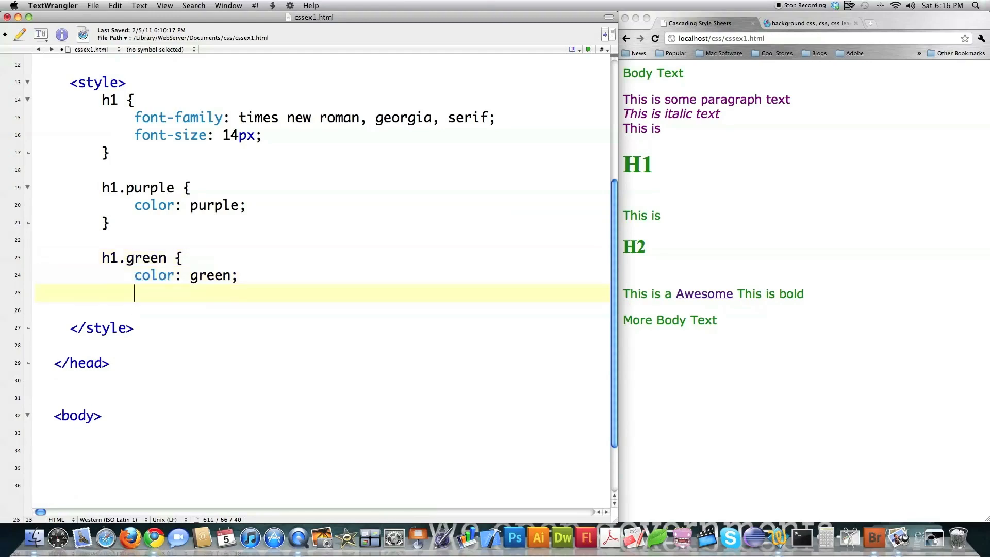
{"action": "type", "text": "}"}
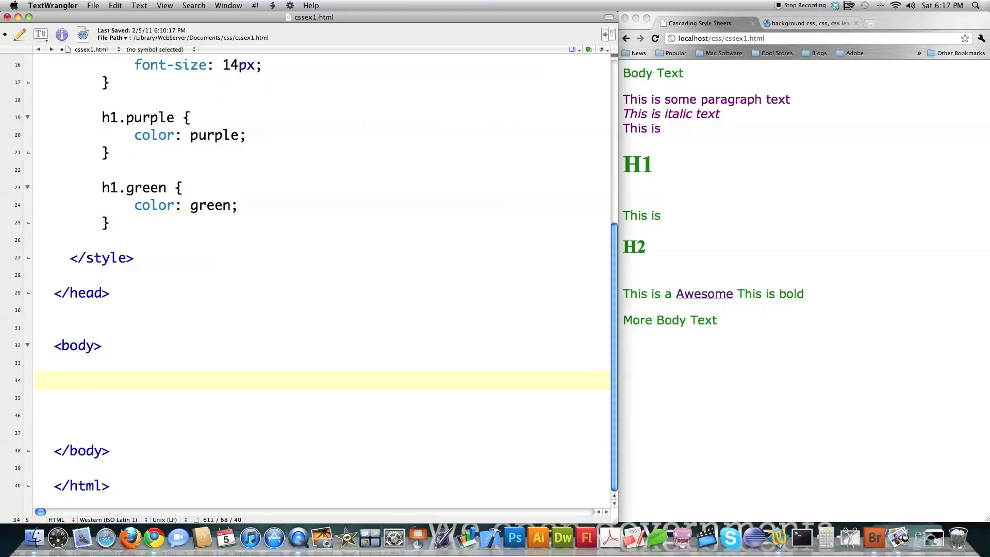
Step: Write the headings Regular H1, Purple H1 (class purple) and Green H1 (class green) in the body
{"action": "left_click", "coordinate": [69, 380]}
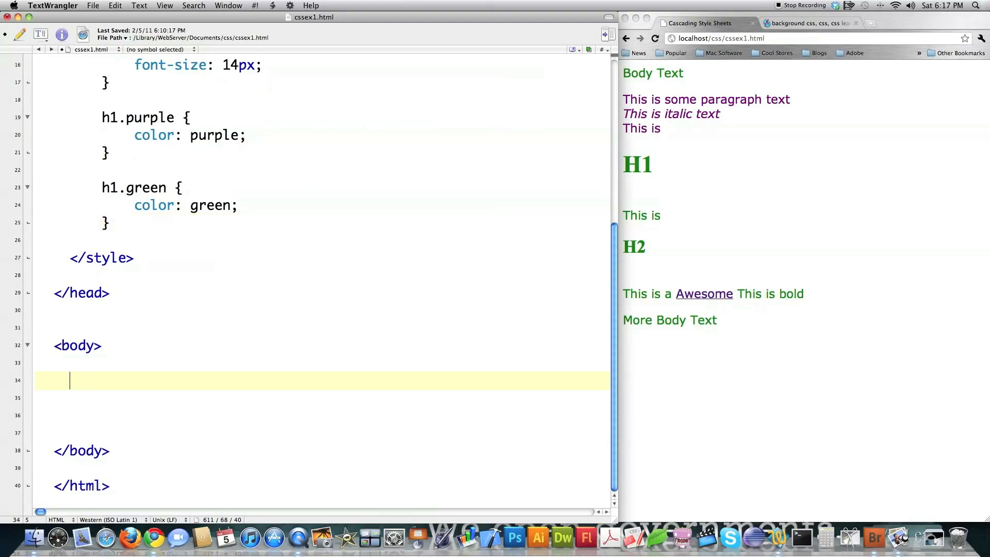
{"action": "type", "text": "<h1"}
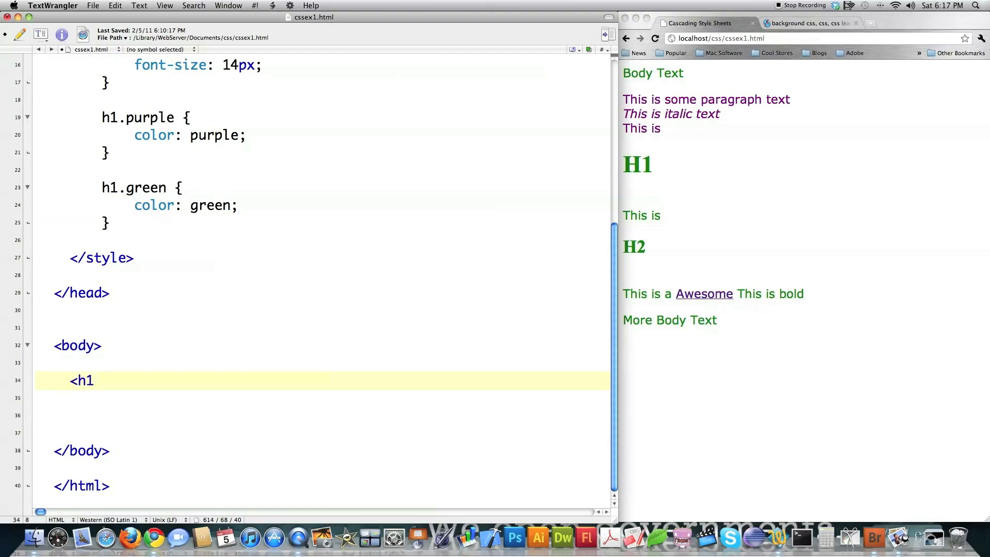
{"action": "type", "text": ">Regular H"}
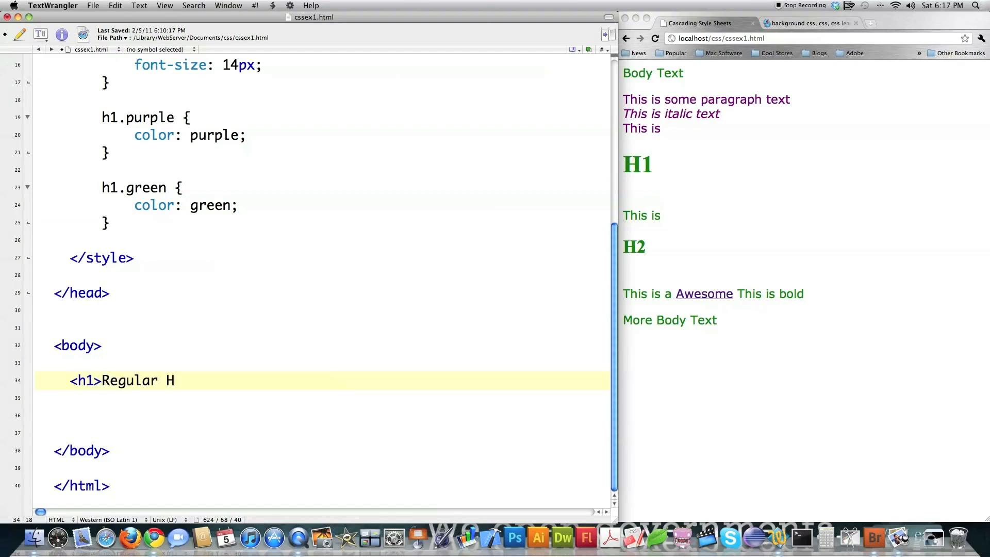
{"action": "type", "text": "1</h1>"}
{"action": "left_click", "coordinate": [323, 398]}
{"action": "type", "text": "<h1 class"}
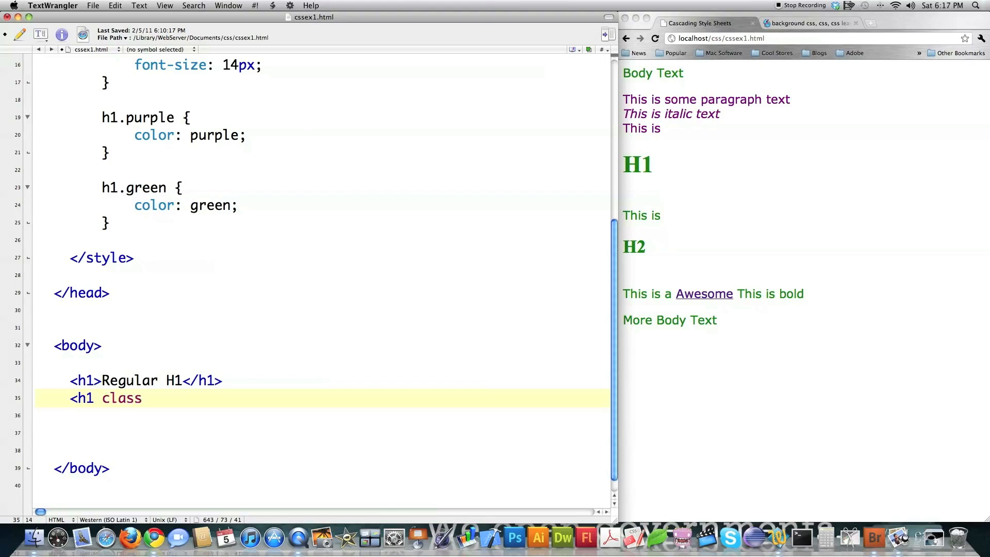
{"action": "type", "text": "=\""}
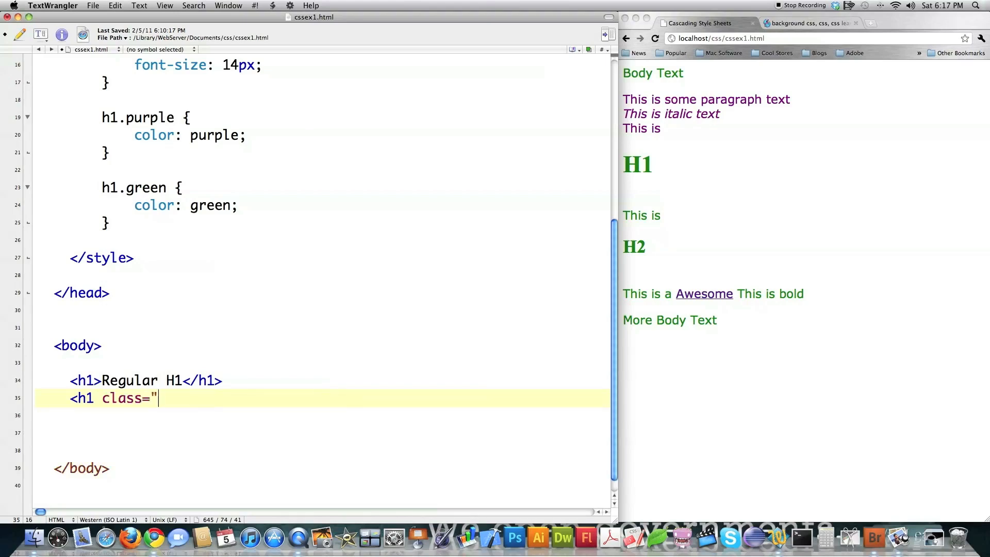
{"action": "type", "text": "purple"}
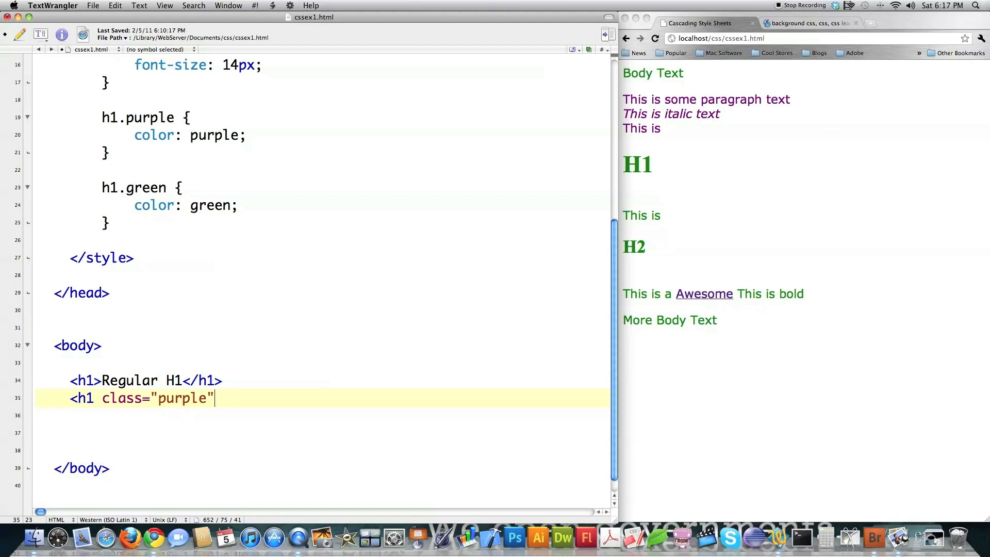
{"action": "type", "text": ">P"}
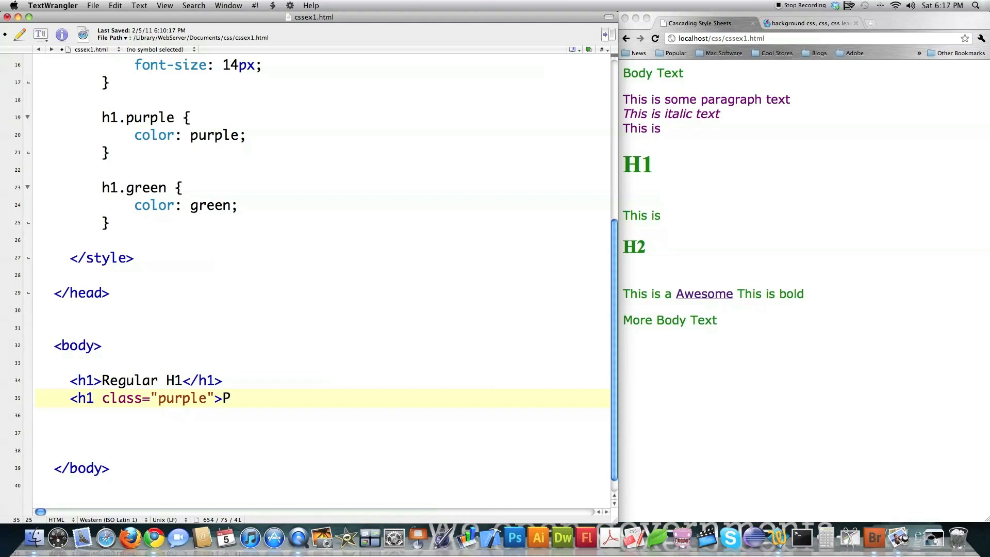
{"action": "type", "text": "urple H1</h1>"}
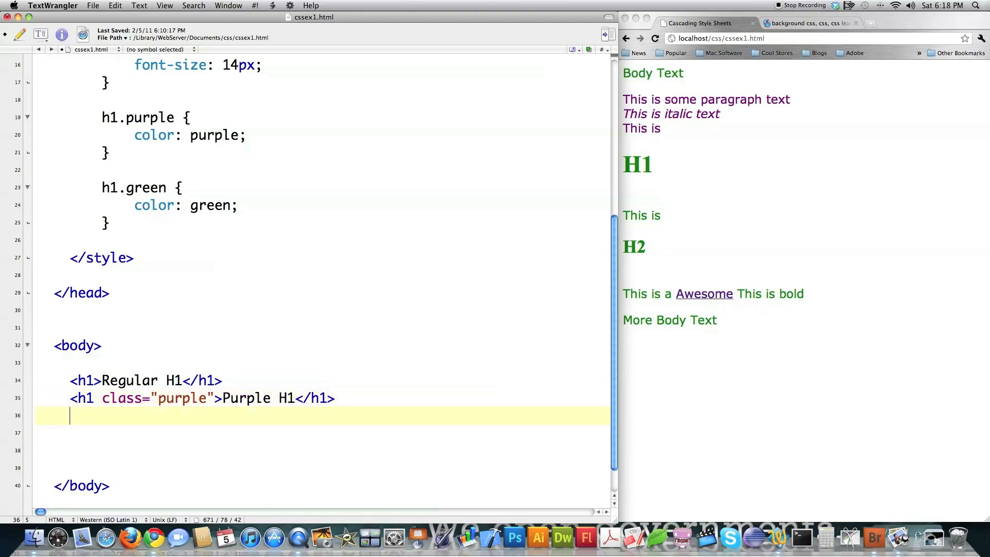
{"action": "type", "text": "<h1"}
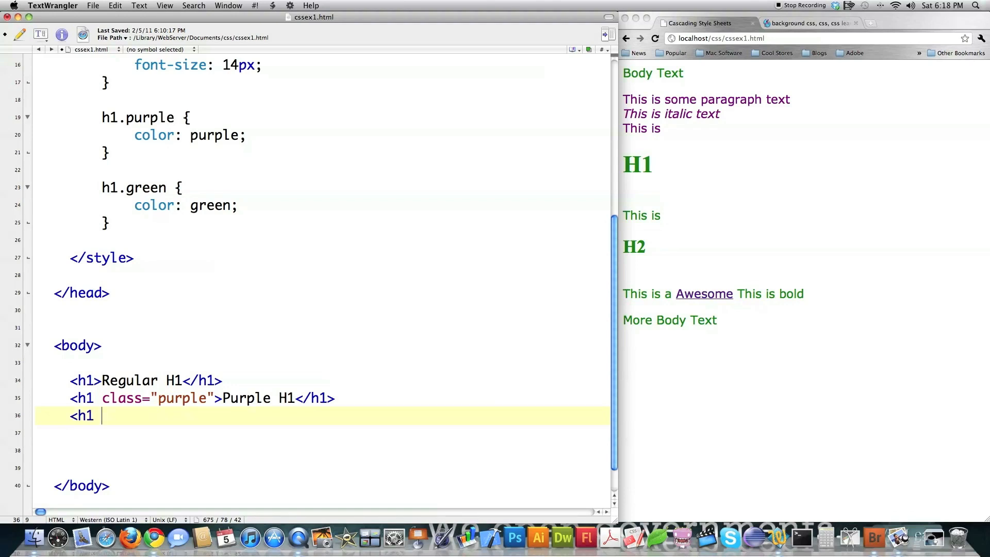
{"action": "type", "text": "class="}
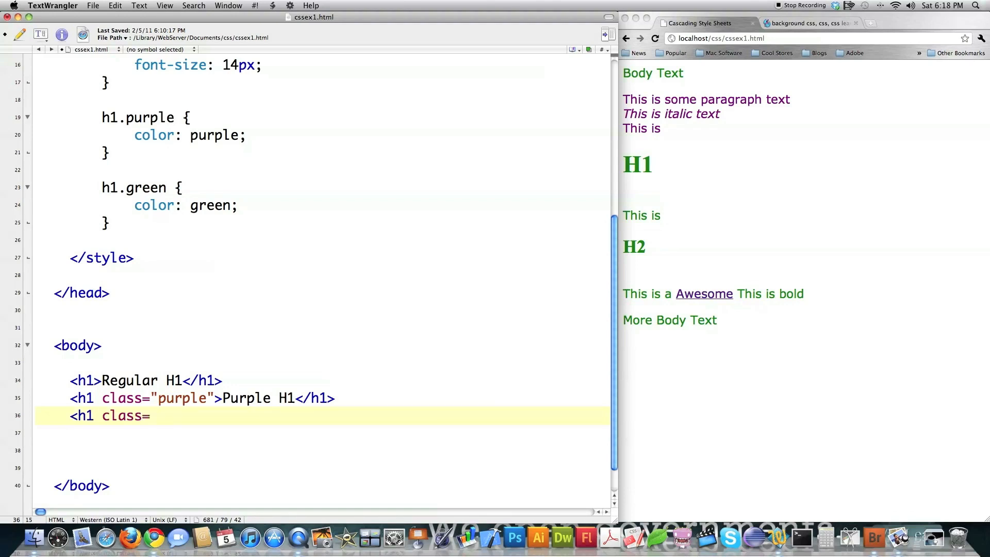
{"action": "type", "text": "\"green\">Green H1</h1>"}
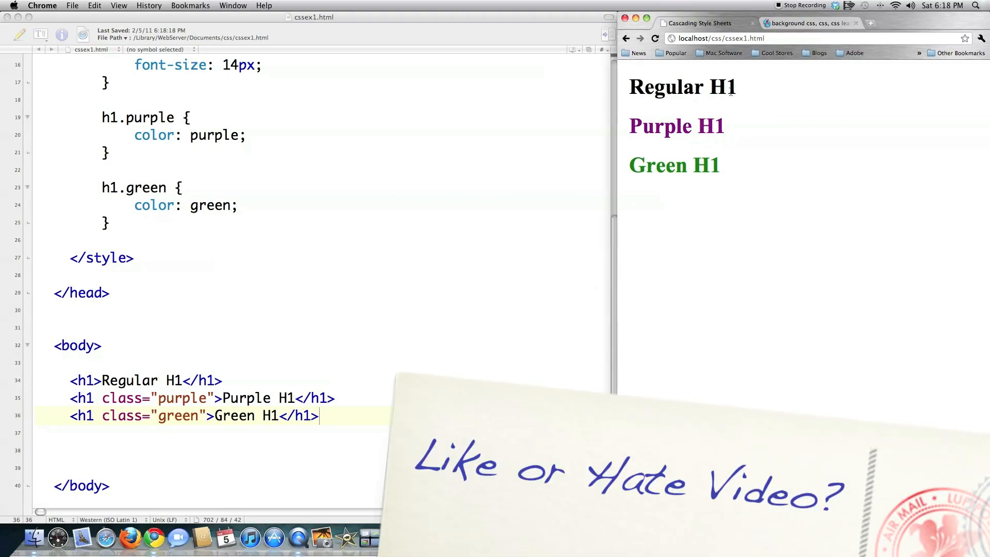
{"action": "mouse_move", "coordinate": [681, 186]}
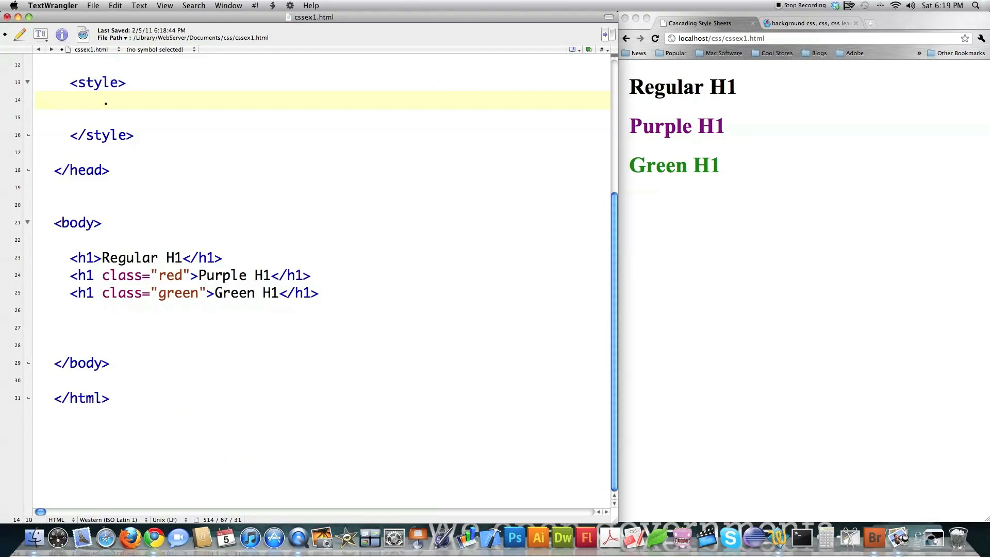
Step: Write the .purpleserif rule: font-family times new roman, georgia, serif; color purple
{"action": "type", "text": ".purple"}
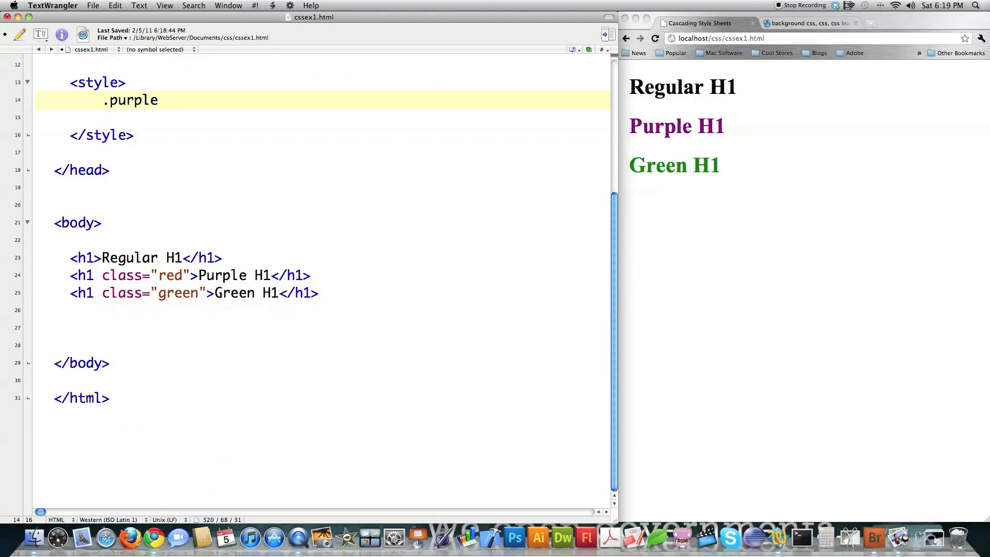
{"action": "type", "text": "serif {"}
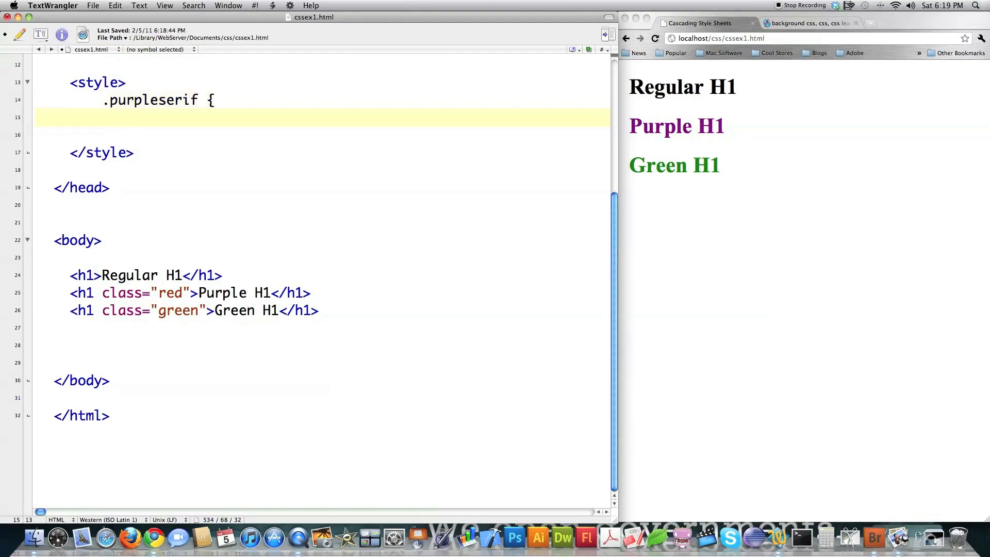
{"action": "type", "text": "font"}
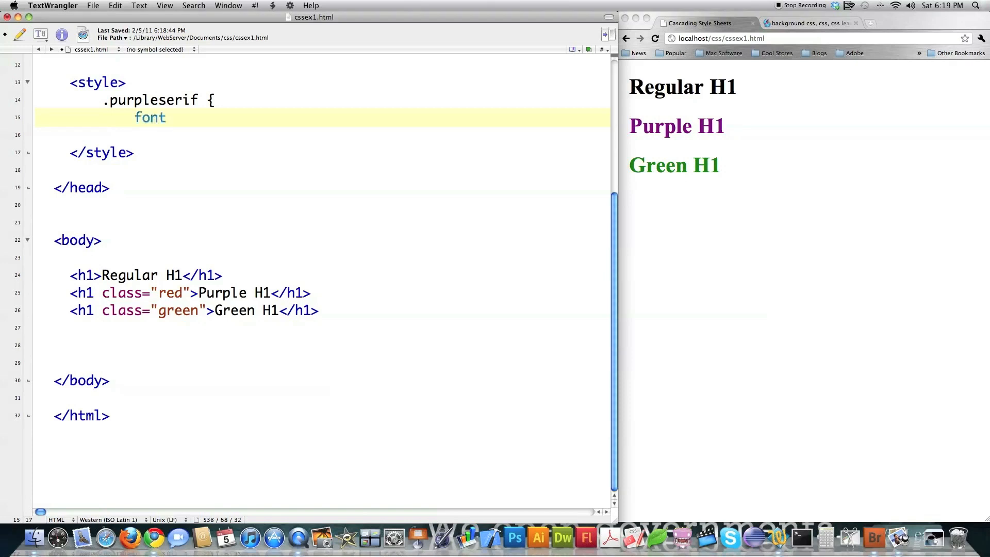
{"action": "type", "text": "-family:"}
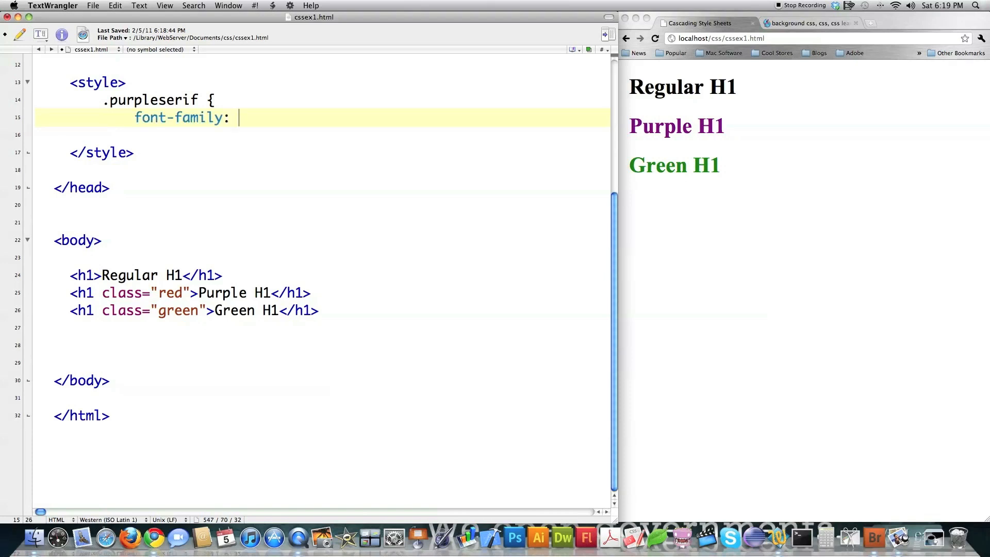
{"action": "type", "text": "times new roman, georgia,"}
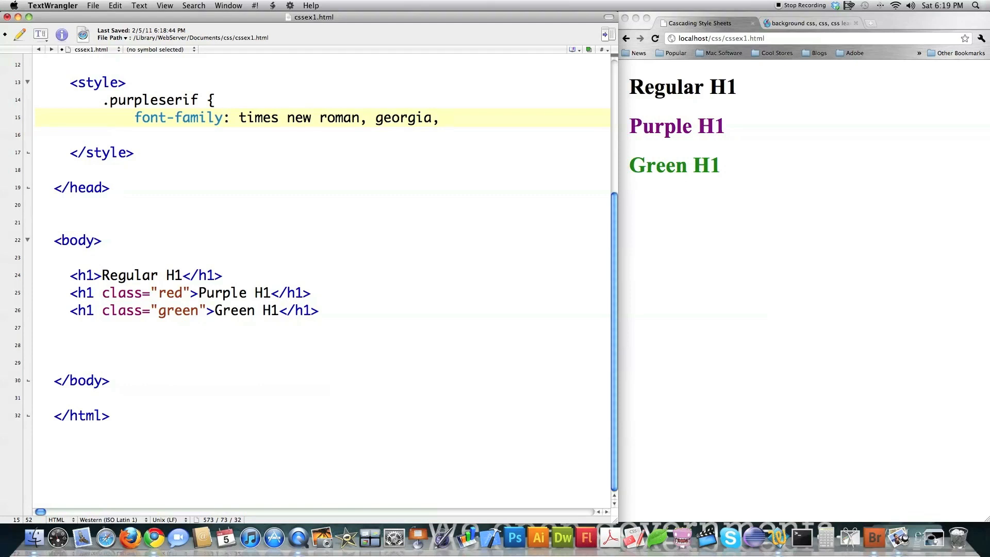
{"action": "type", "text": "serif;"}
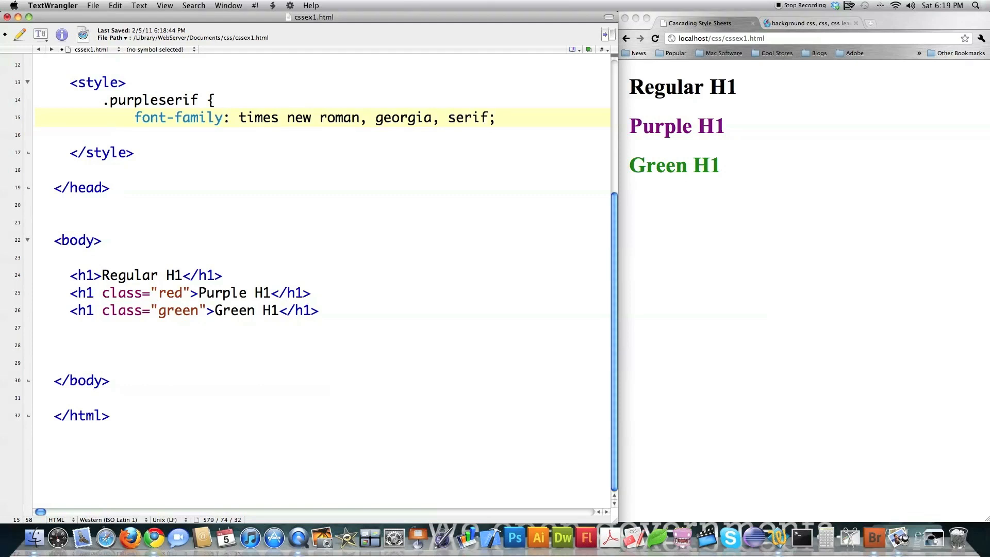
{"action": "type", "text": "color: purple;"}
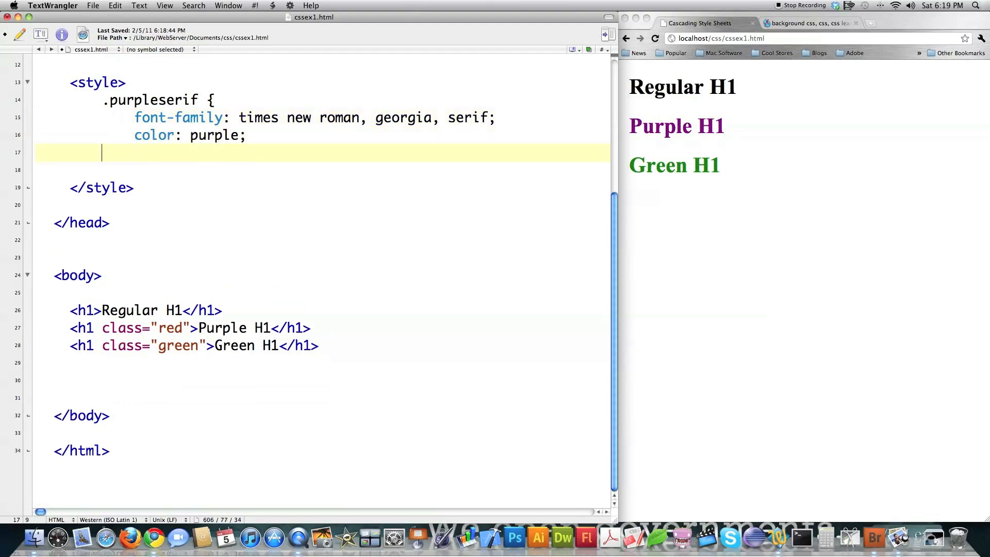
{"action": "type", "text": "}"}
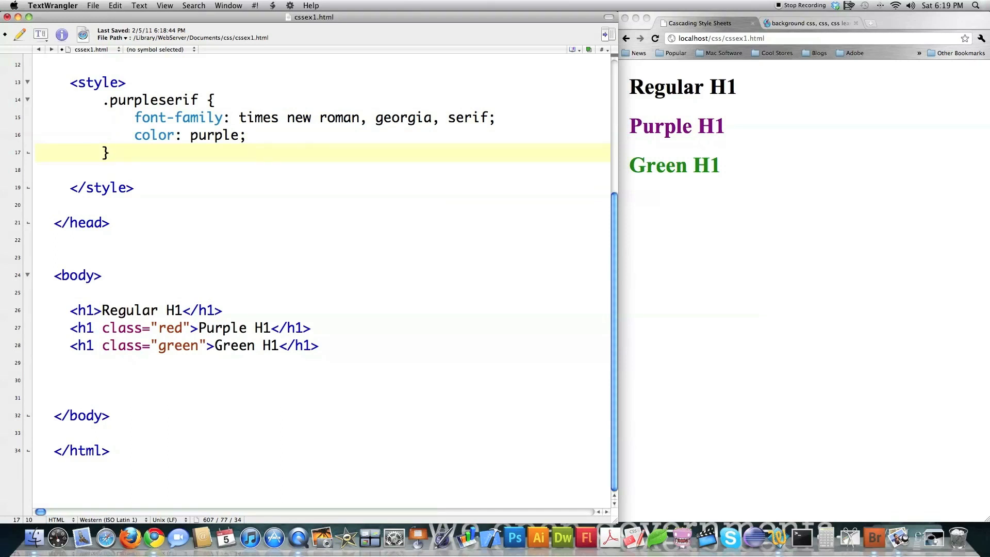
{"action": "left_click", "coordinate": [110, 153]}
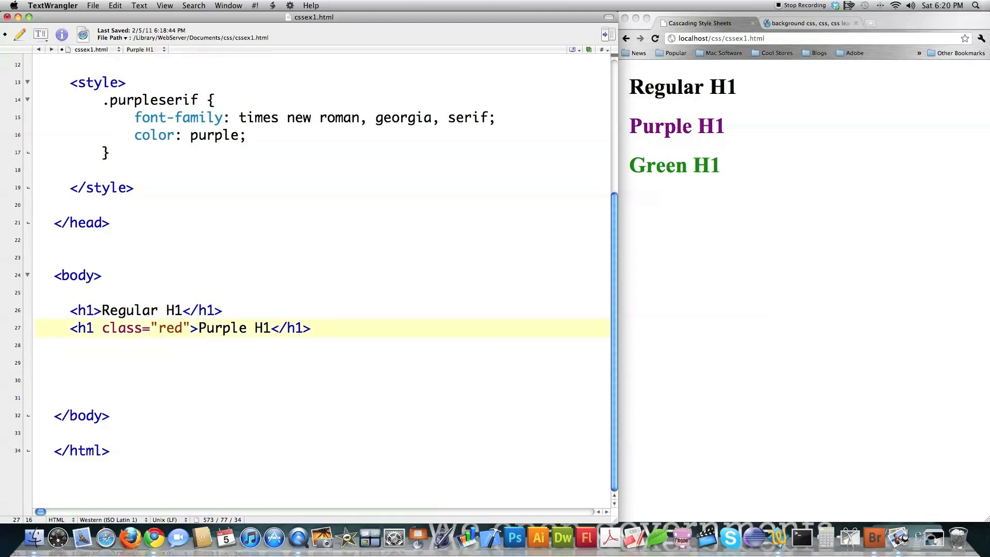
Step: Change the Purple H1 heading's class from 'red' to 'purpleserif'
{"action": "double_click", "coordinate": [169, 328]}
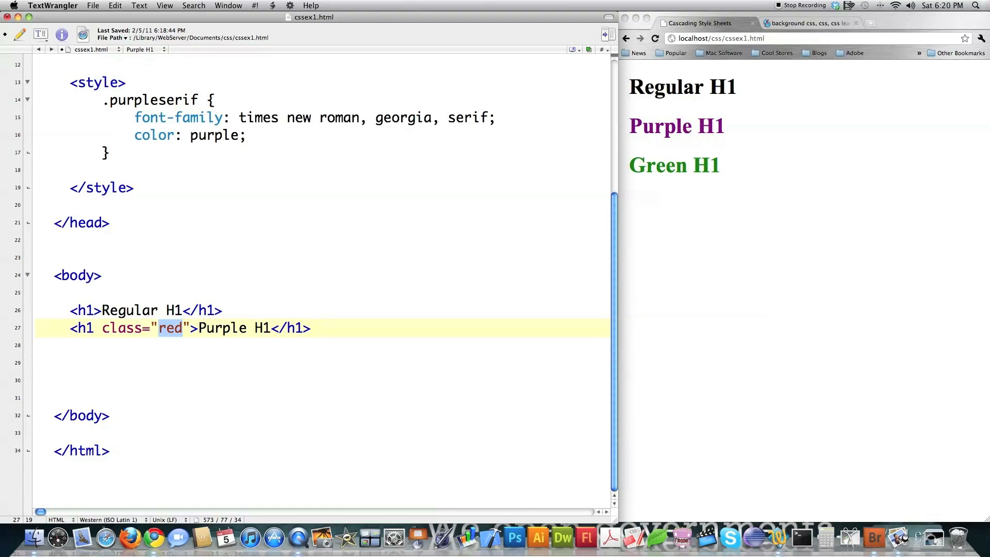
{"action": "type", "text": "purple"}
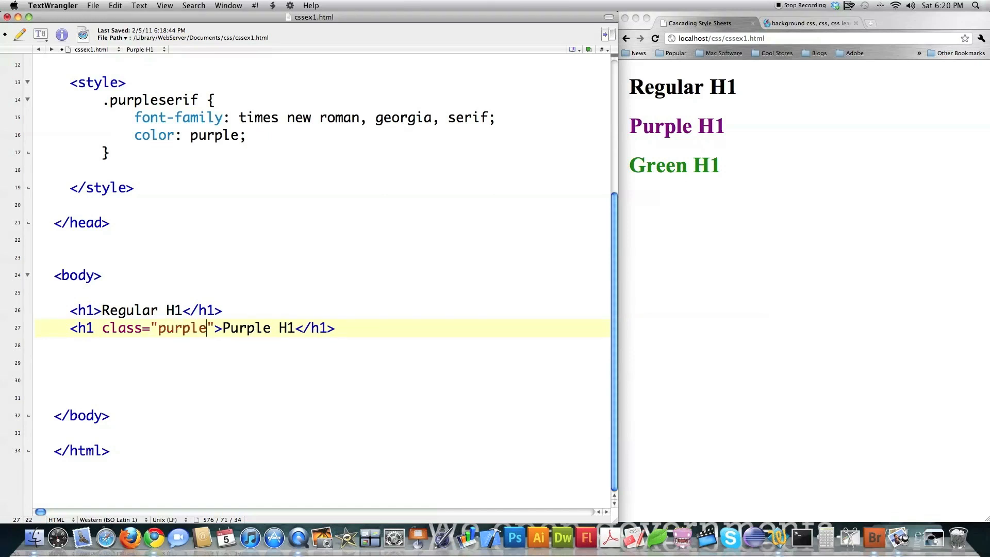
{"action": "type", "text": "serif"}
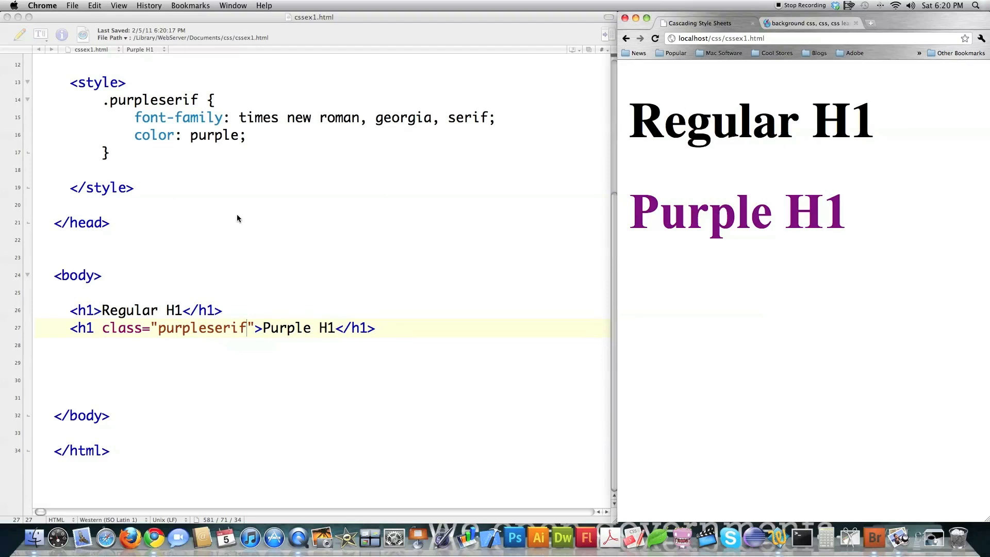
{"action": "mouse_move", "coordinate": [206, 151]}
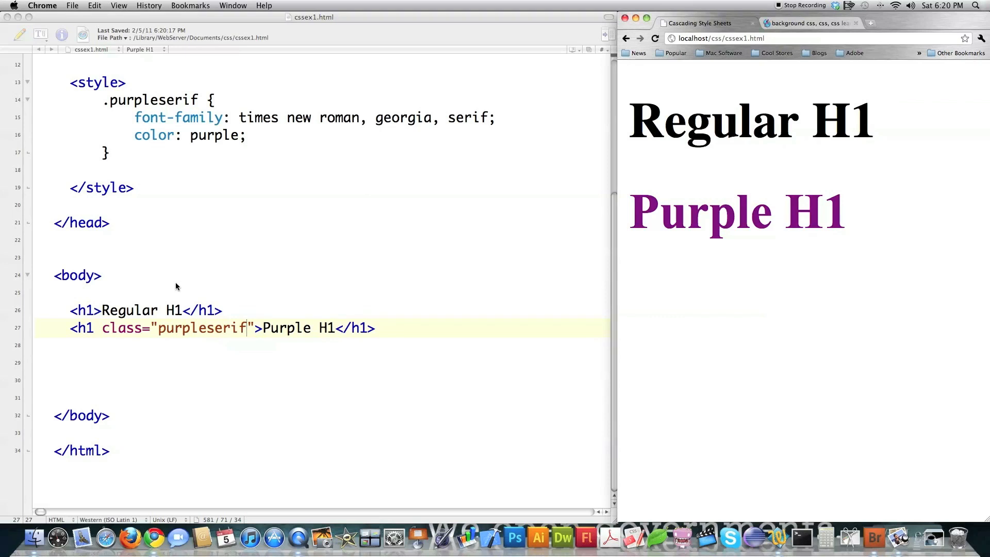
{"action": "mouse_move", "coordinate": [217, 182]}
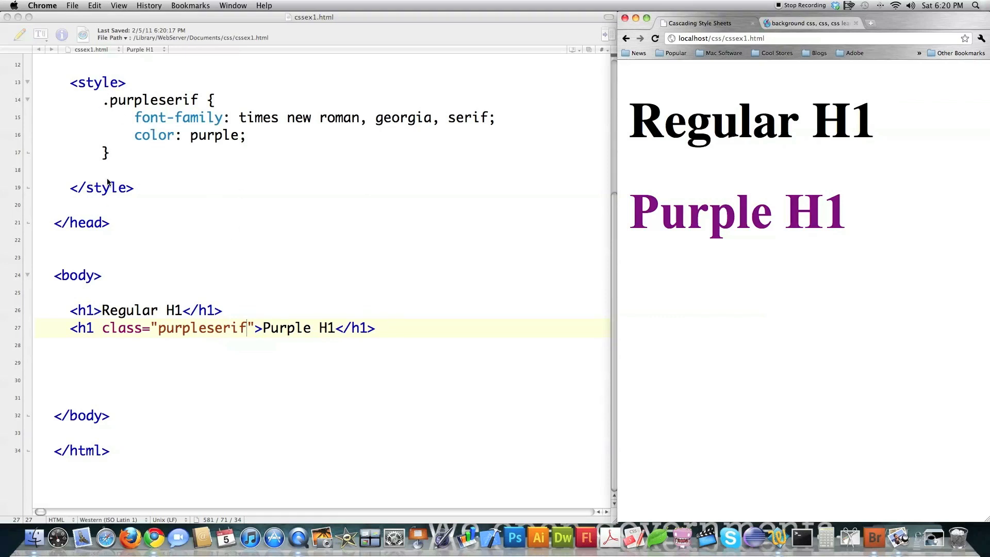
{"action": "mouse_move", "coordinate": [237, 366]}
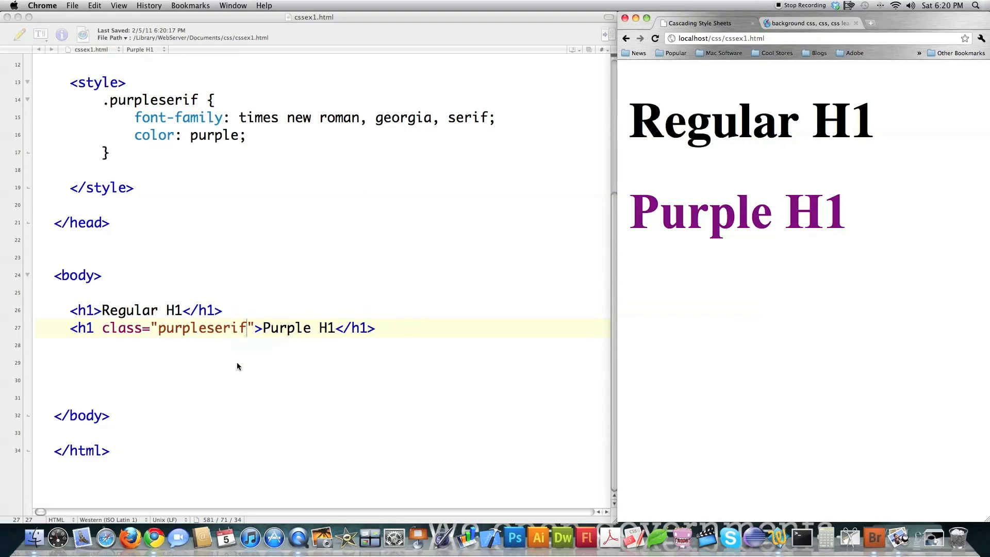
{"action": "mouse_move", "coordinate": [253, 390]}
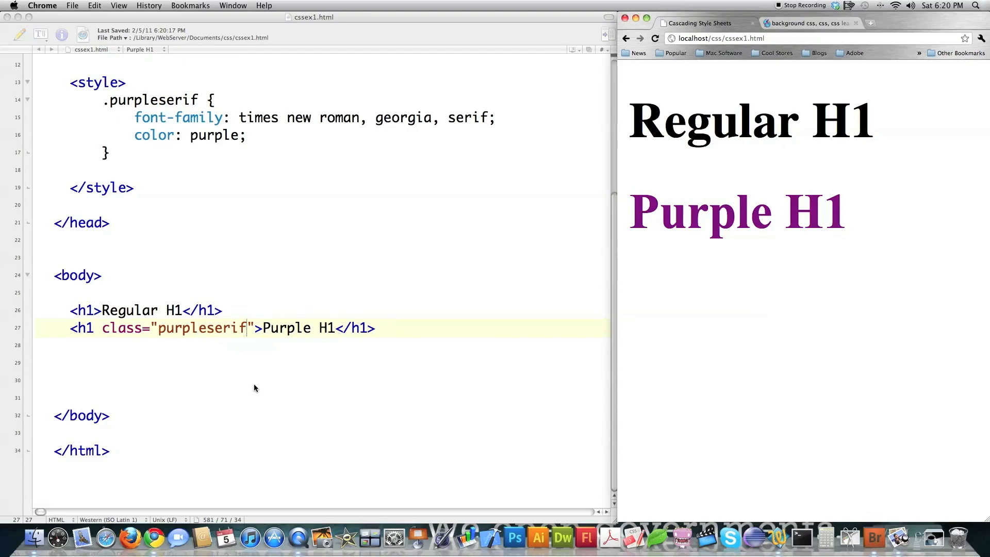
{"action": "mouse_move", "coordinate": [256, 386]}
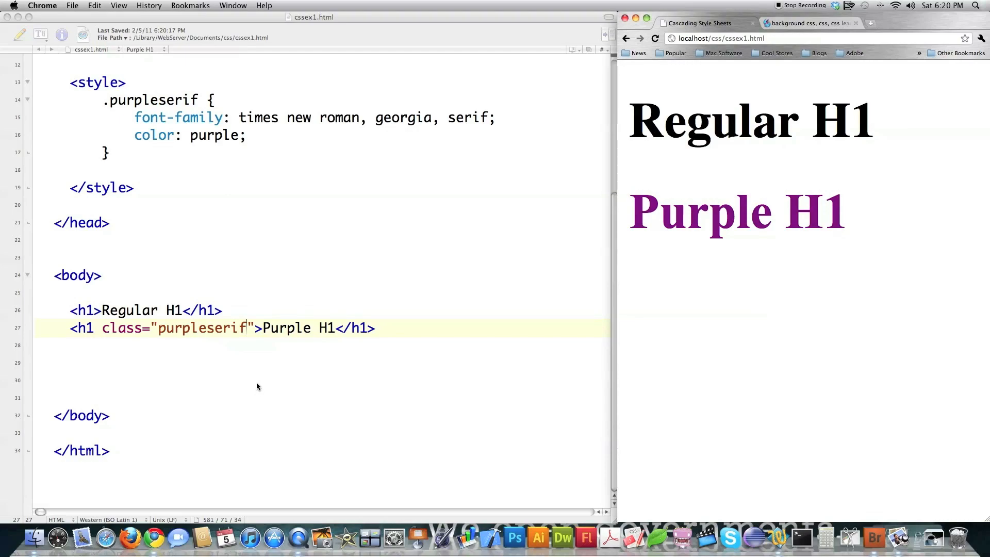